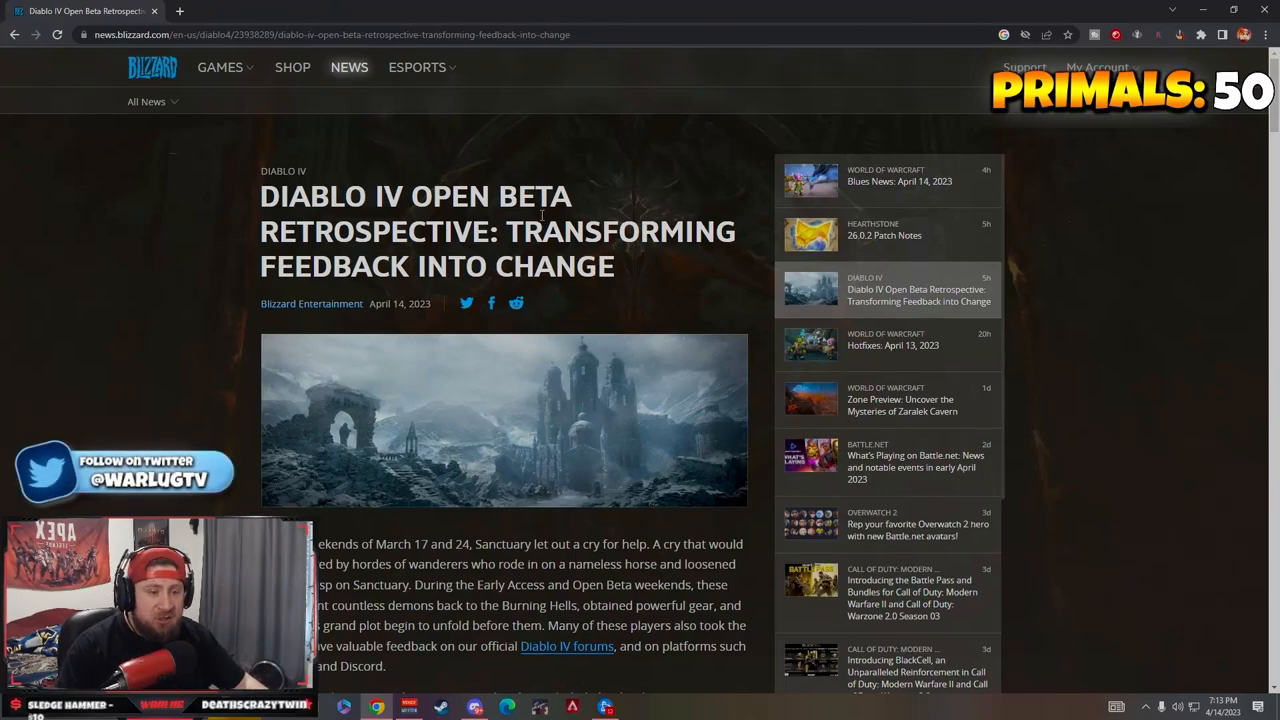
mouse_move(664, 288)
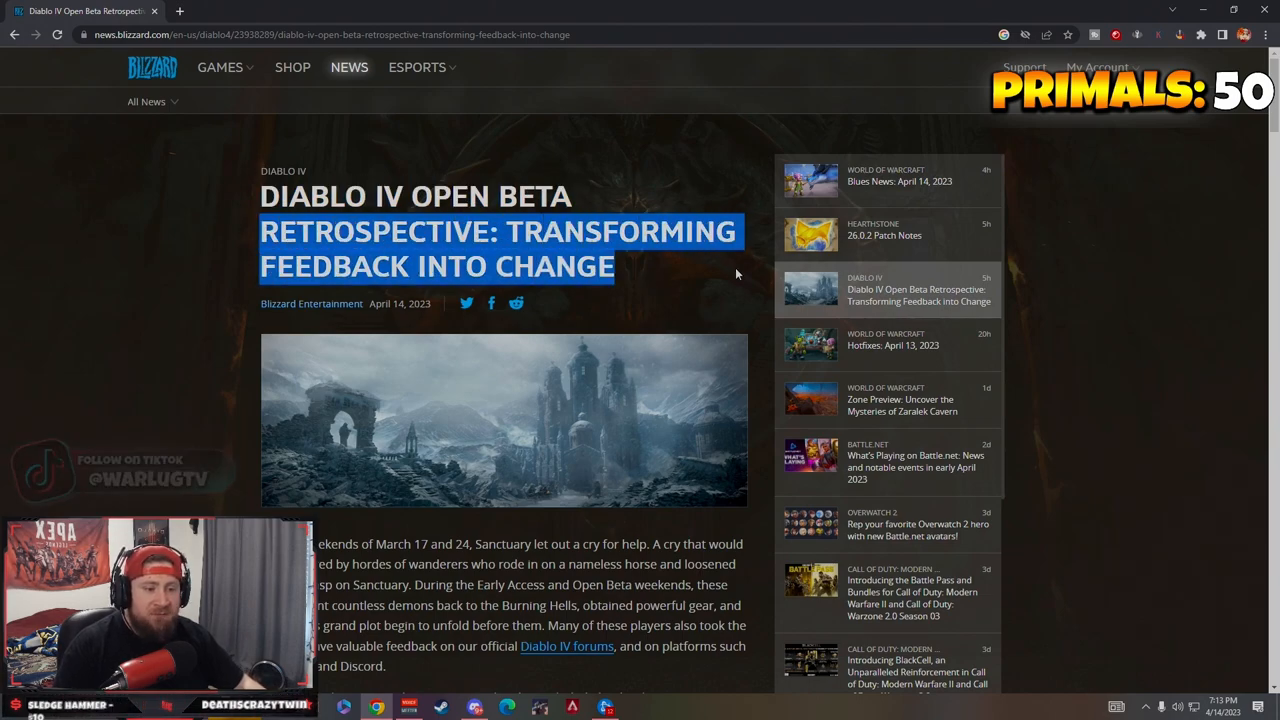
Scroll from the article title down to the Dungeon Layouts list of updated Fractured Peaks dungeons.
click(698, 285)
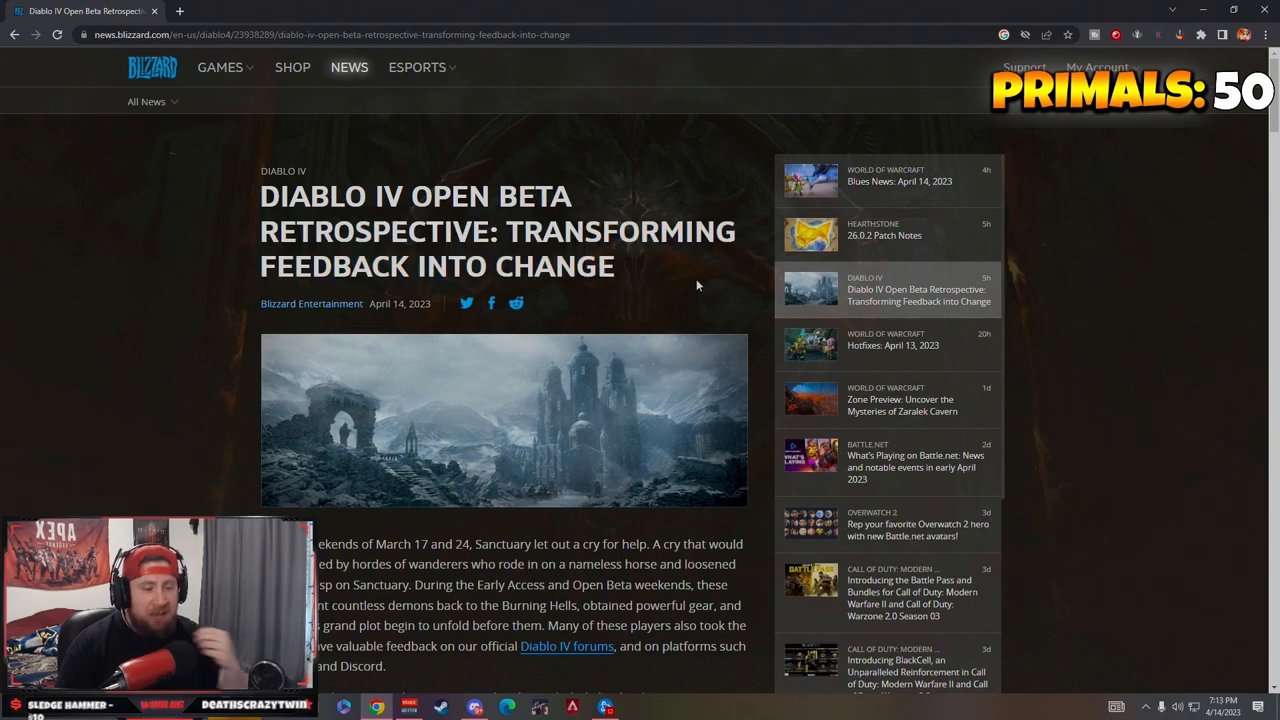
scroll(down, 3)
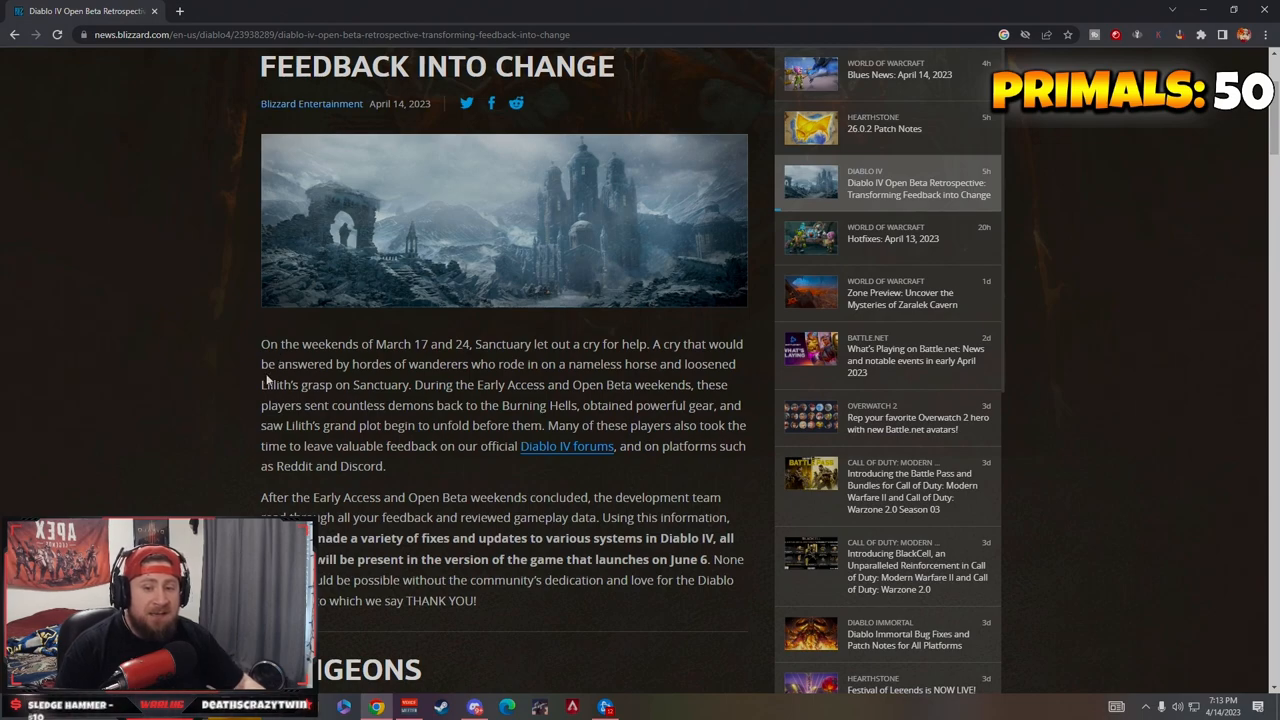
scroll(down, 3)
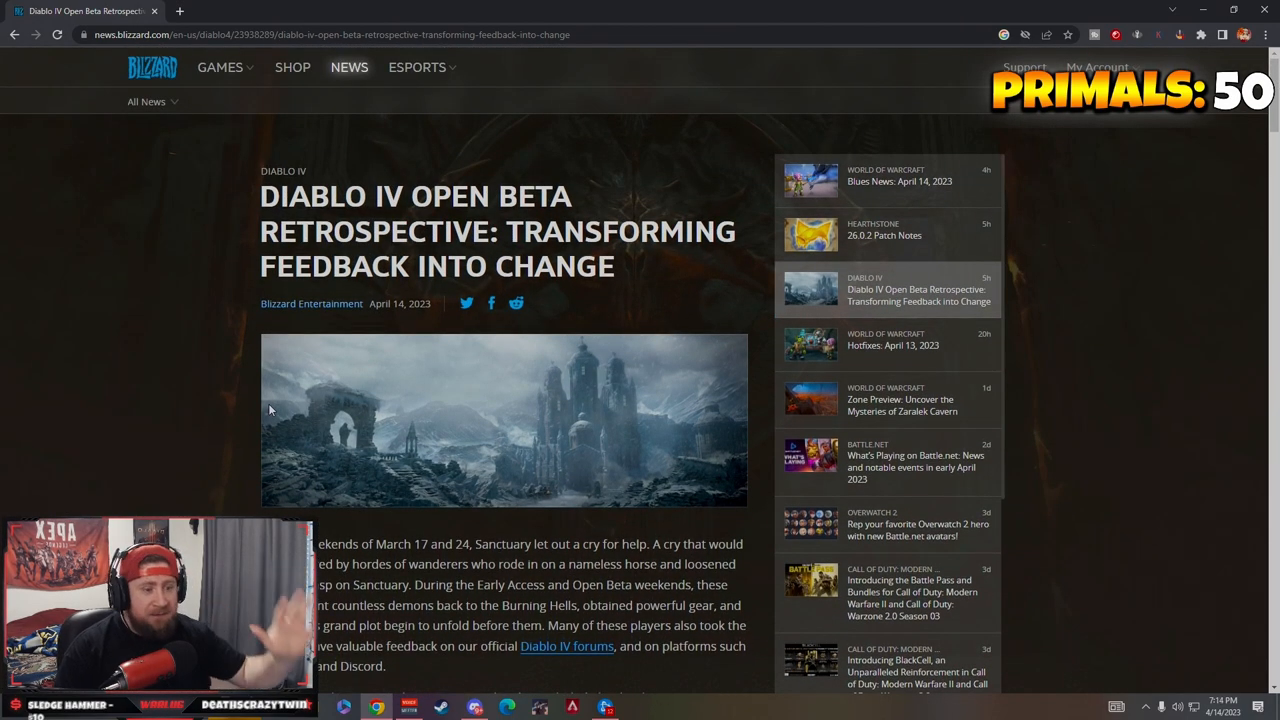
scroll(down, 3)
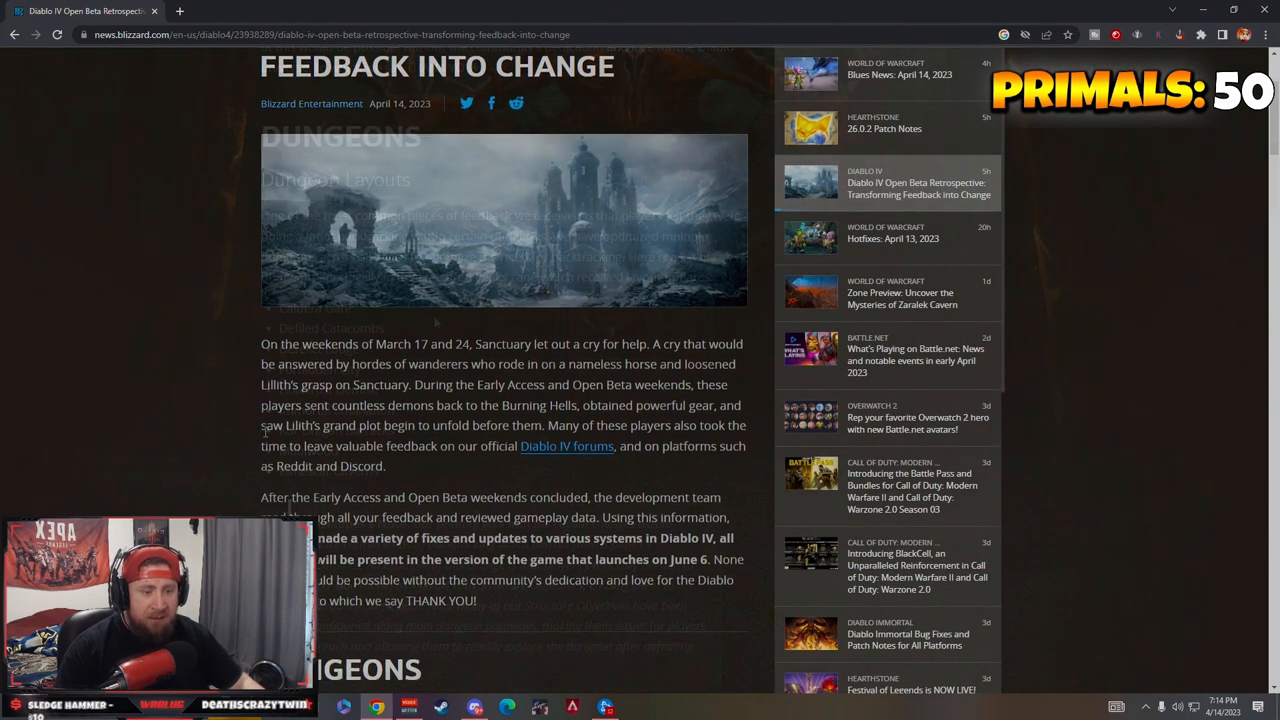
scroll(down, 3)
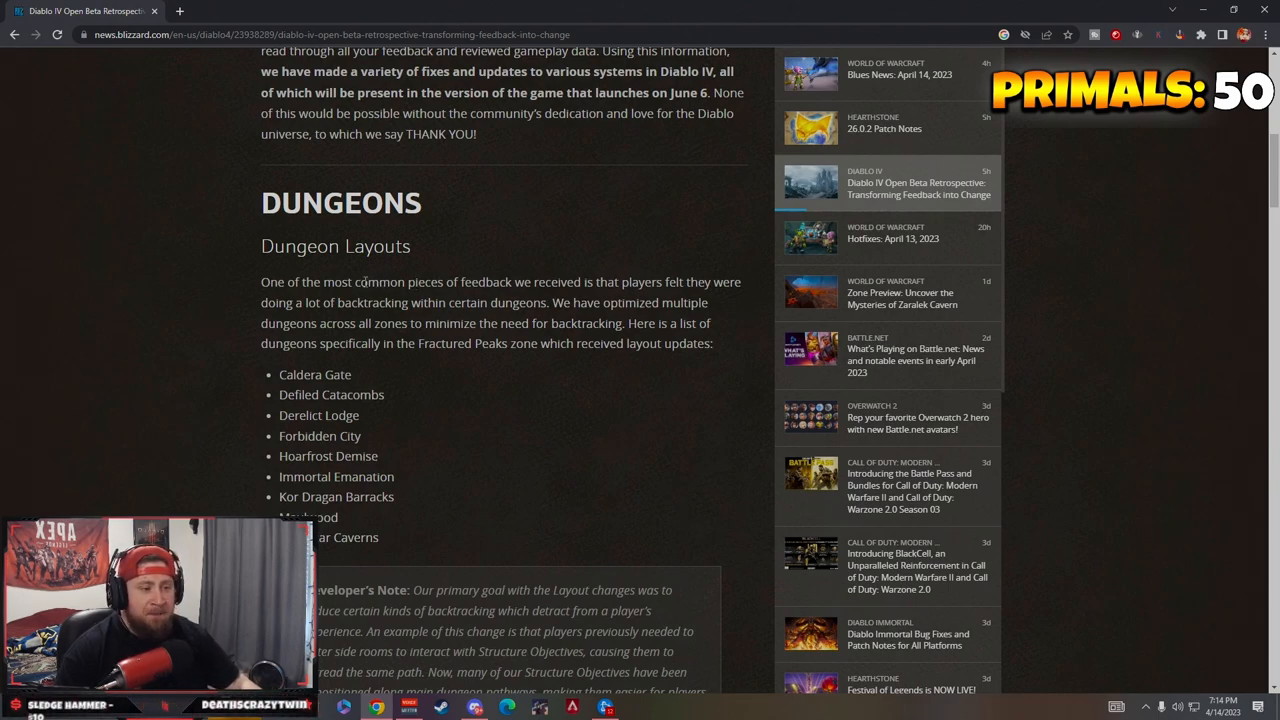
scroll(down, 3)
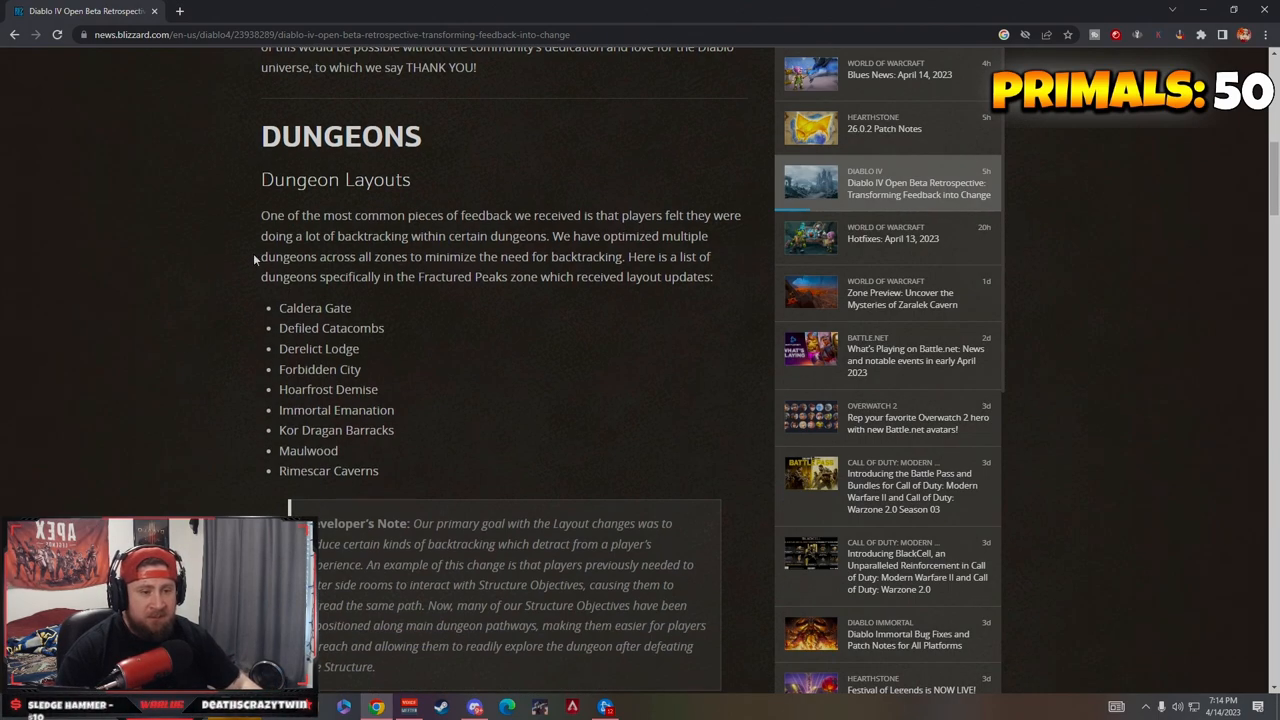
drag(491, 215, 675, 215)
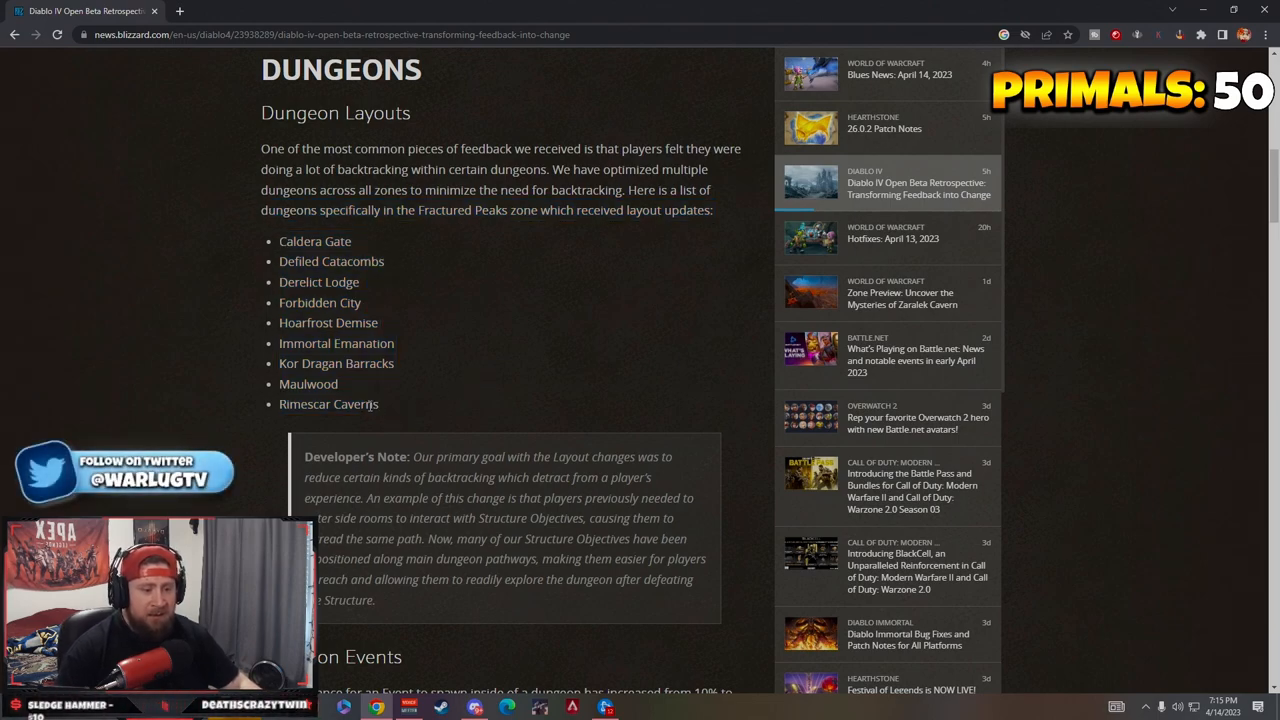
Highlight the Developer's Note phrase about entering side rooms, then clear it.
scroll(down, 3)
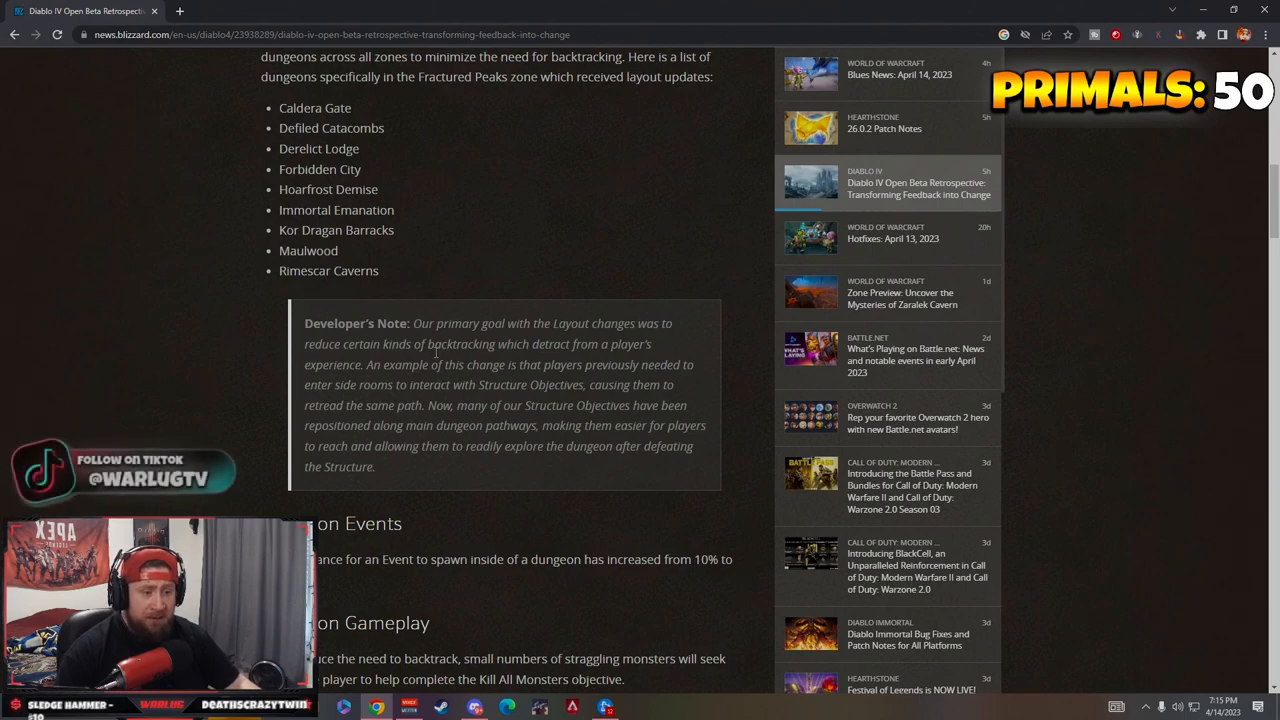
mouse_move(569, 362)
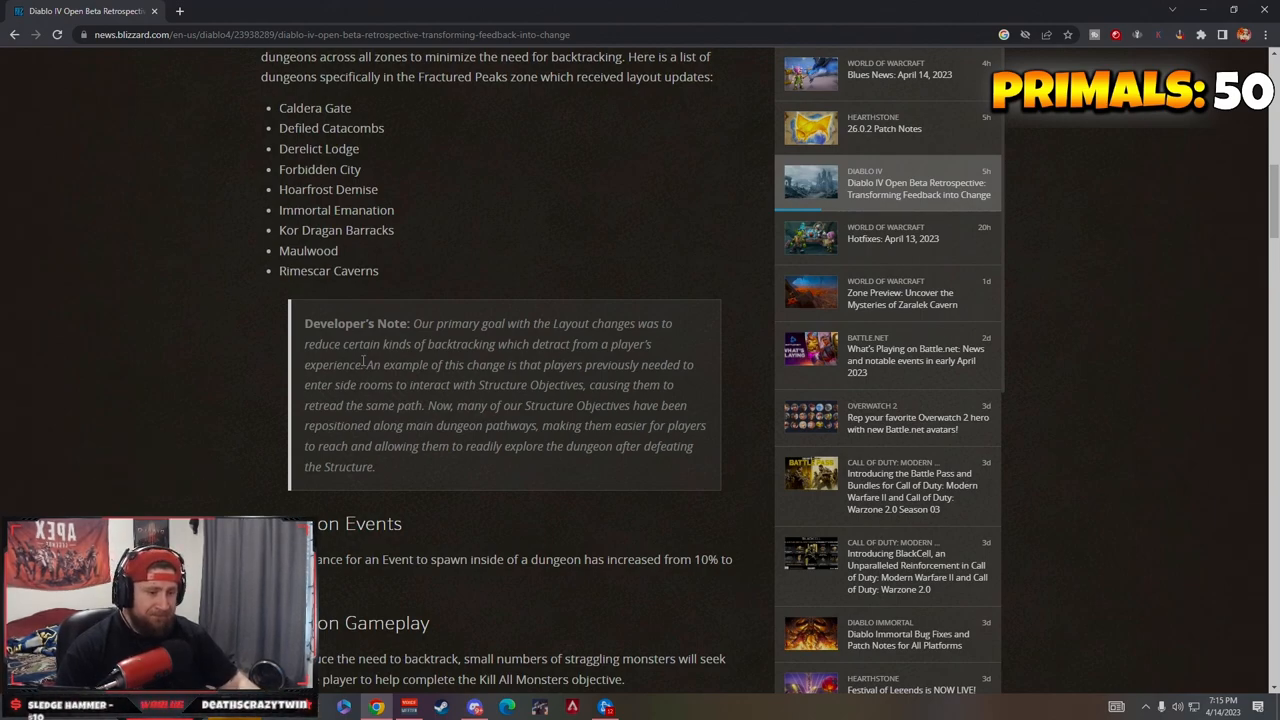
drag(369, 364, 675, 385)
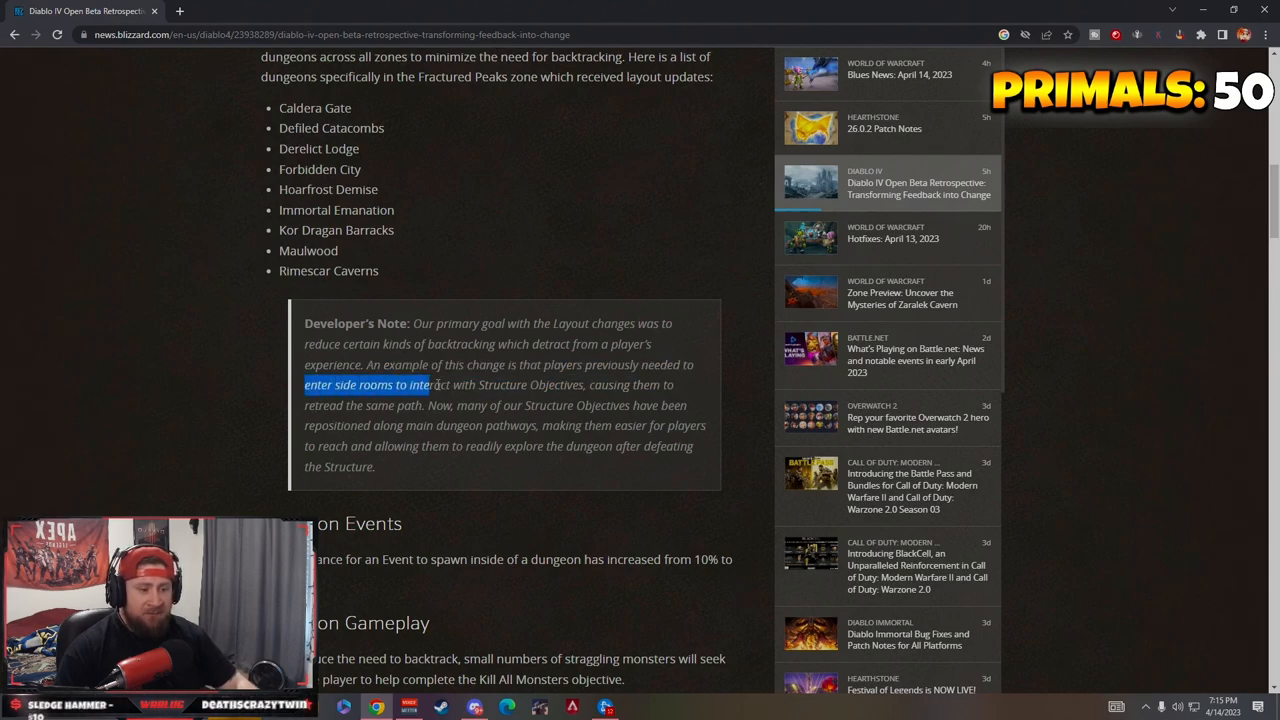
drag(430, 384, 650, 384)
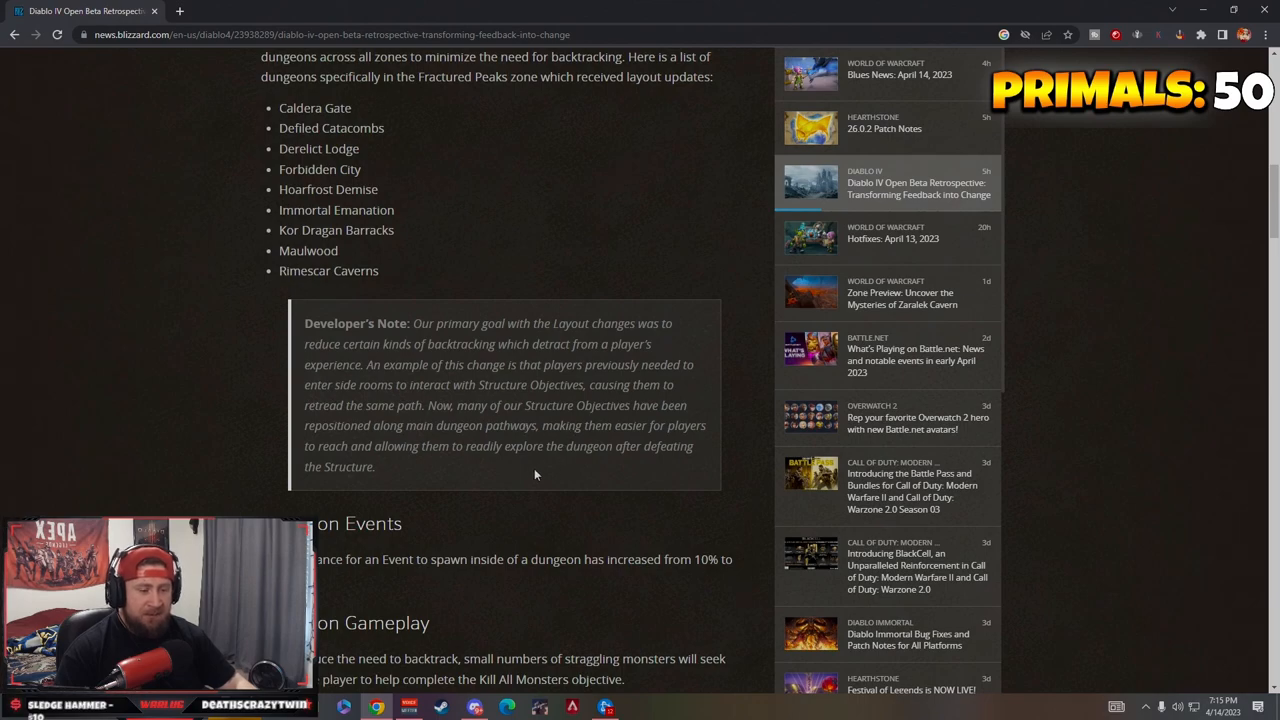
mouse_move(445, 485)
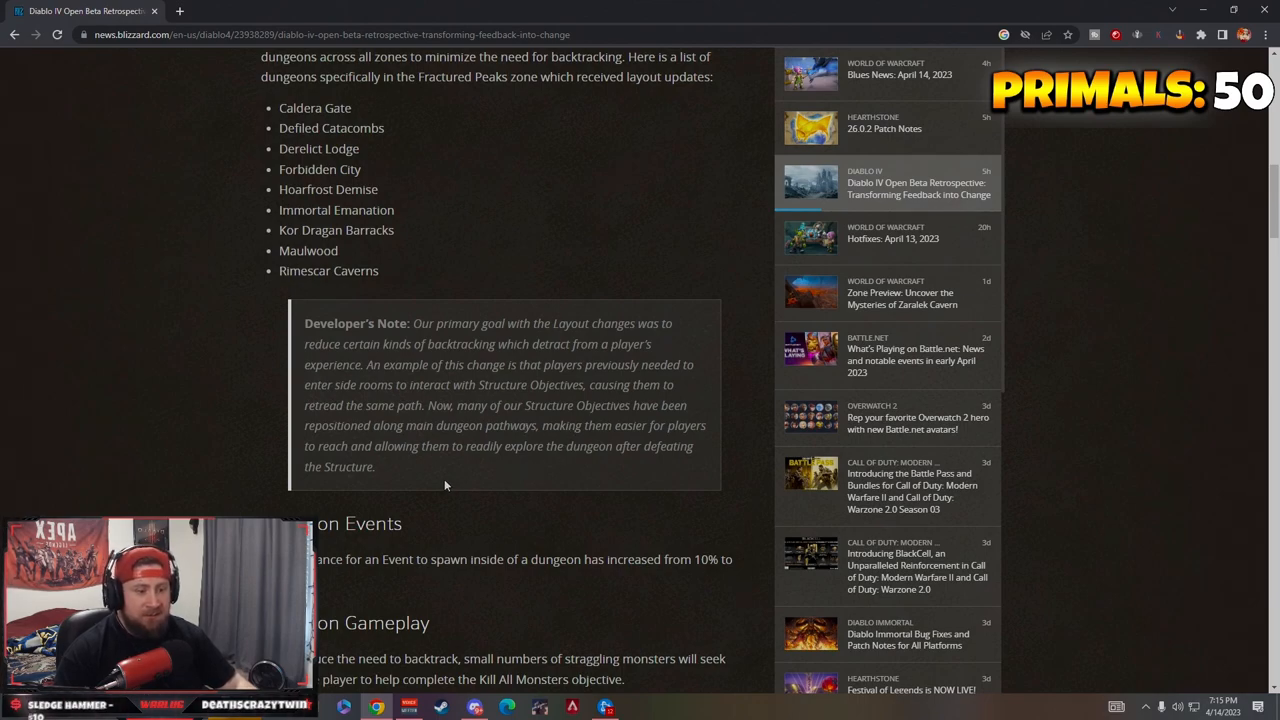
Highlight the Dungeon Events line raising event spawn chance from 10% to 60%, then continue to Dungeon Gameplay.
scroll(down, 3)
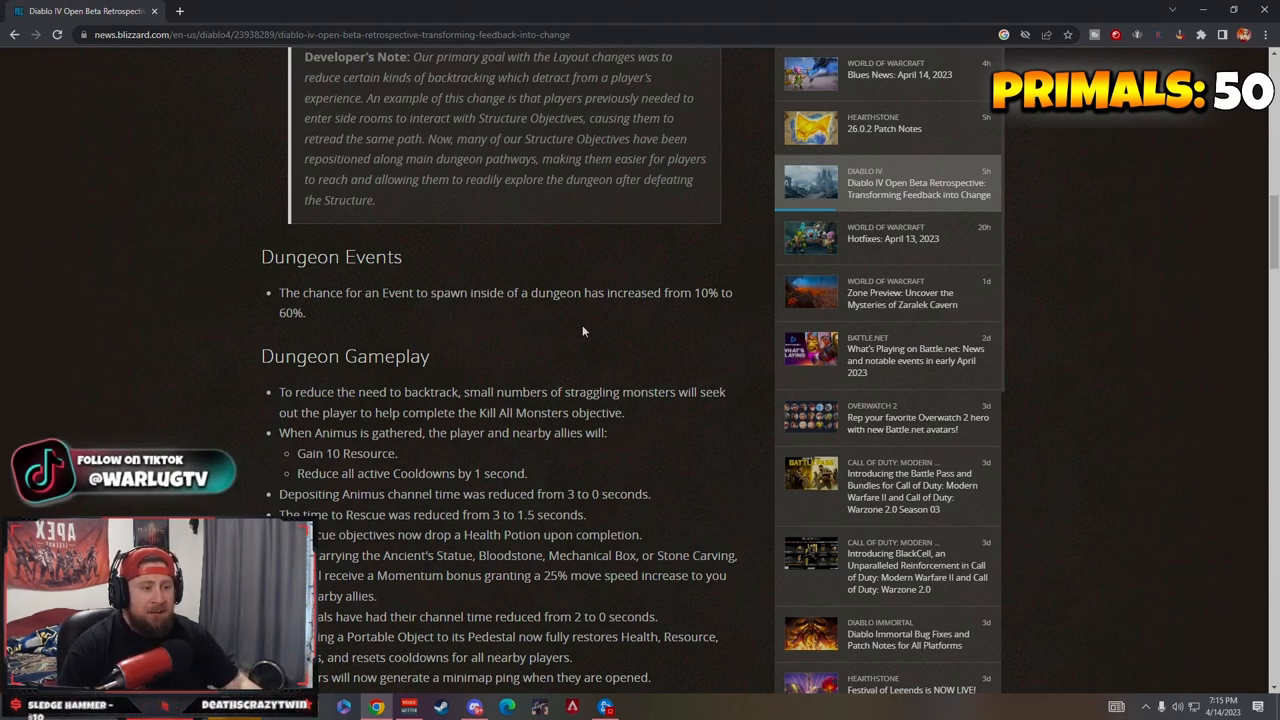
drag(462, 292, 574, 292)
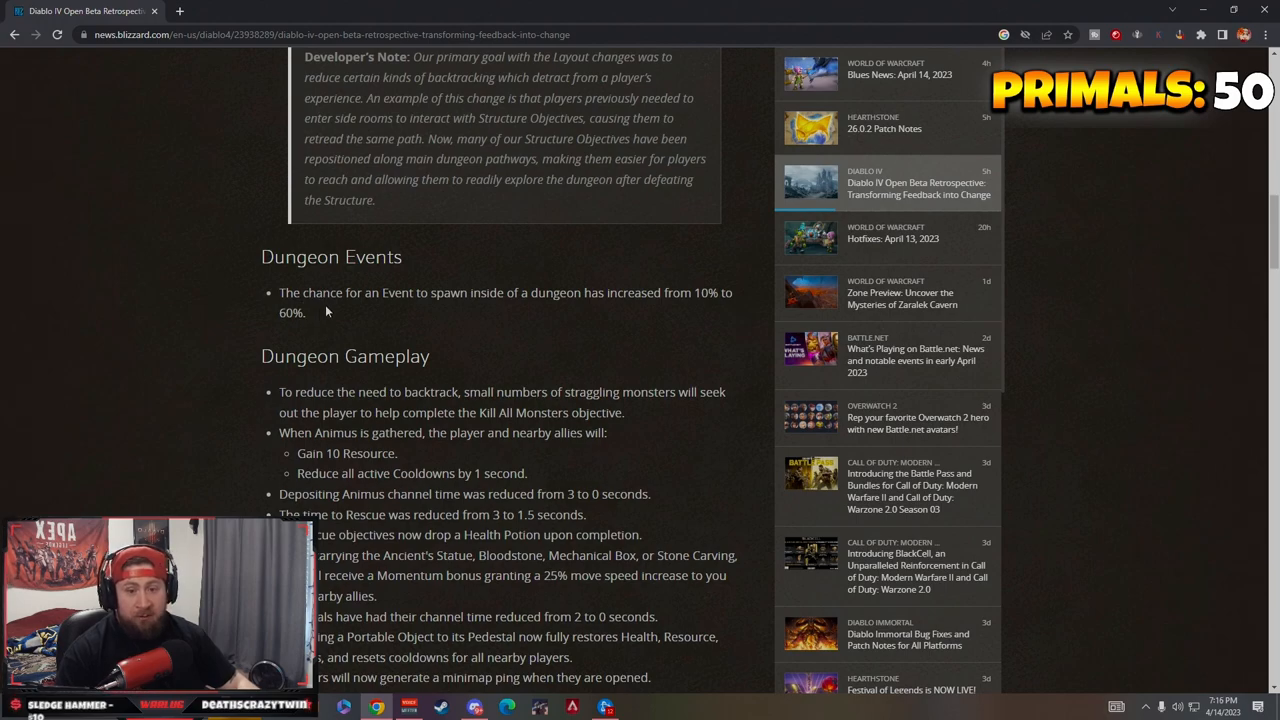
mouse_move(322, 315)
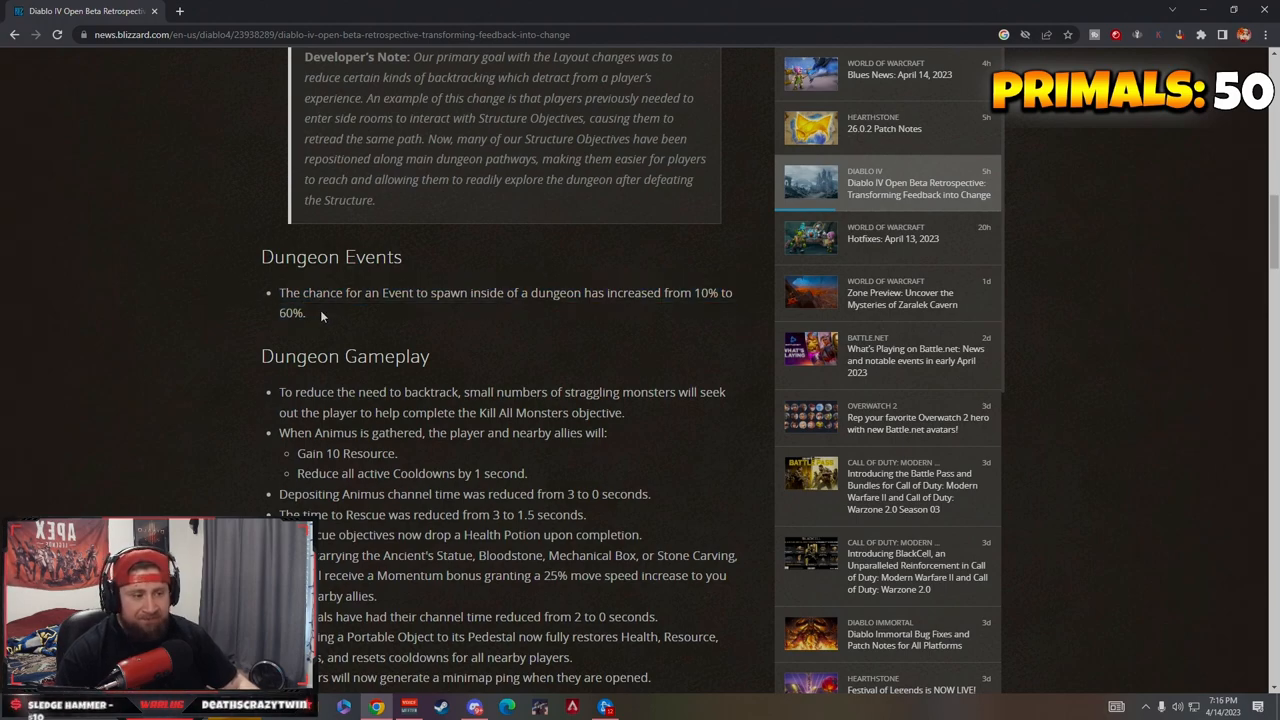
mouse_move(657, 318)
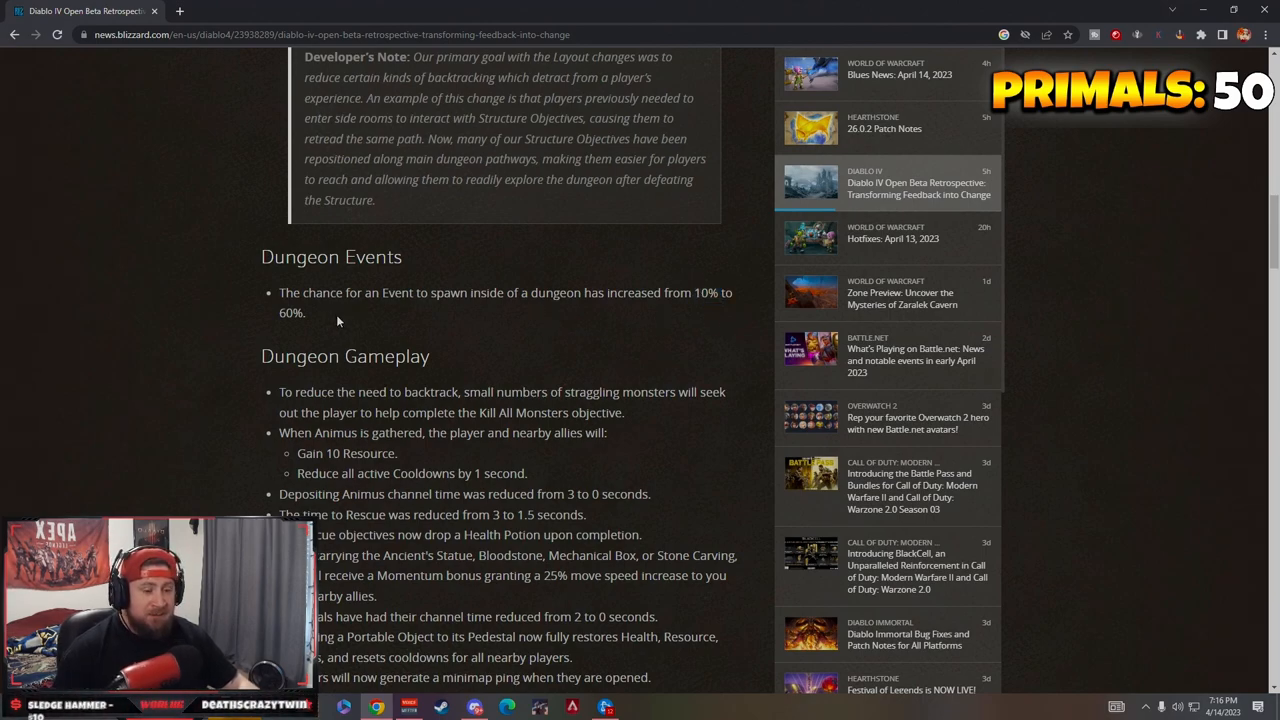
drag(279, 292, 316, 313)
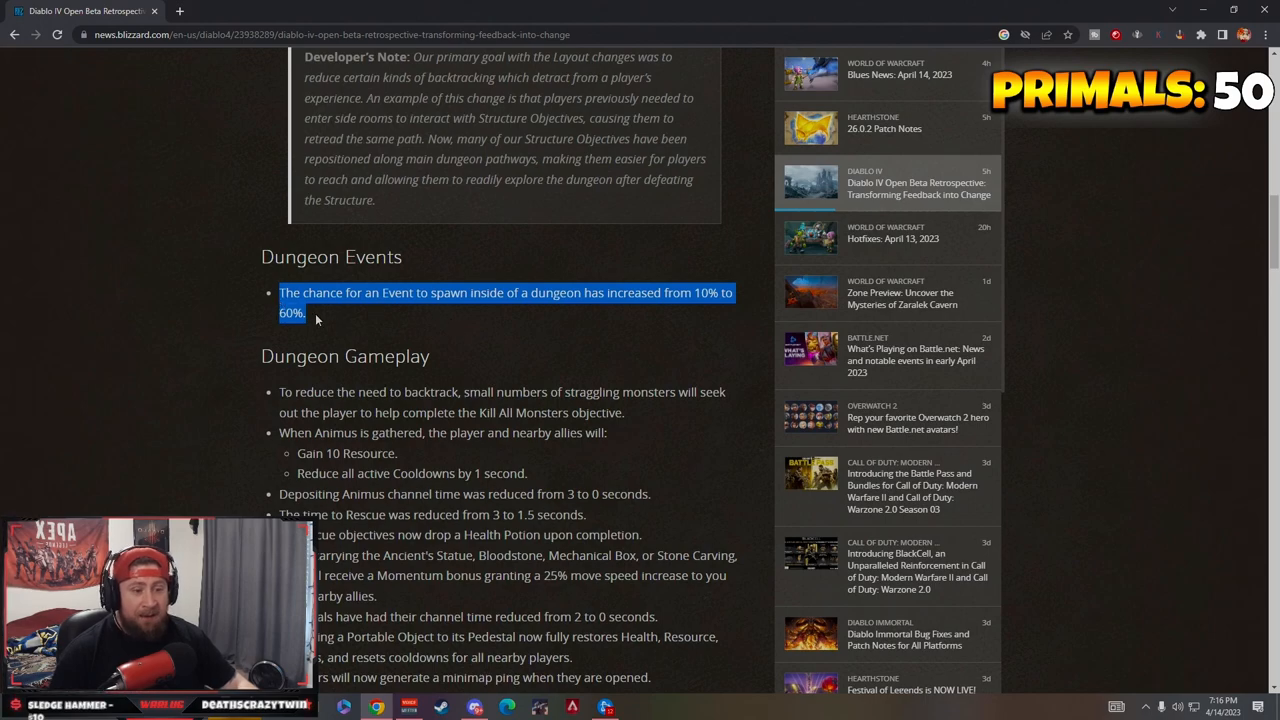
scroll(down, 3)
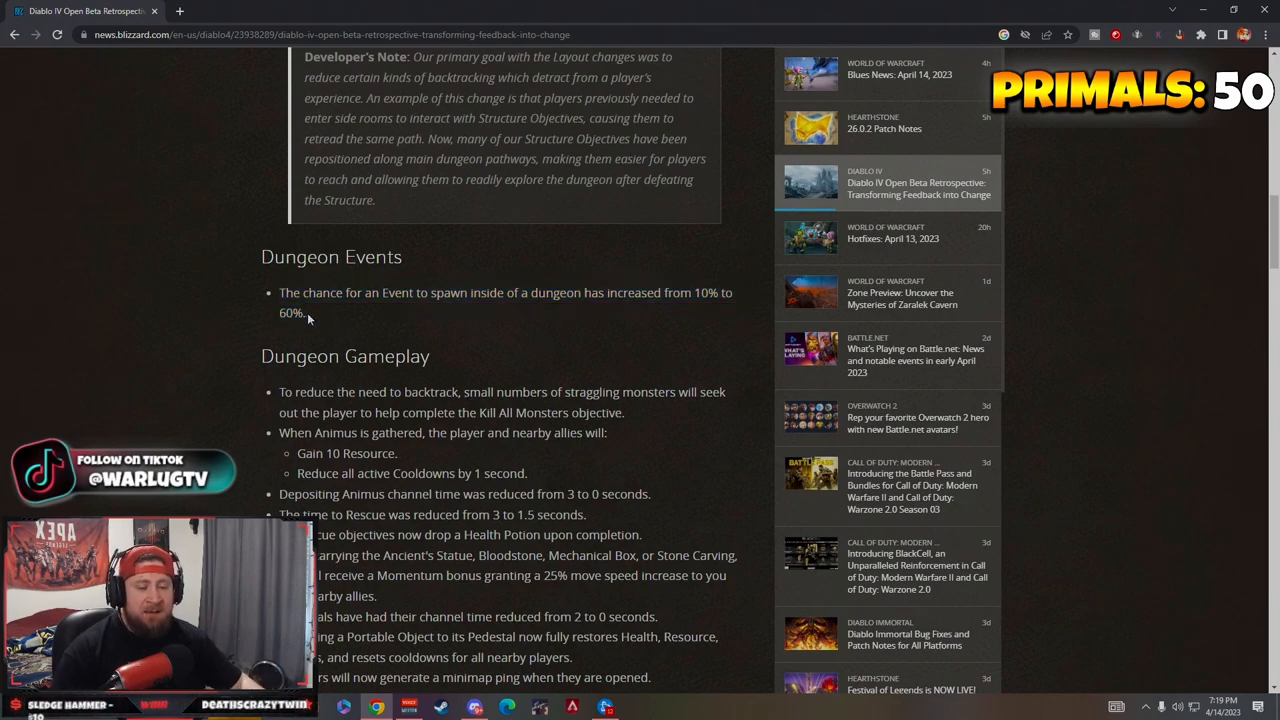
scroll(down, 3)
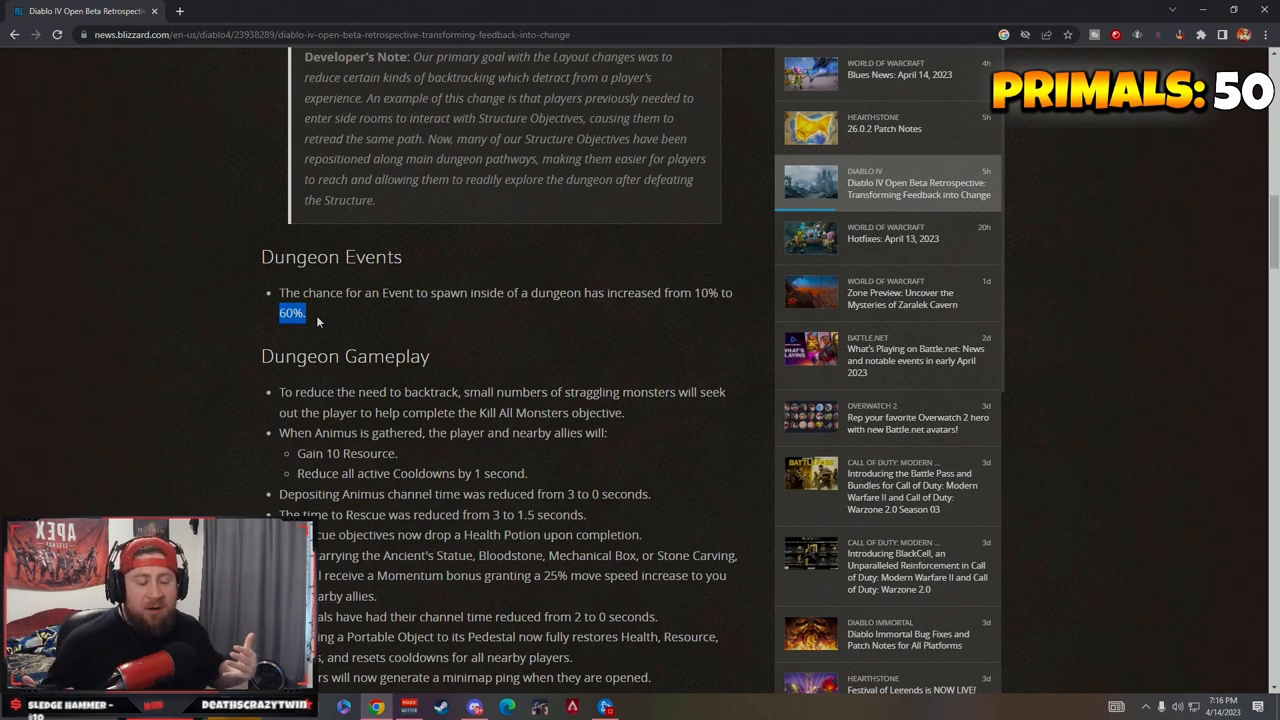
Move through the Dungeon Gameplay bullets and highlight the line about carrying objective items.
scroll(down, 3)
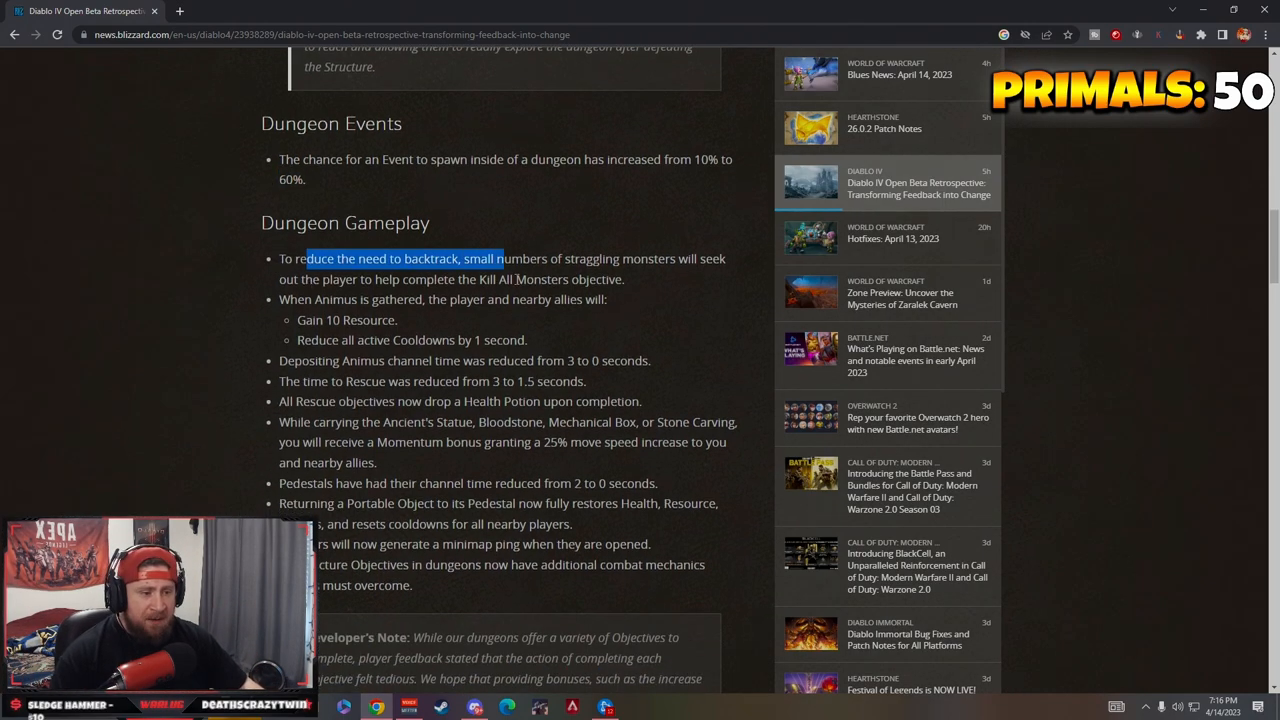
click(355, 290)
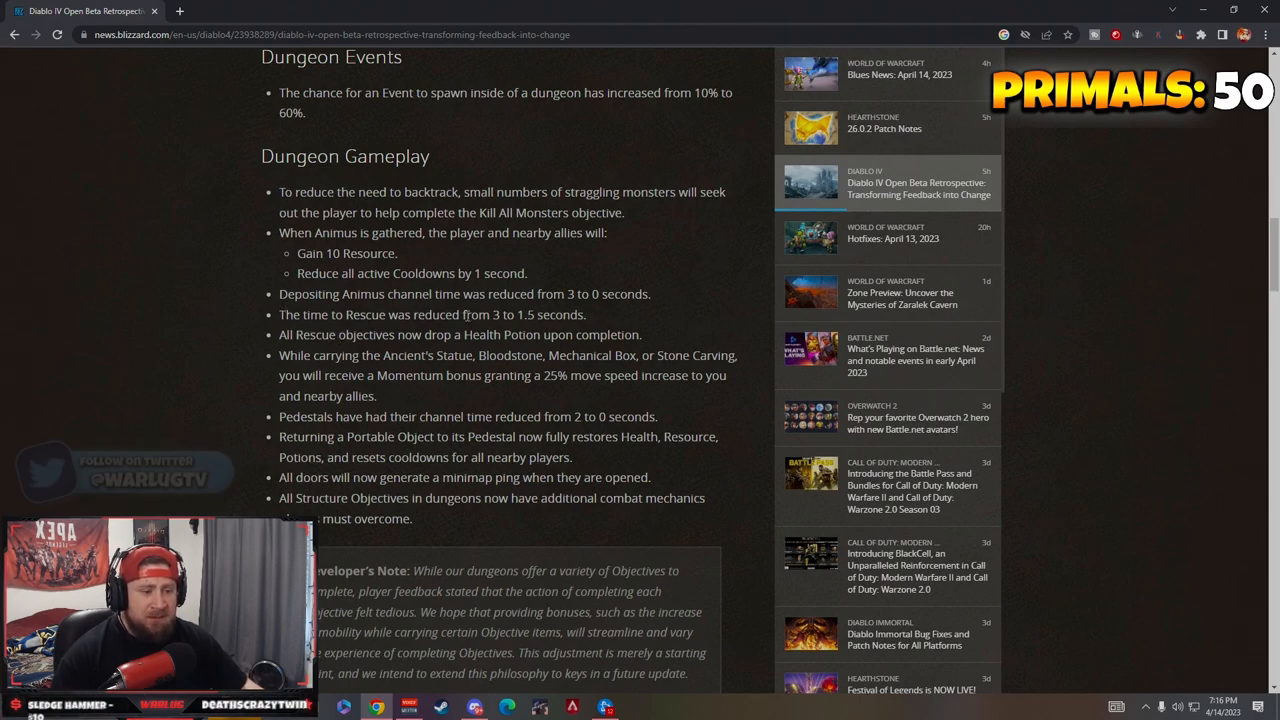
mouse_move(630, 310)
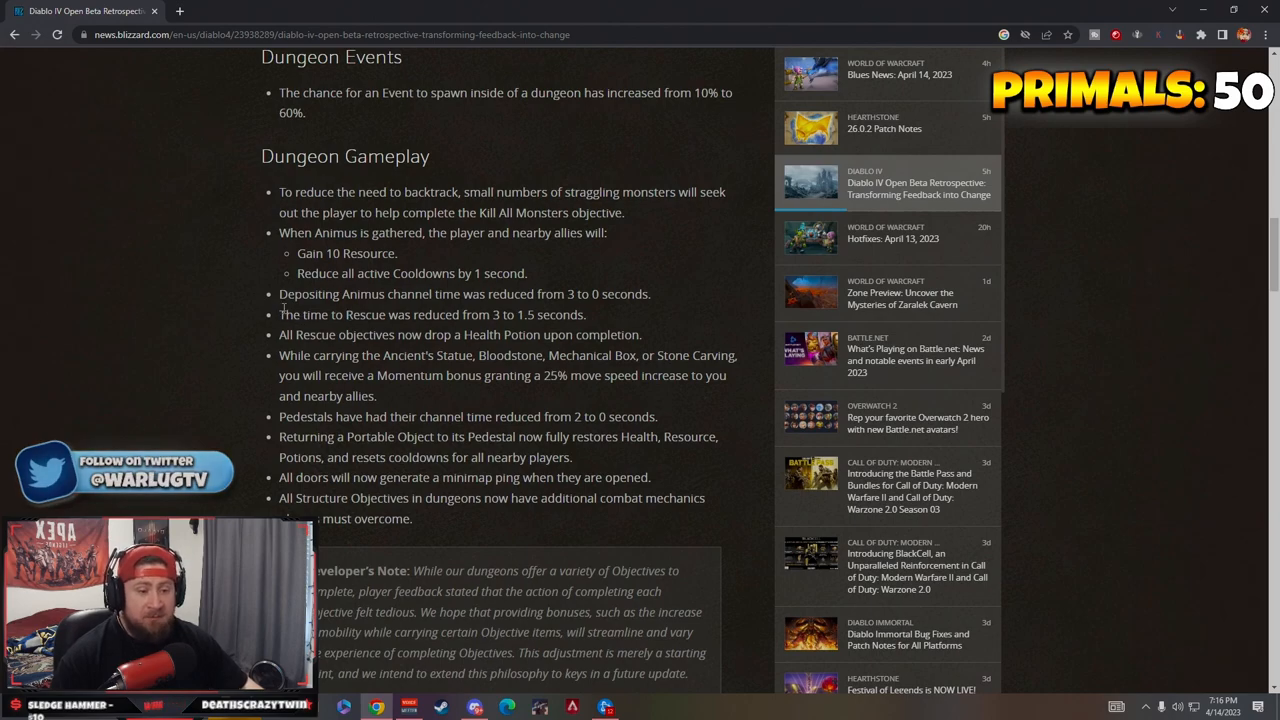
scroll(down, 3)
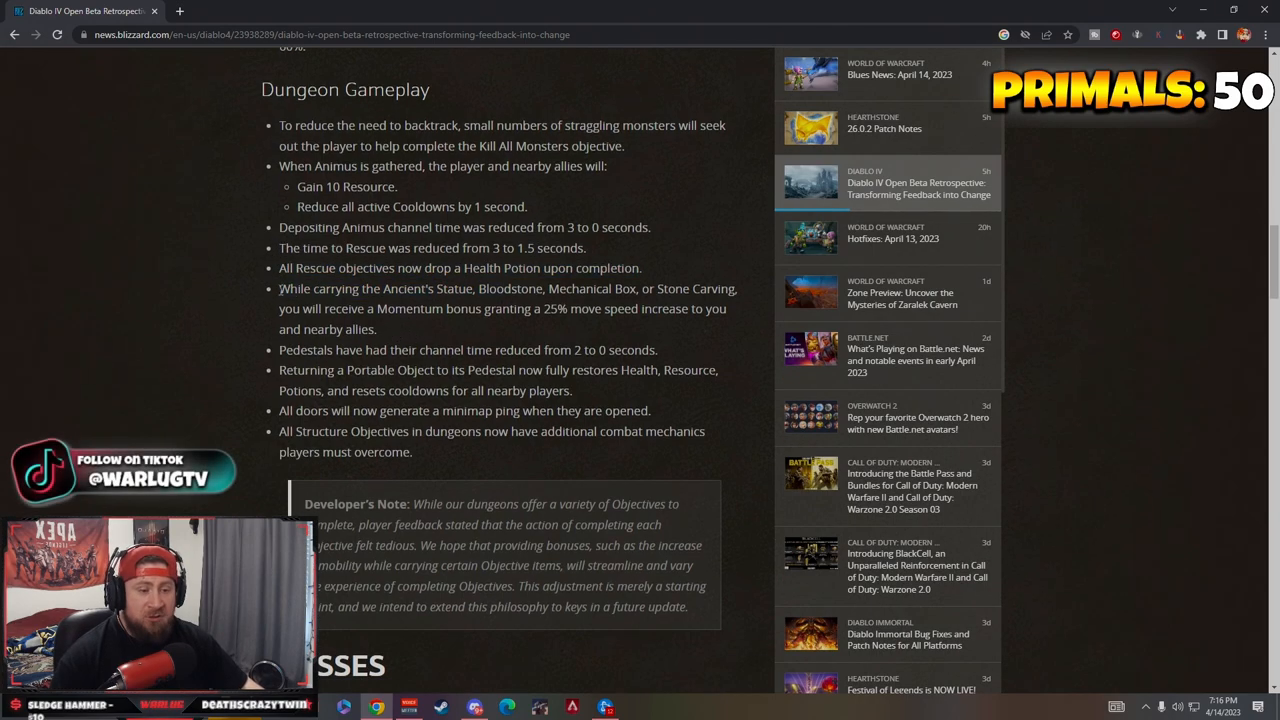
drag(288, 289, 580, 289)
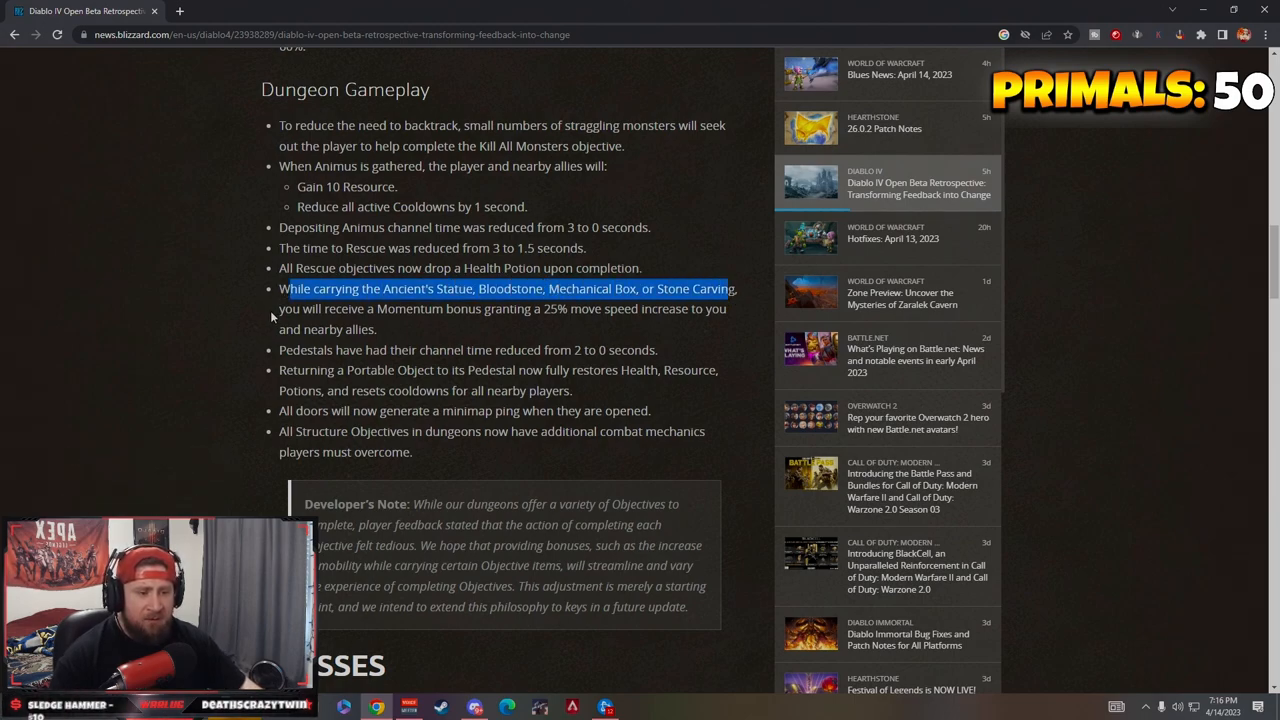
mouse_move(568, 308)
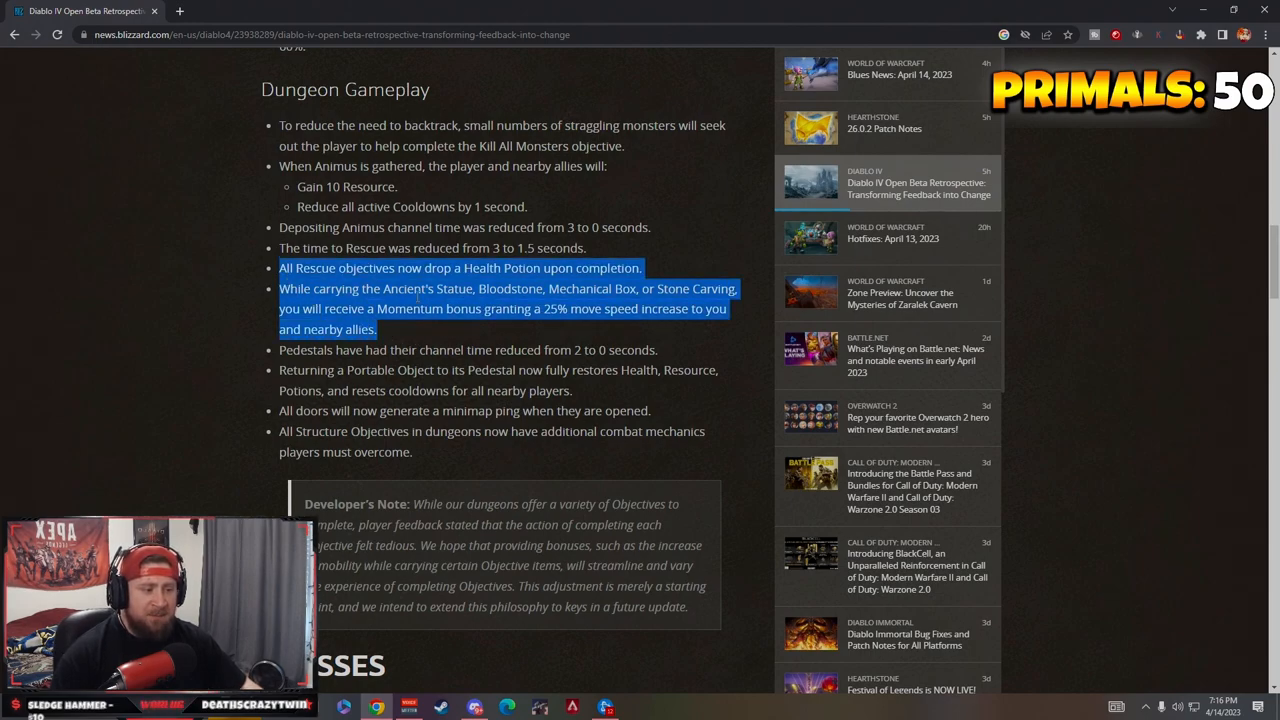
Highlight further Dungeon Gameplay lines such as the Momentum bonus near the Developer's Note.
scroll(down, 3)
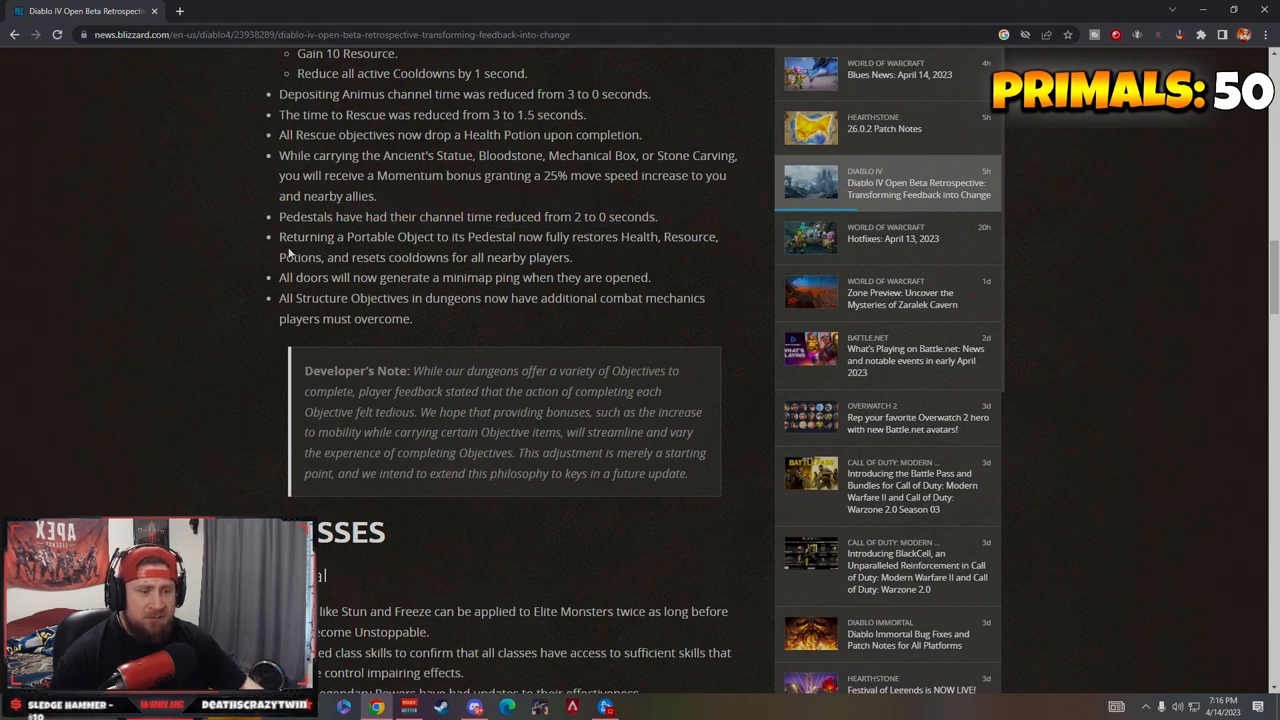
drag(279, 236, 572, 257)
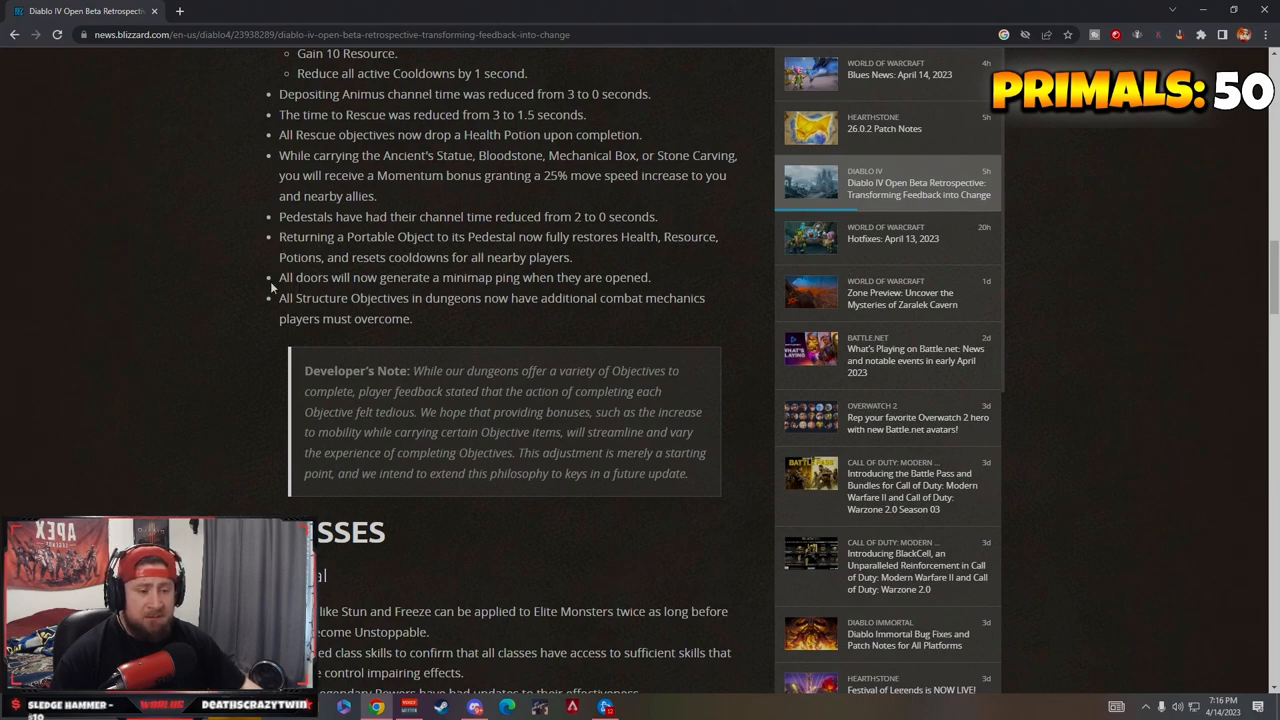
drag(279, 277, 510, 277)
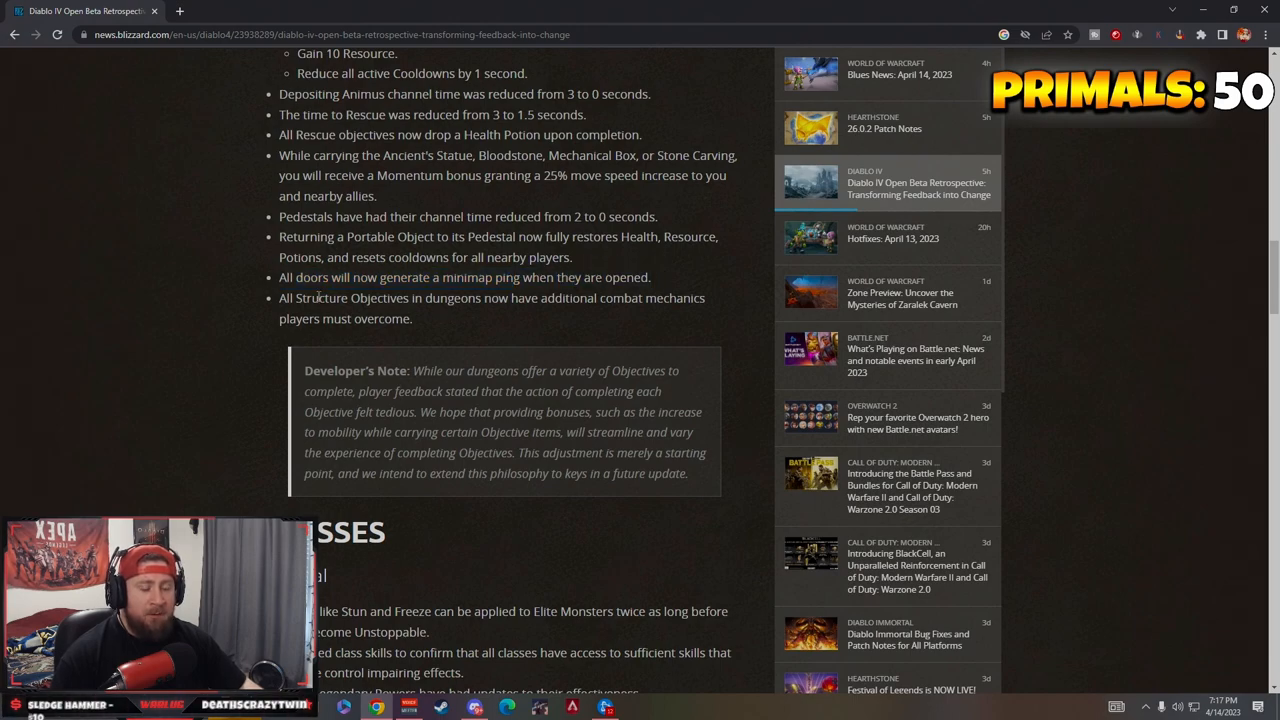
drag(279, 277, 585, 277)
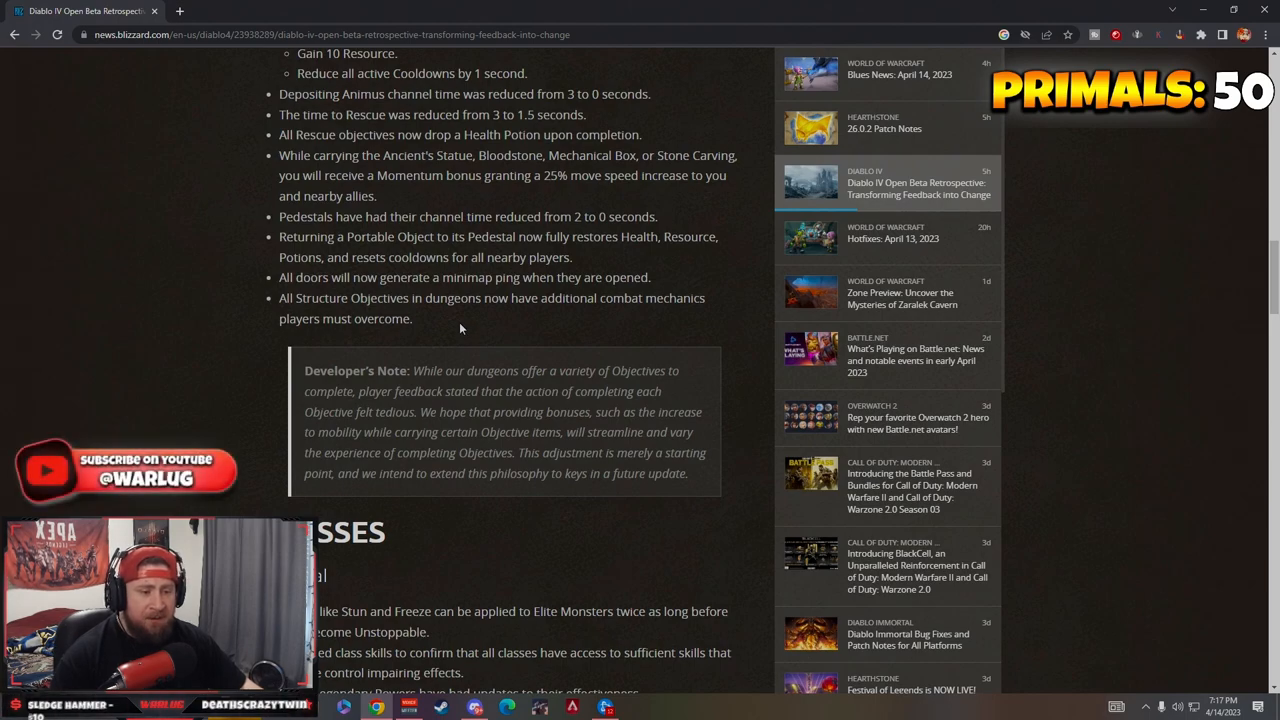
Scroll the article back toward the Dungeon Layouts list of Fractured Peaks dungeons.
scroll(down, 3)
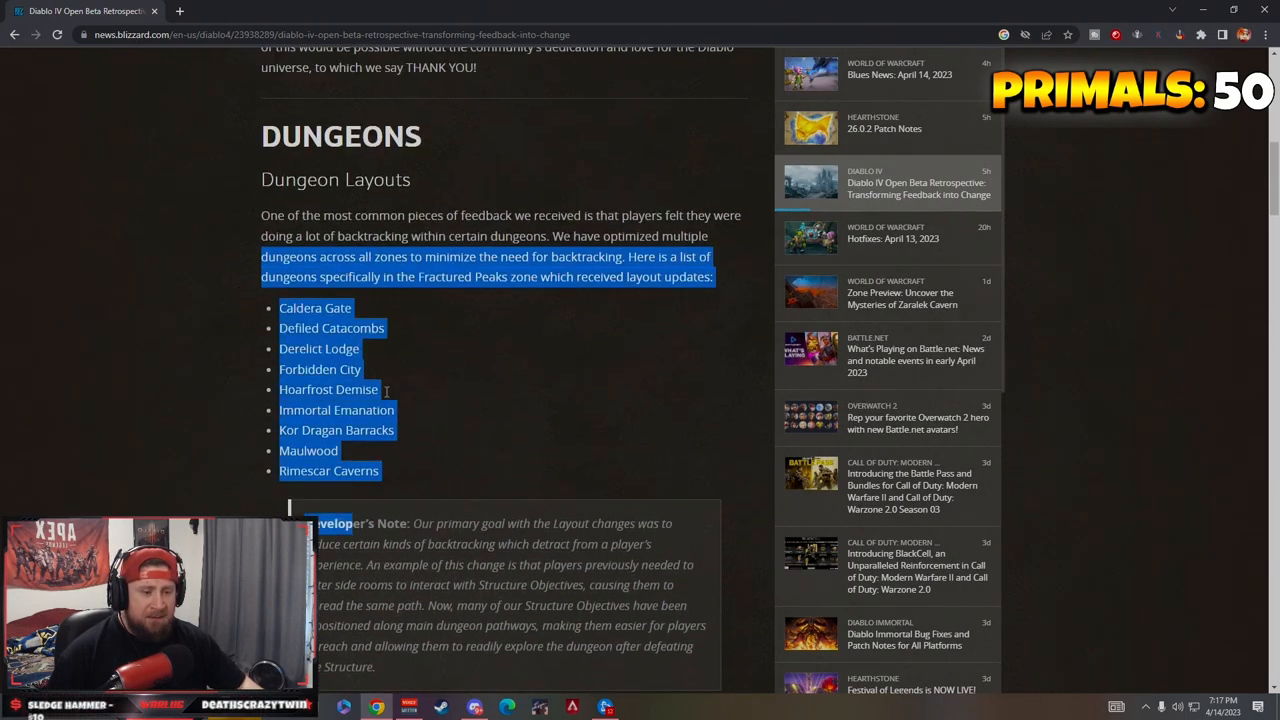
Reach the Barbarian class changes and highlight the Double Swing Skill Enhancement Fury refund bullet.
scroll(down, 3)
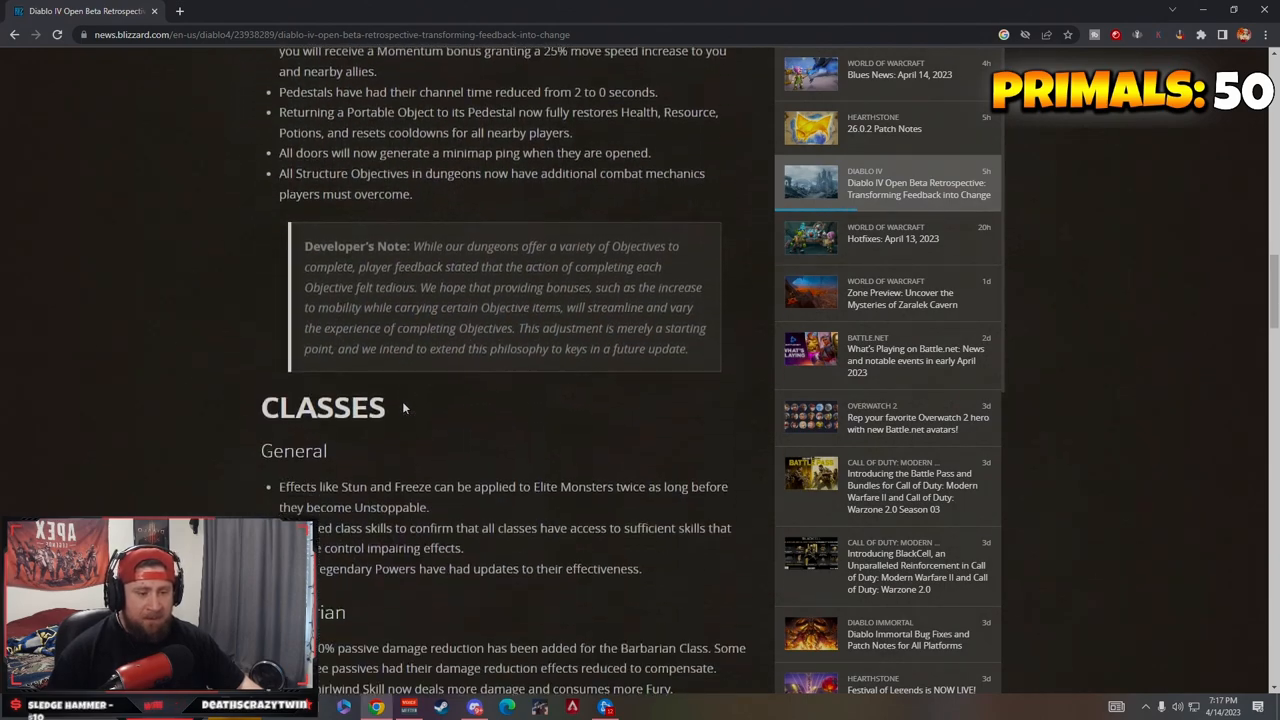
scroll(down, 3)
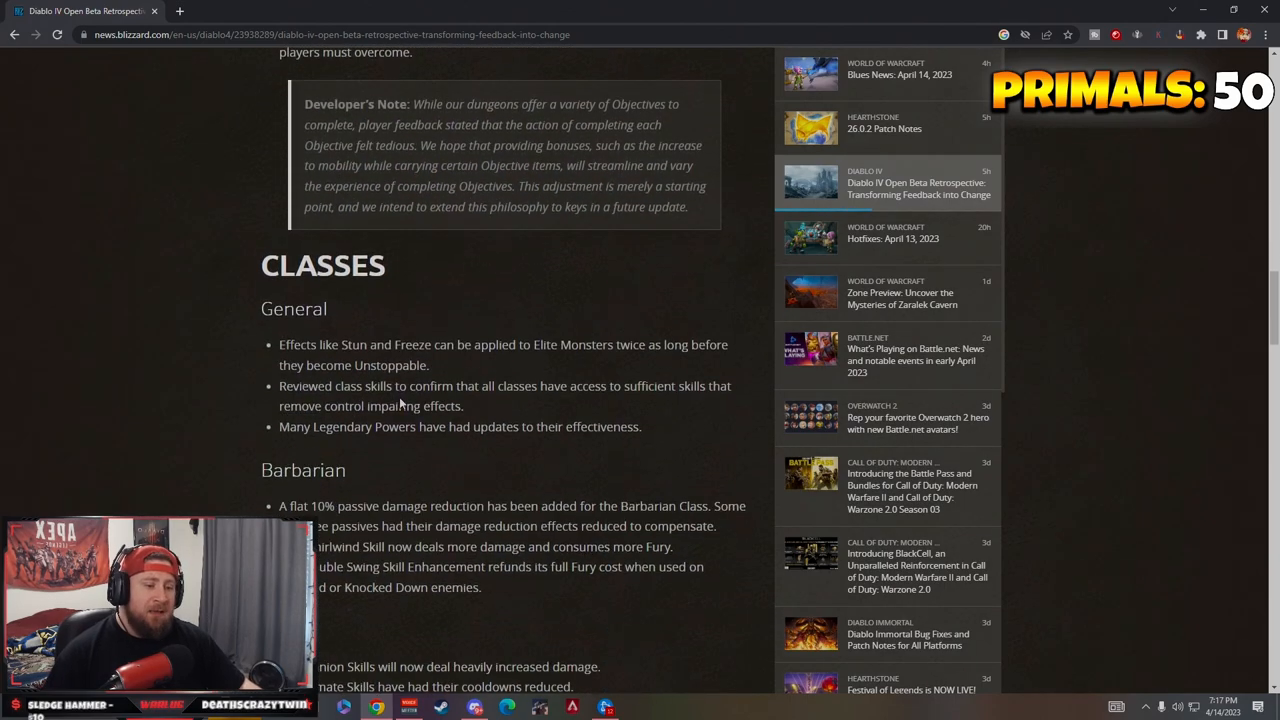
scroll(down, 3)
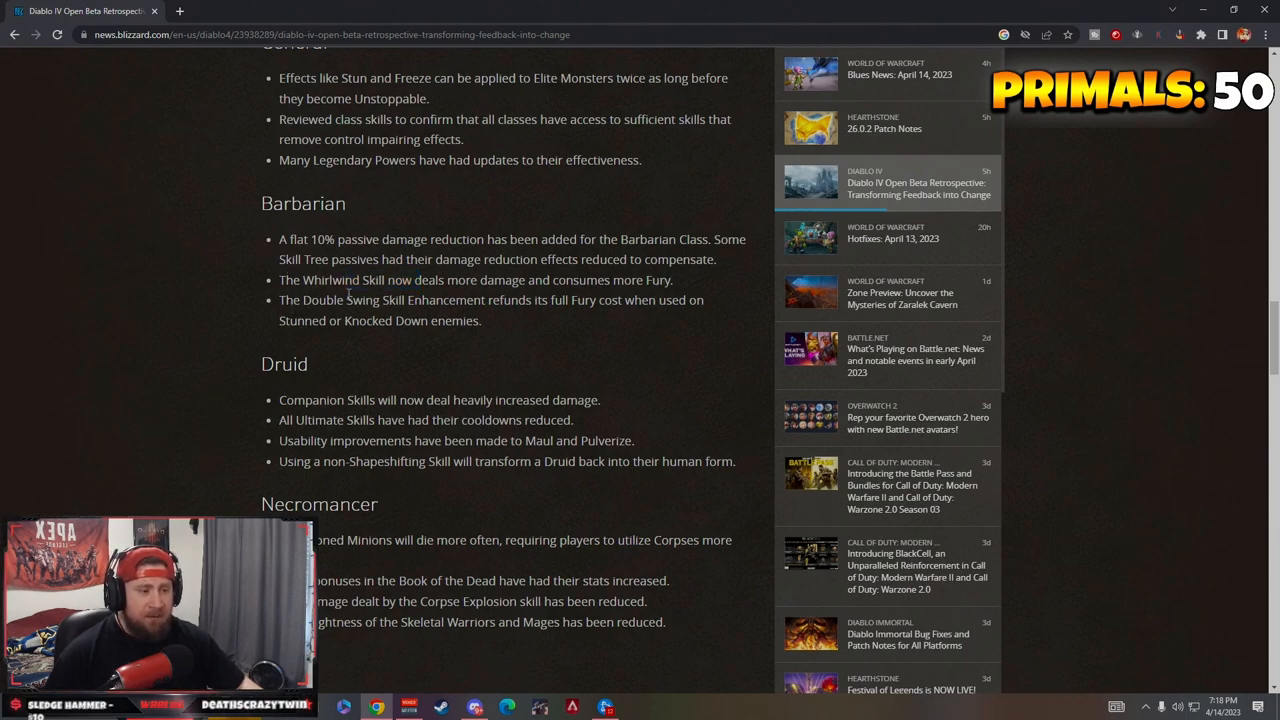
drag(303, 280, 397, 280)
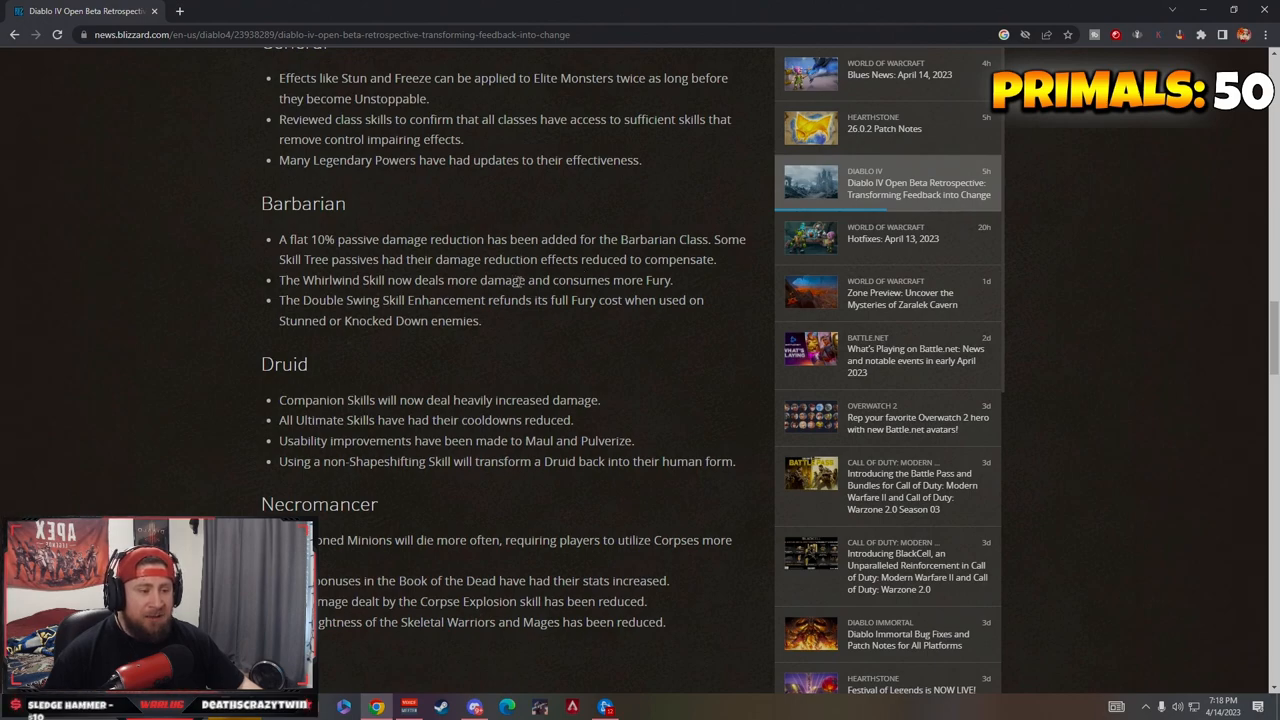
drag(597, 280, 672, 280)
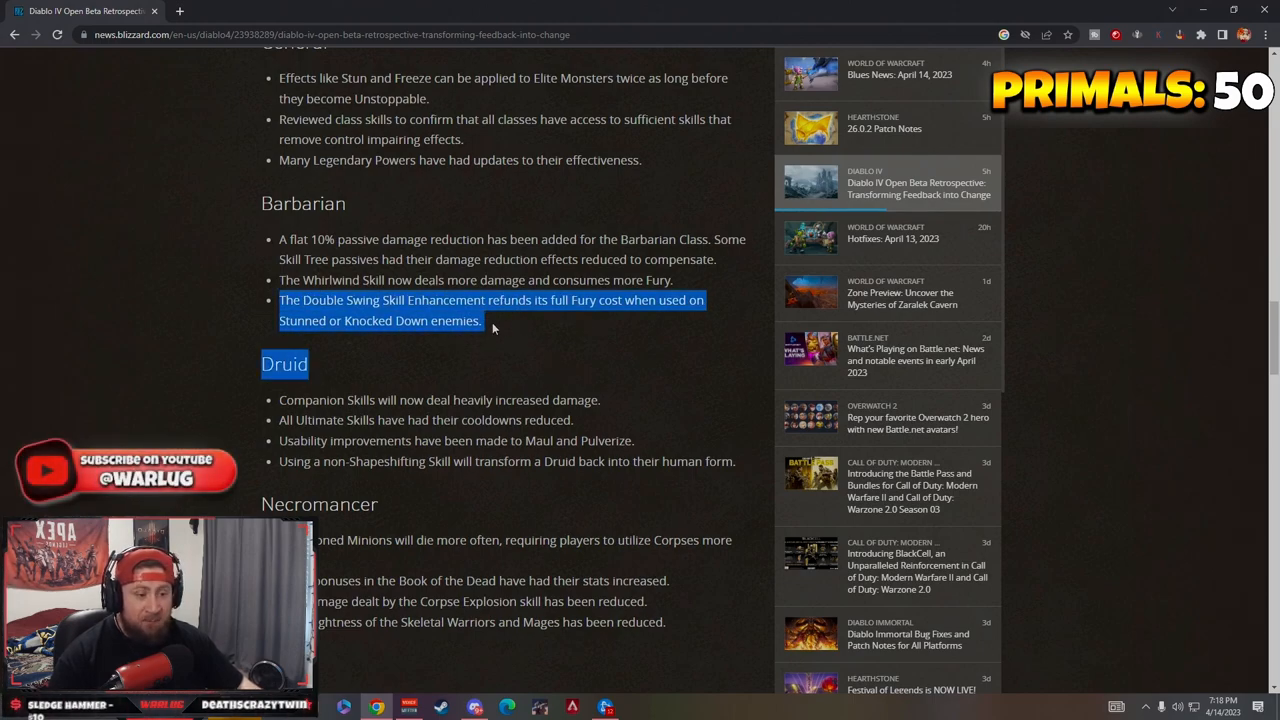
scroll(down, 3)
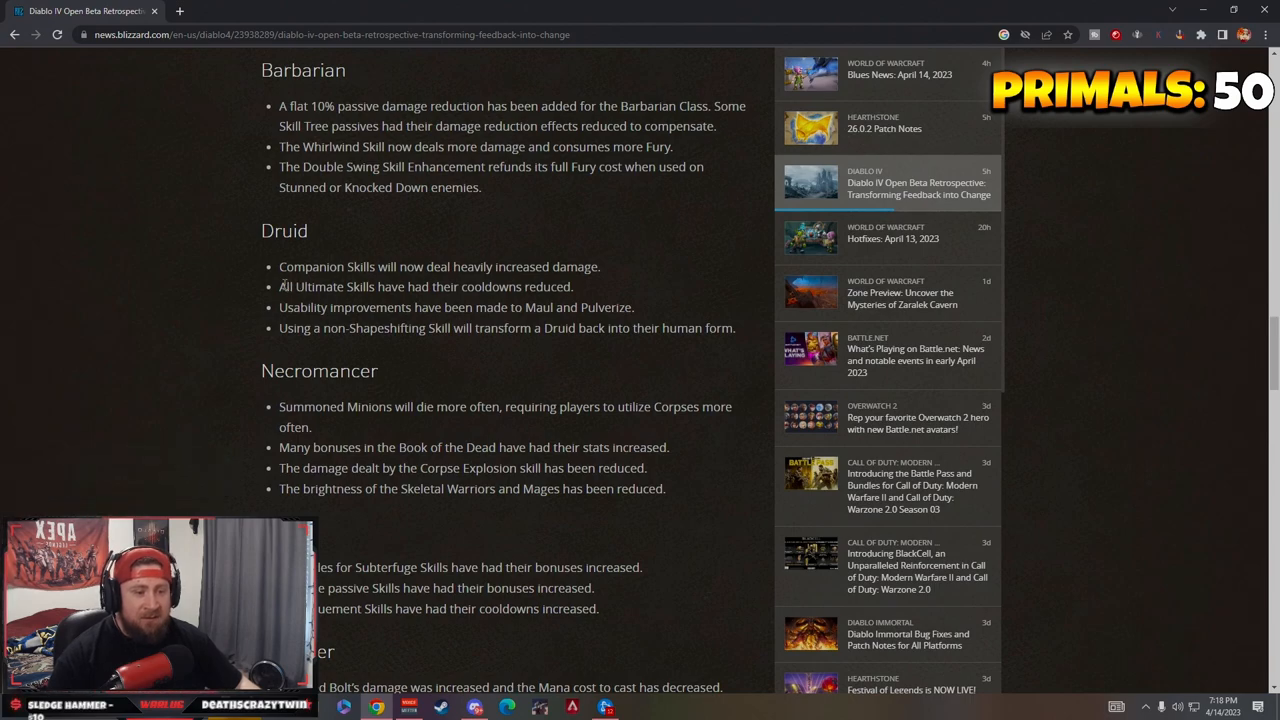
drag(335, 287, 572, 287)
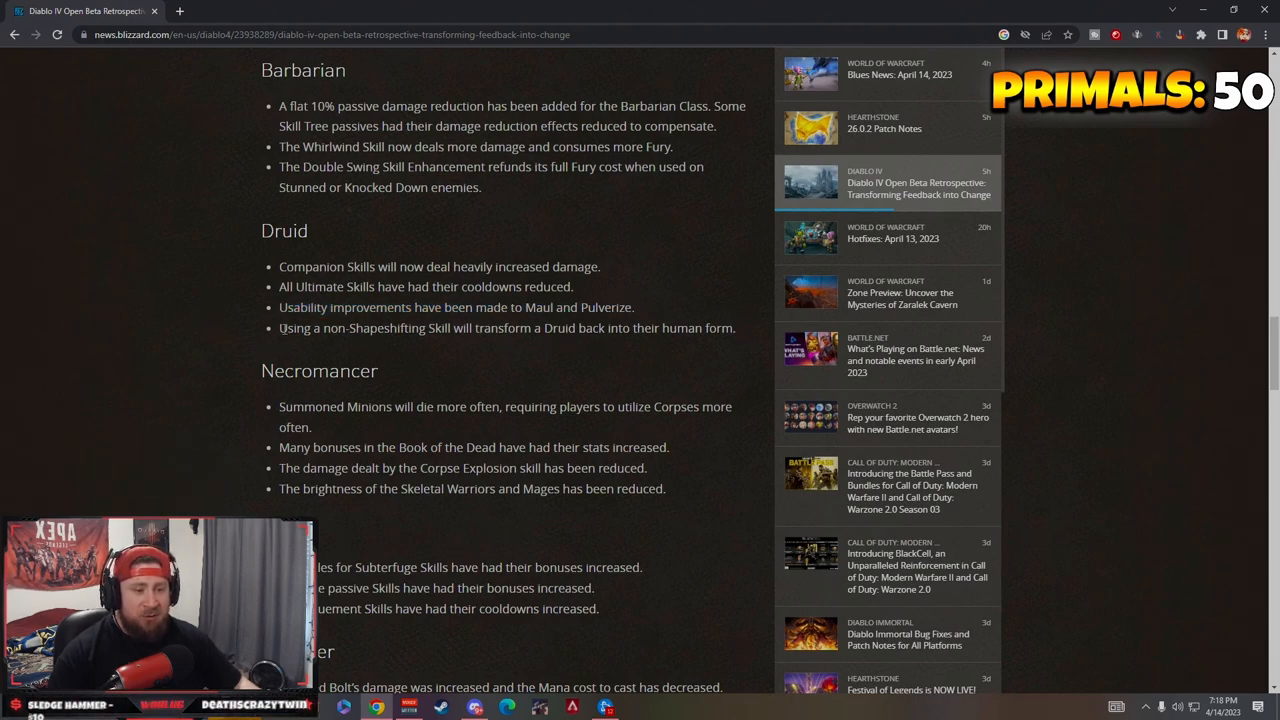
drag(279, 328, 595, 328)
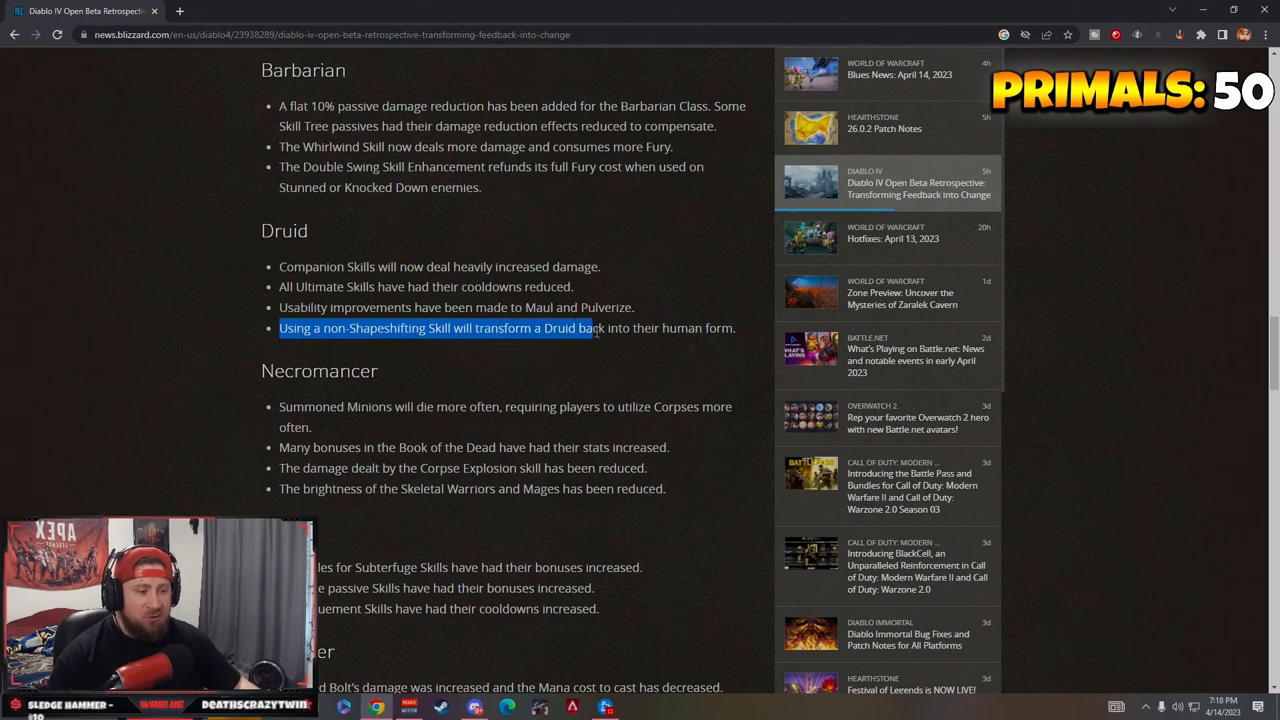
click(429, 352)
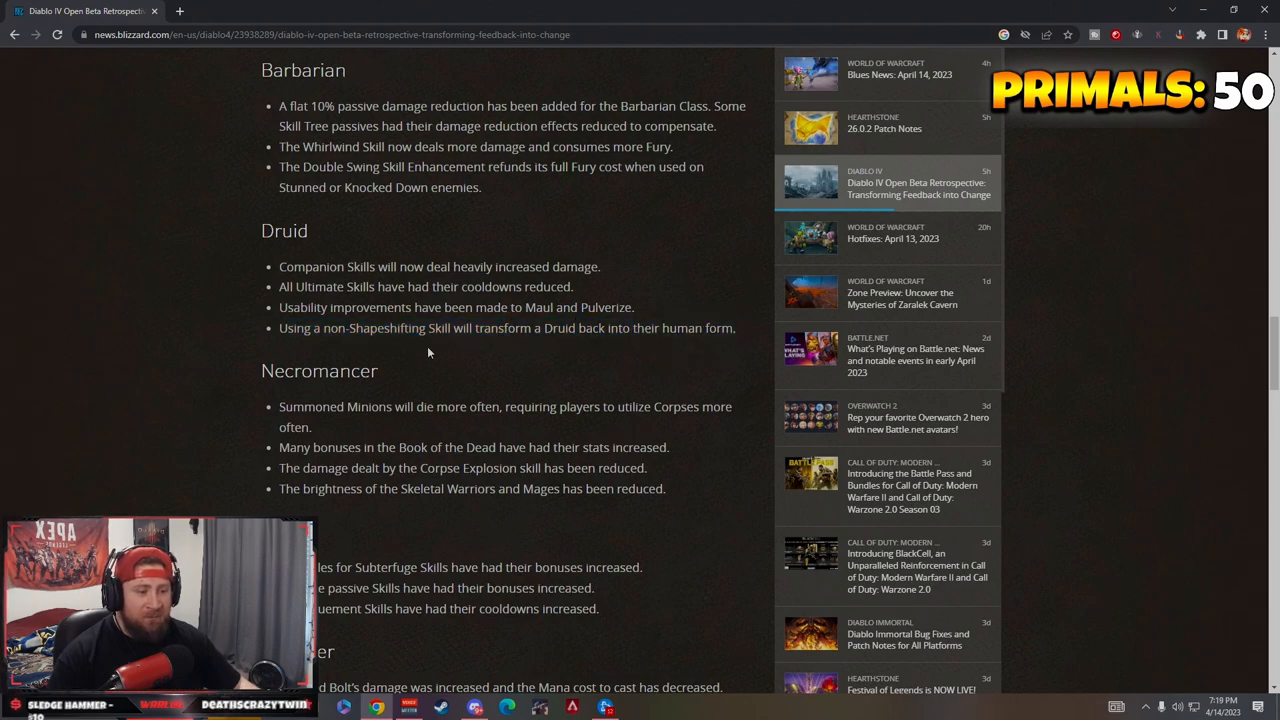
scroll(up, 3)
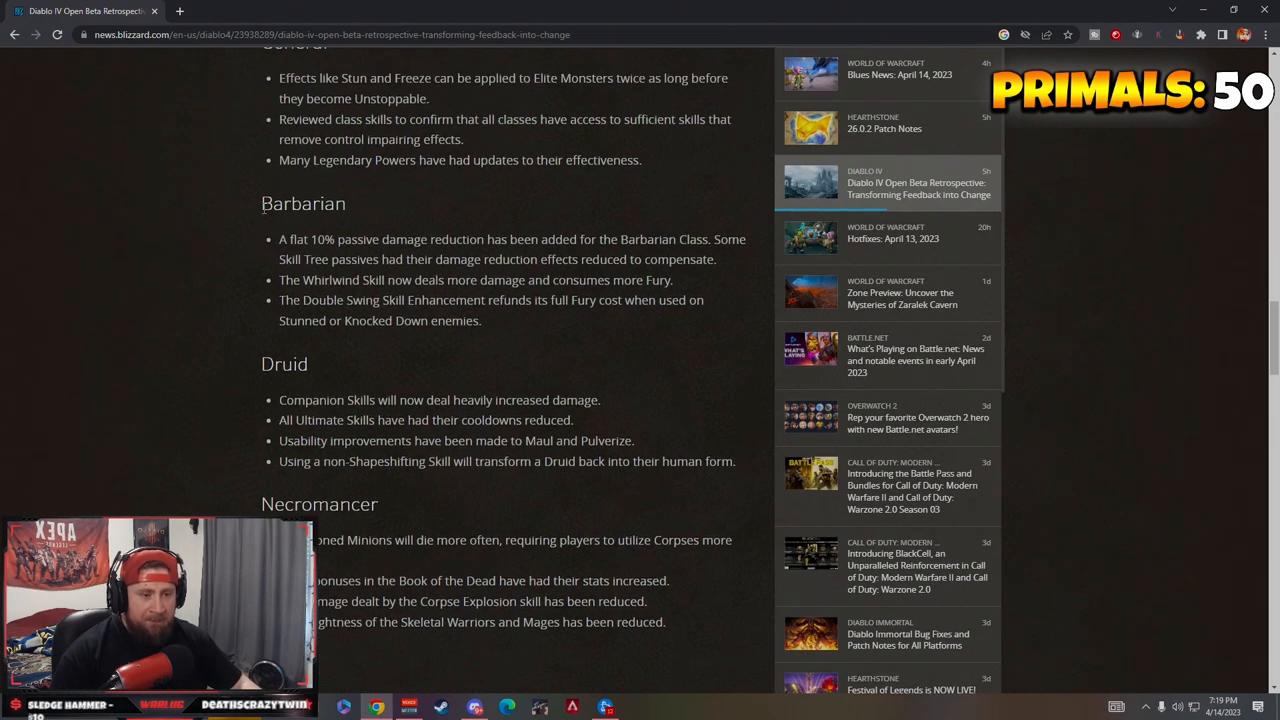
drag(262, 203, 735, 461)
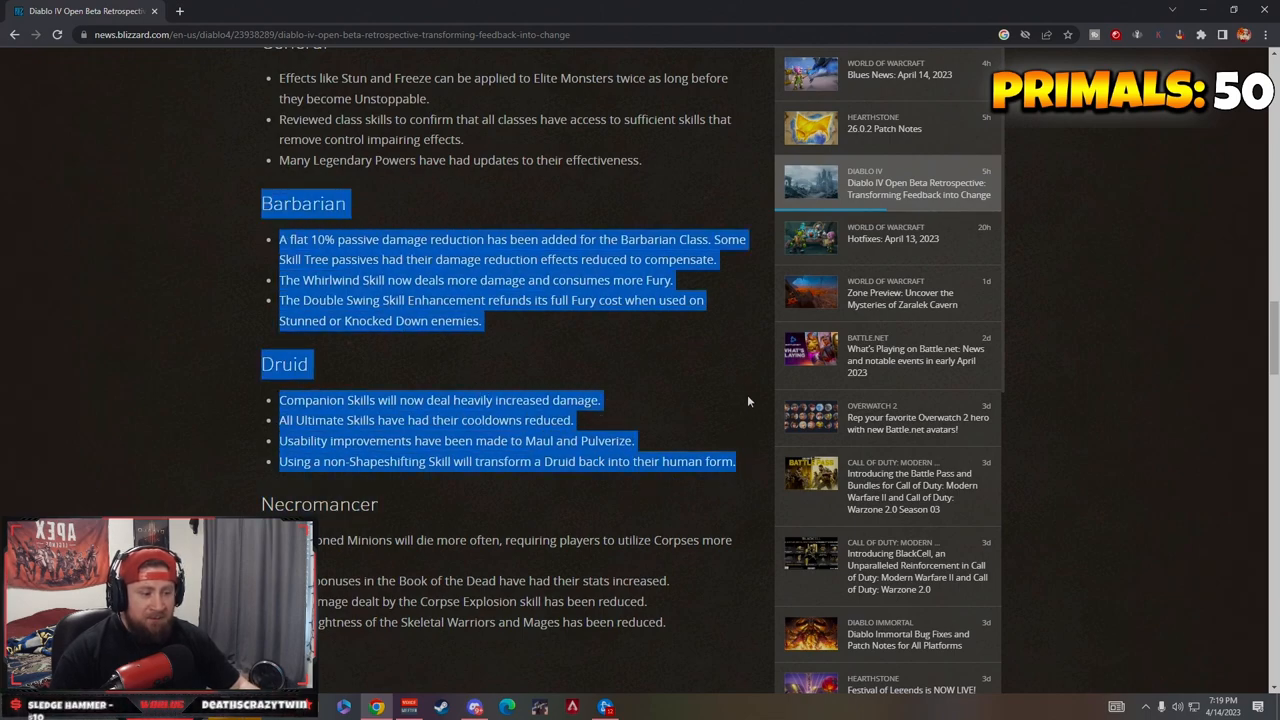
mouse_move(749, 465)
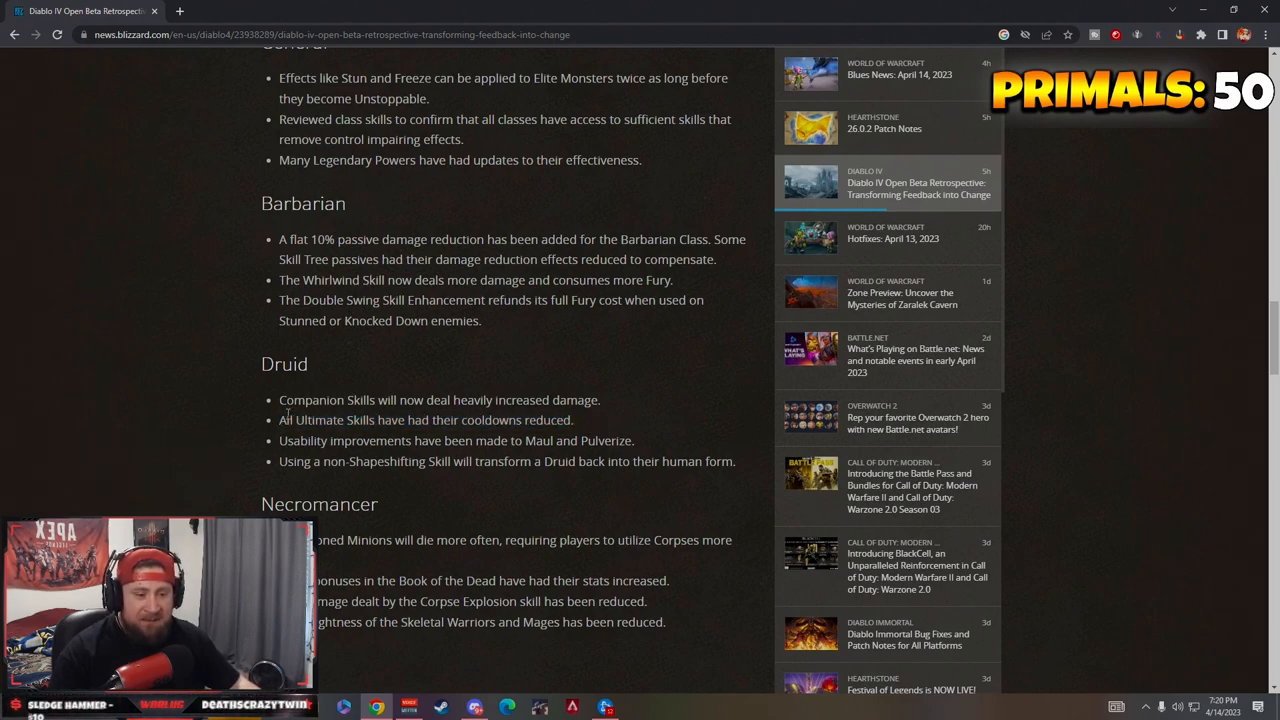
mouse_move(573, 433)
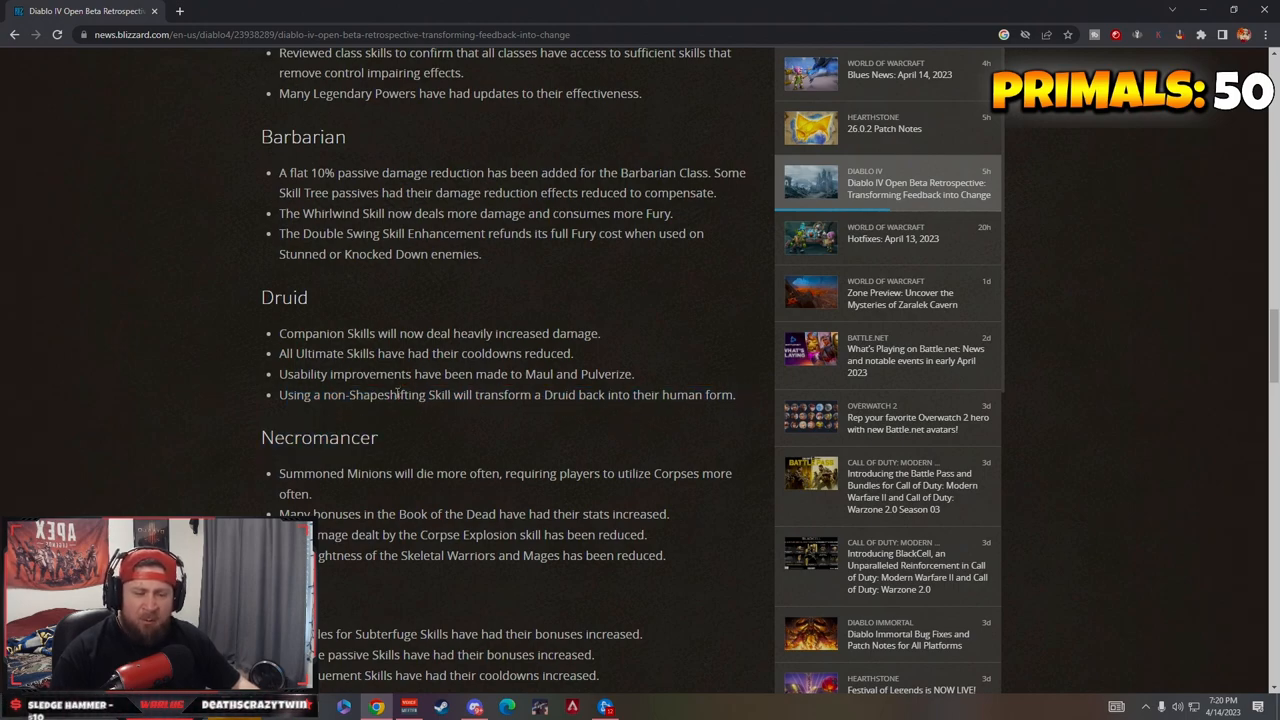
mouse_move(449, 400)
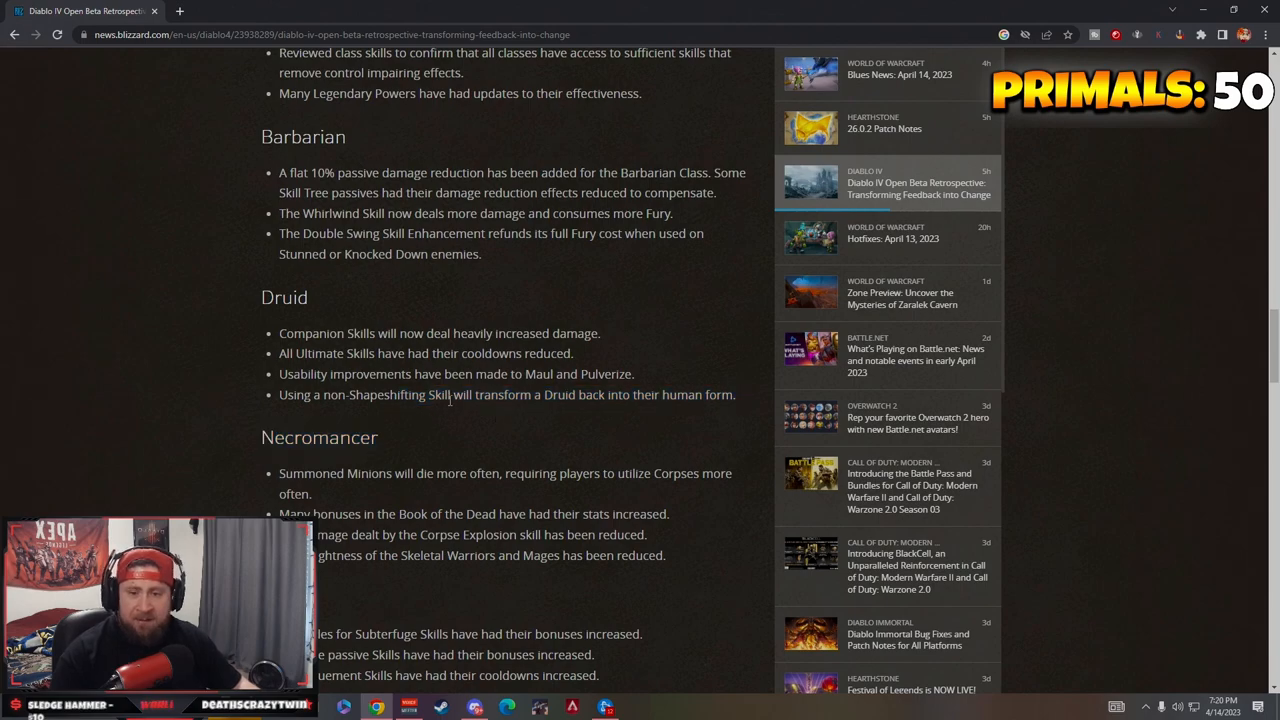
Highlight the Necromancer Corpse Explosion damage and Skeletal Warriors brightness bullets, then clear them.
scroll(down, 3)
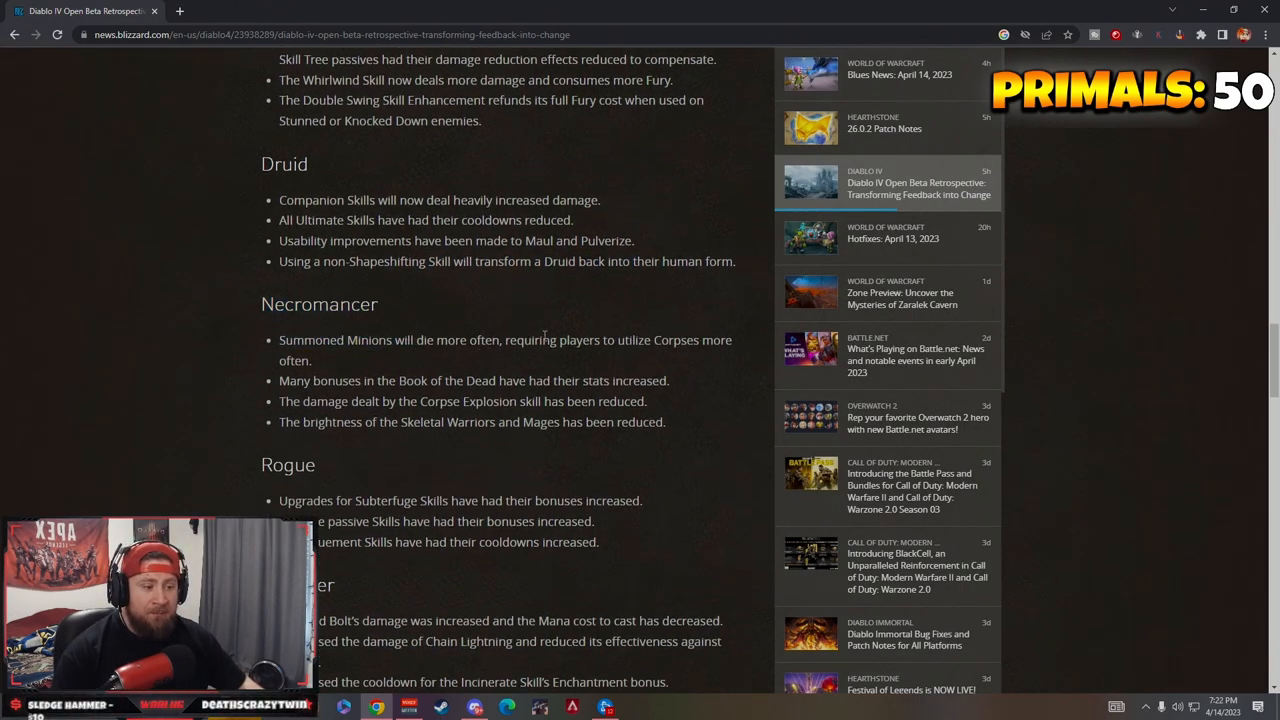
mouse_move(345, 359)
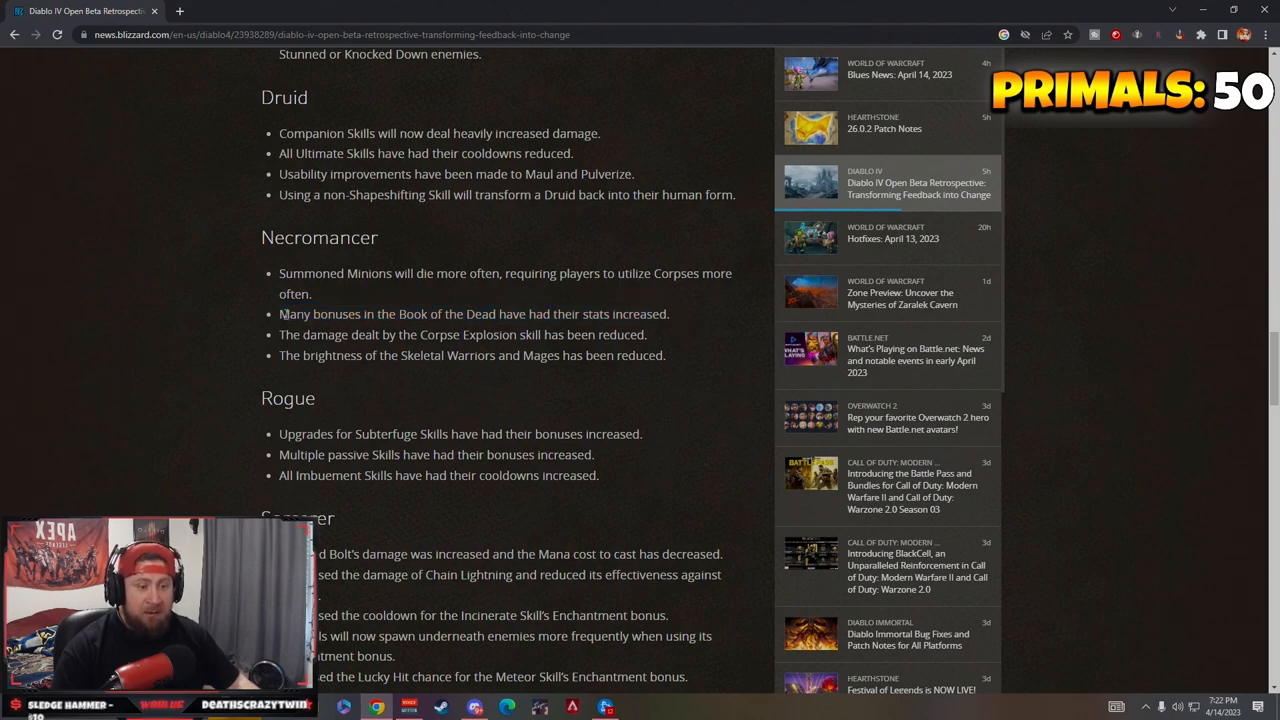
drag(278, 334, 398, 334)
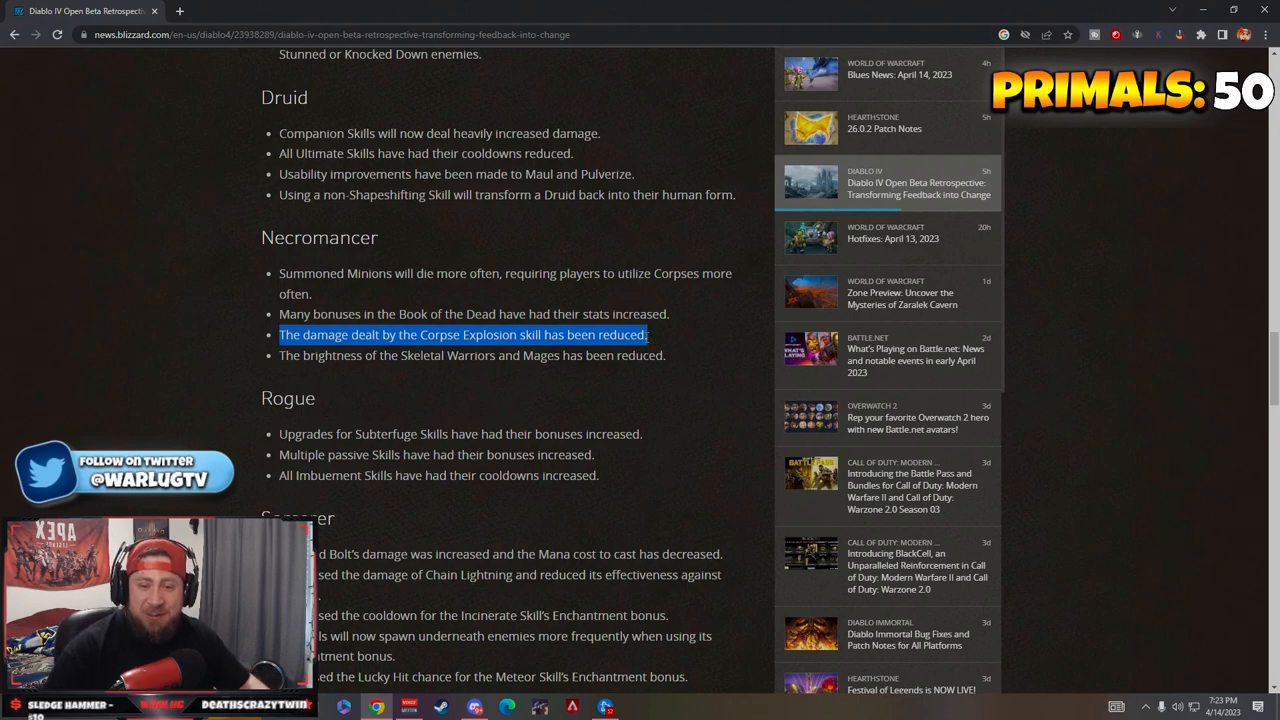
scroll(down, 3)
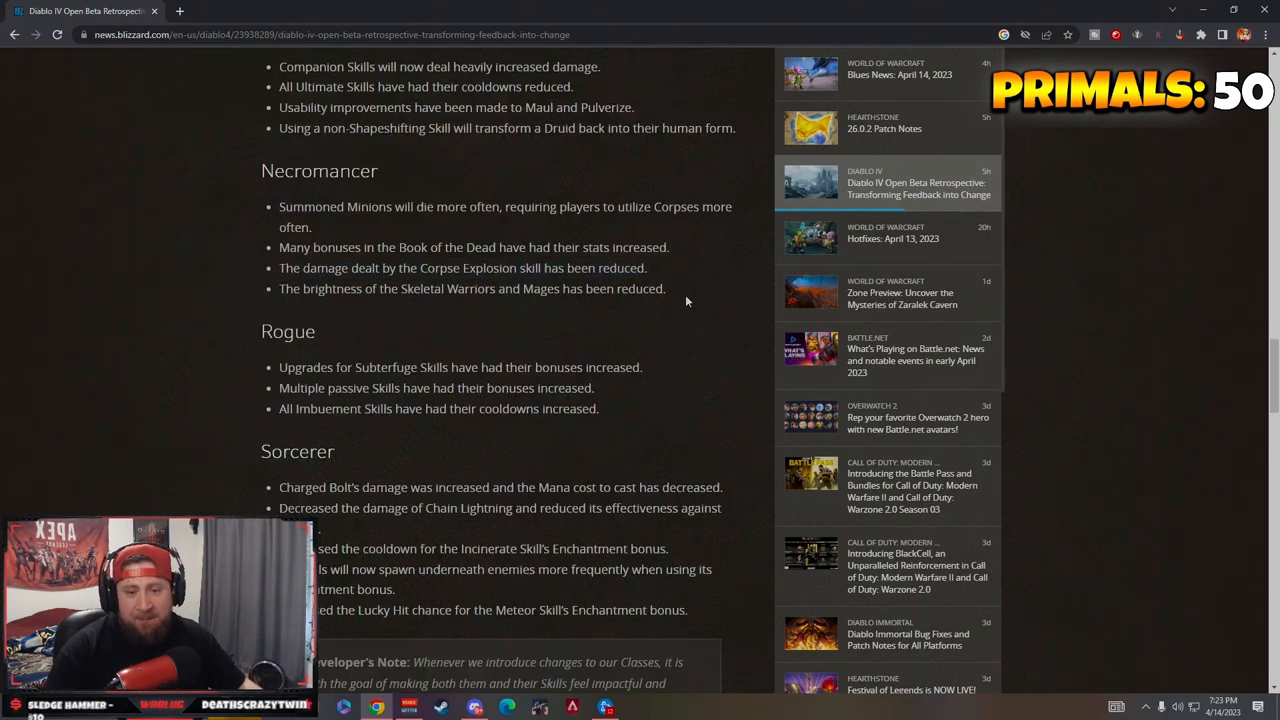
drag(279, 289, 413, 289)
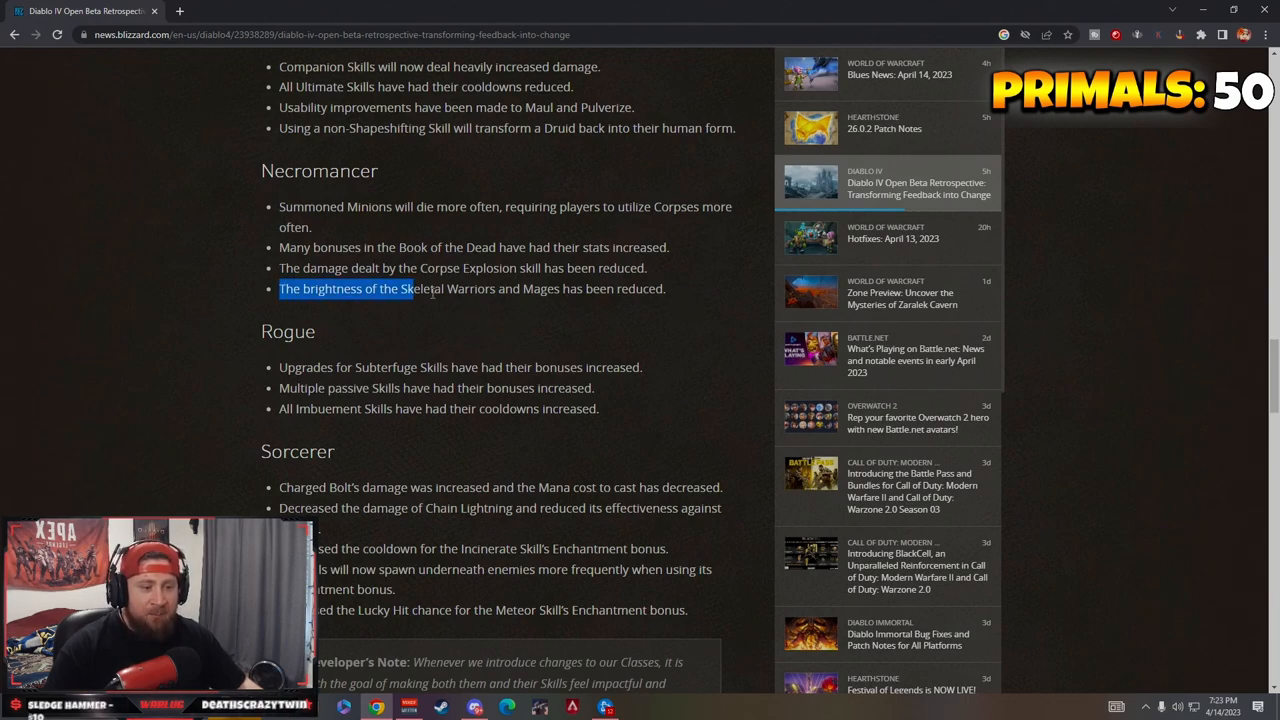
click(690, 300)
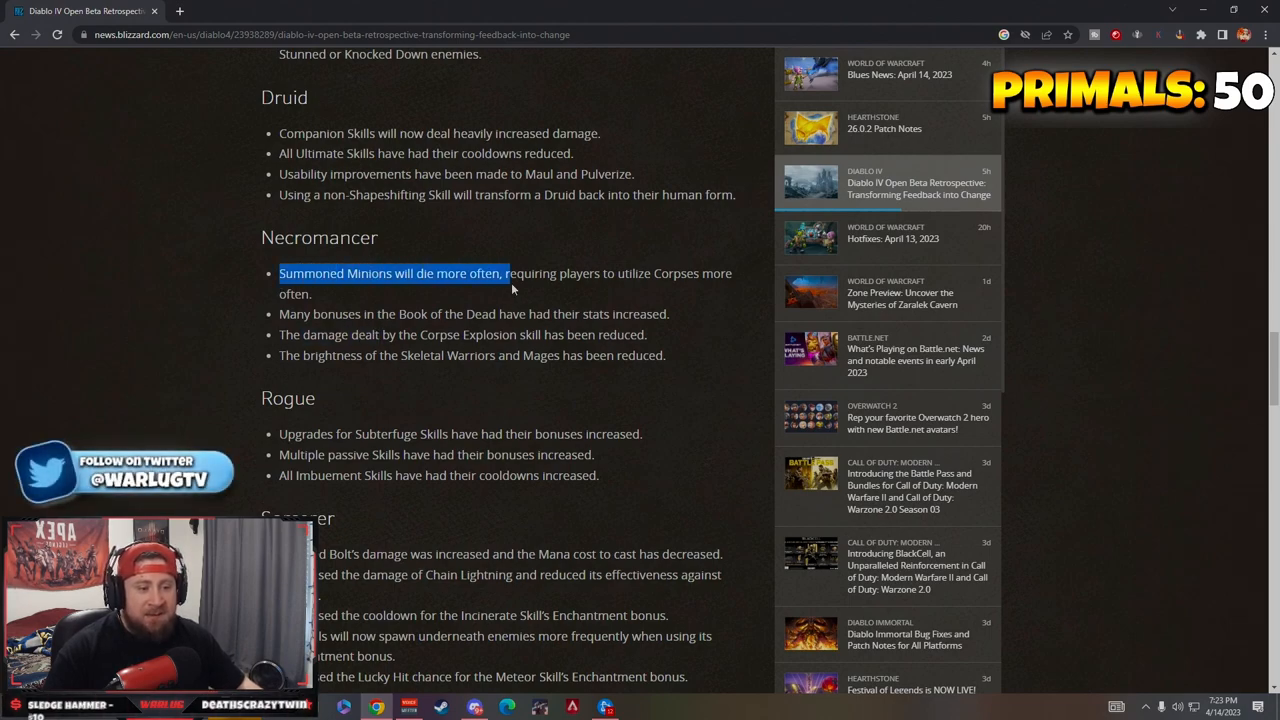
click(486, 299)
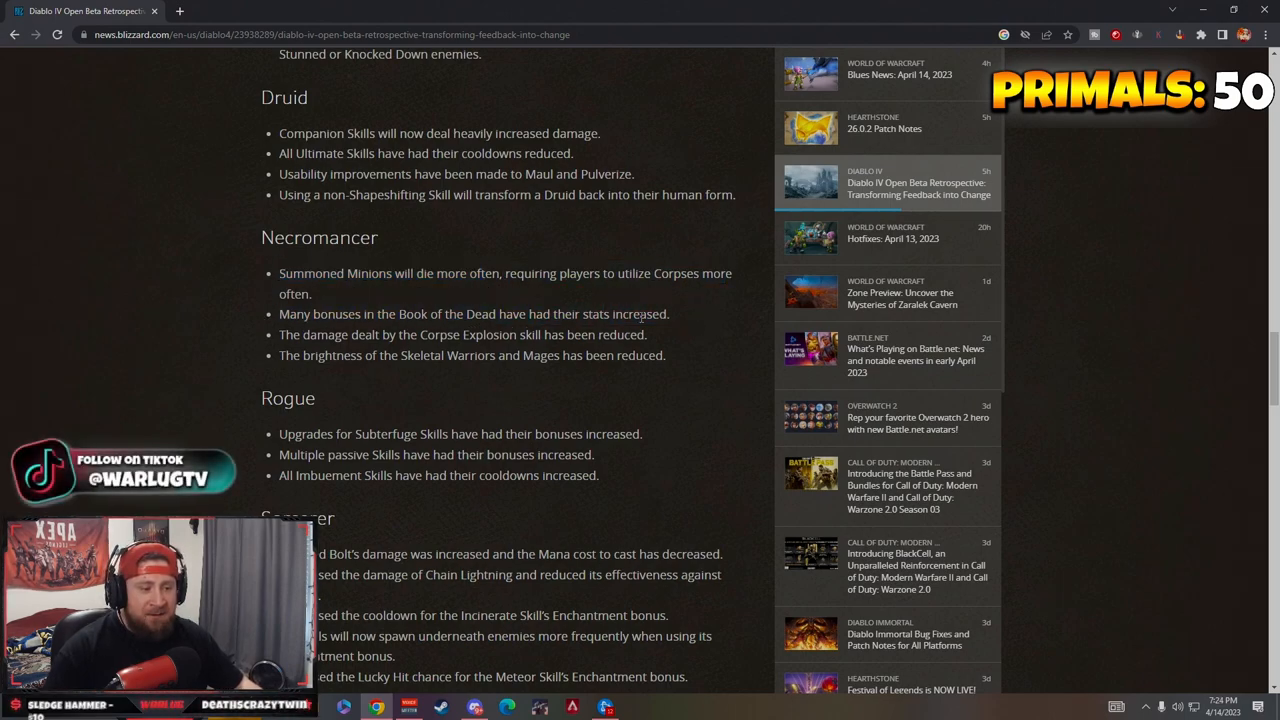
Highlight the whole Necromancer section including its heading.
double_click(308, 273)
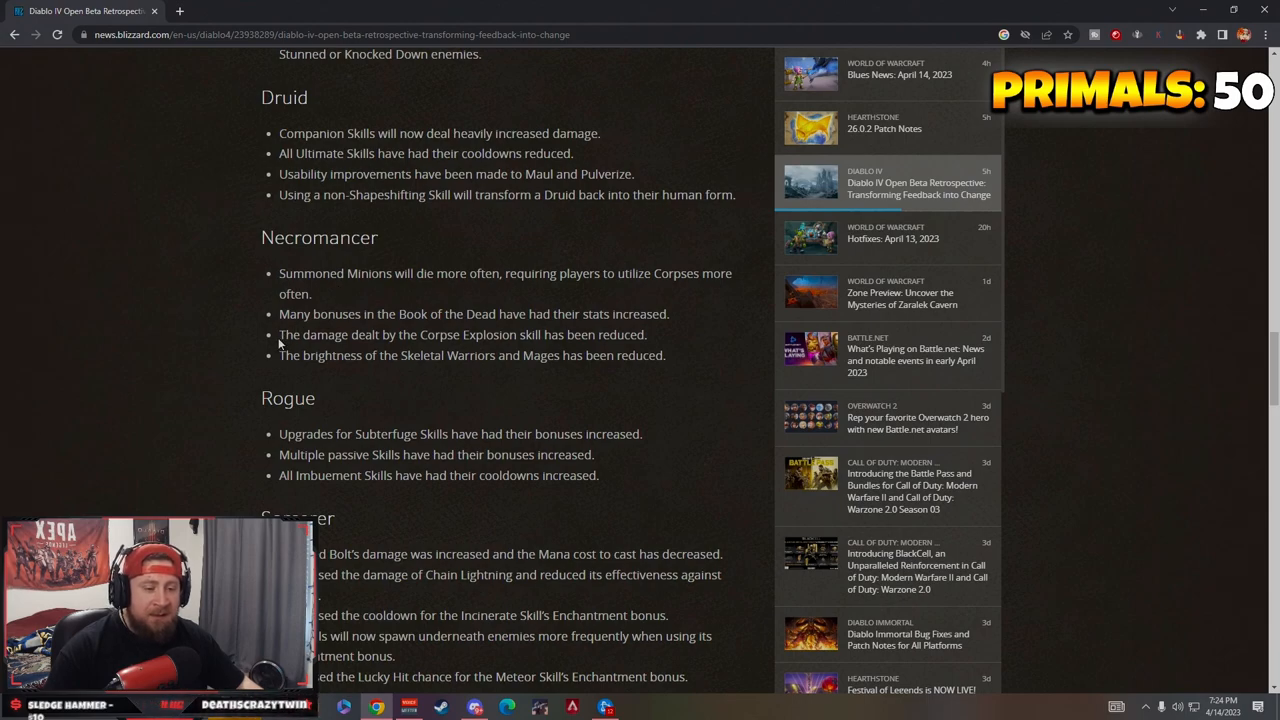
mouse_move(462, 334)
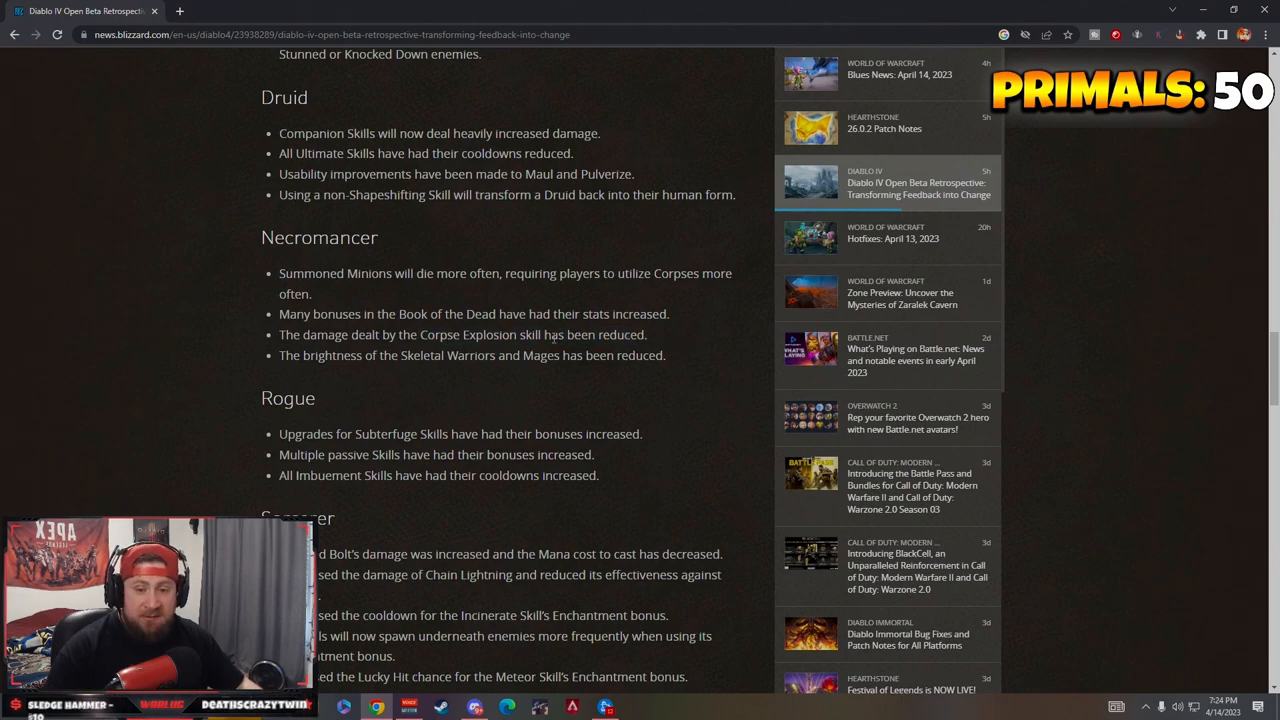
drag(262, 230, 665, 360)
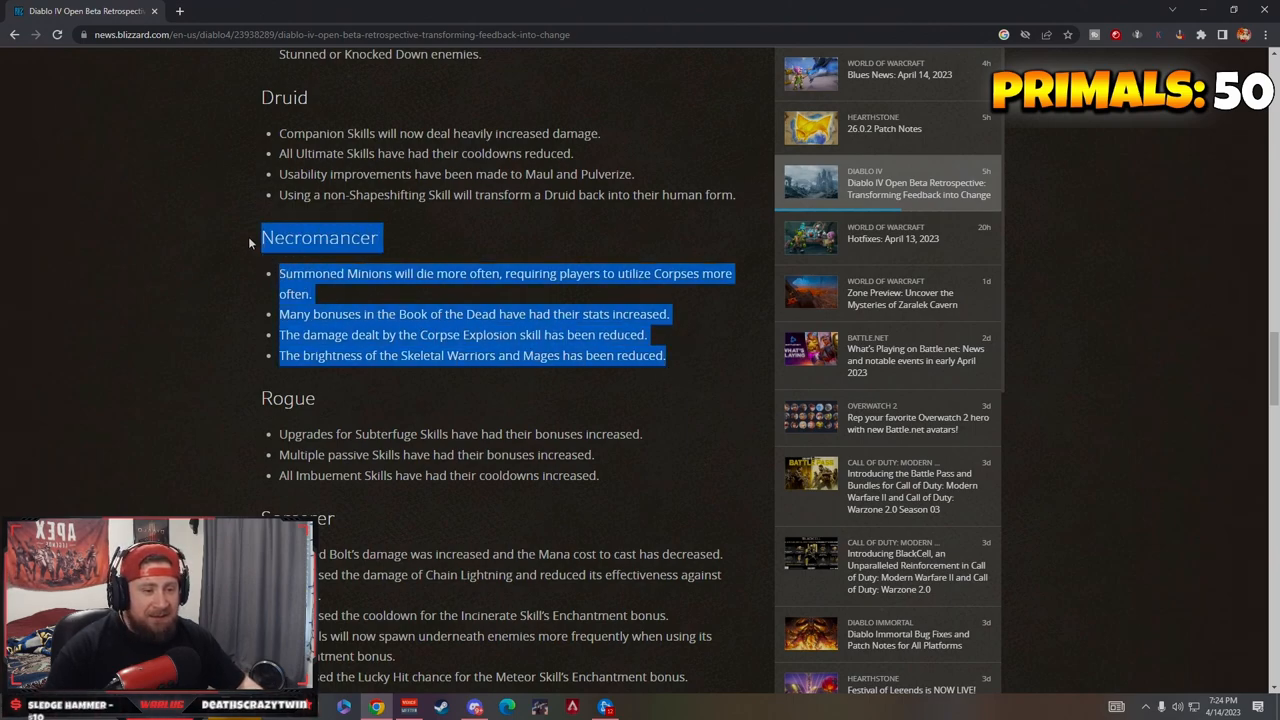
scroll(down, 3)
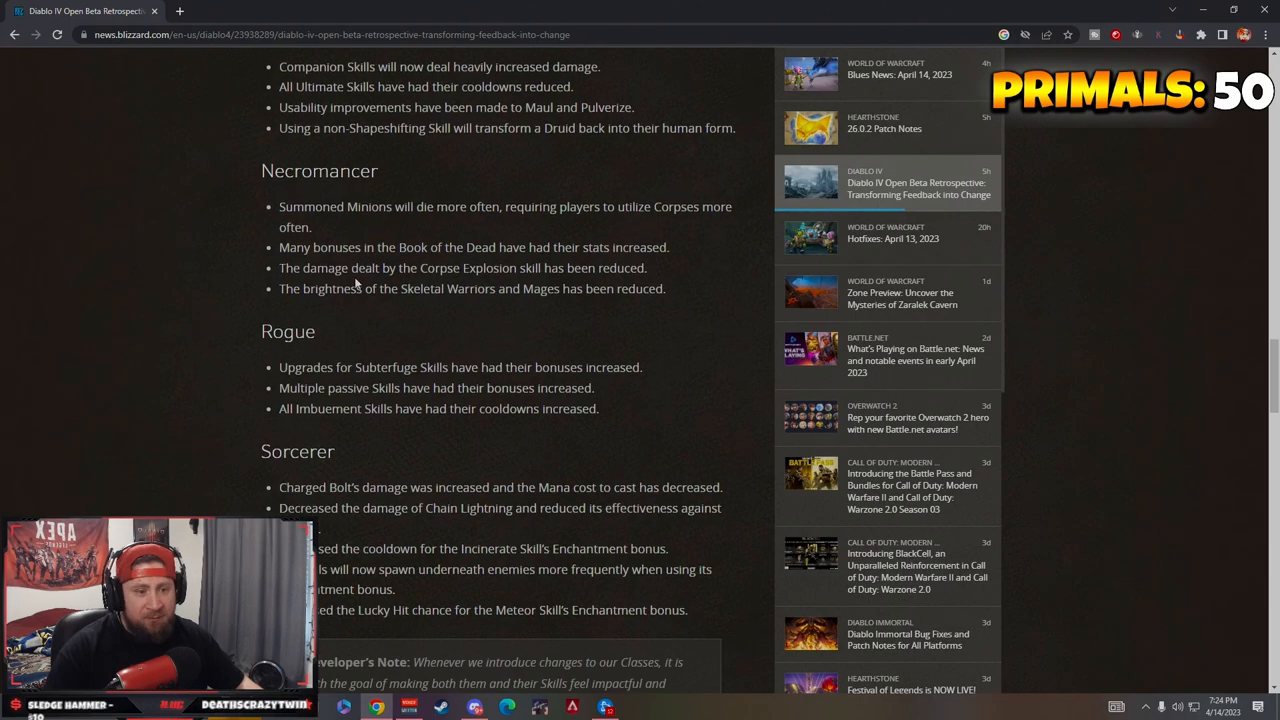
drag(262, 170, 665, 288)
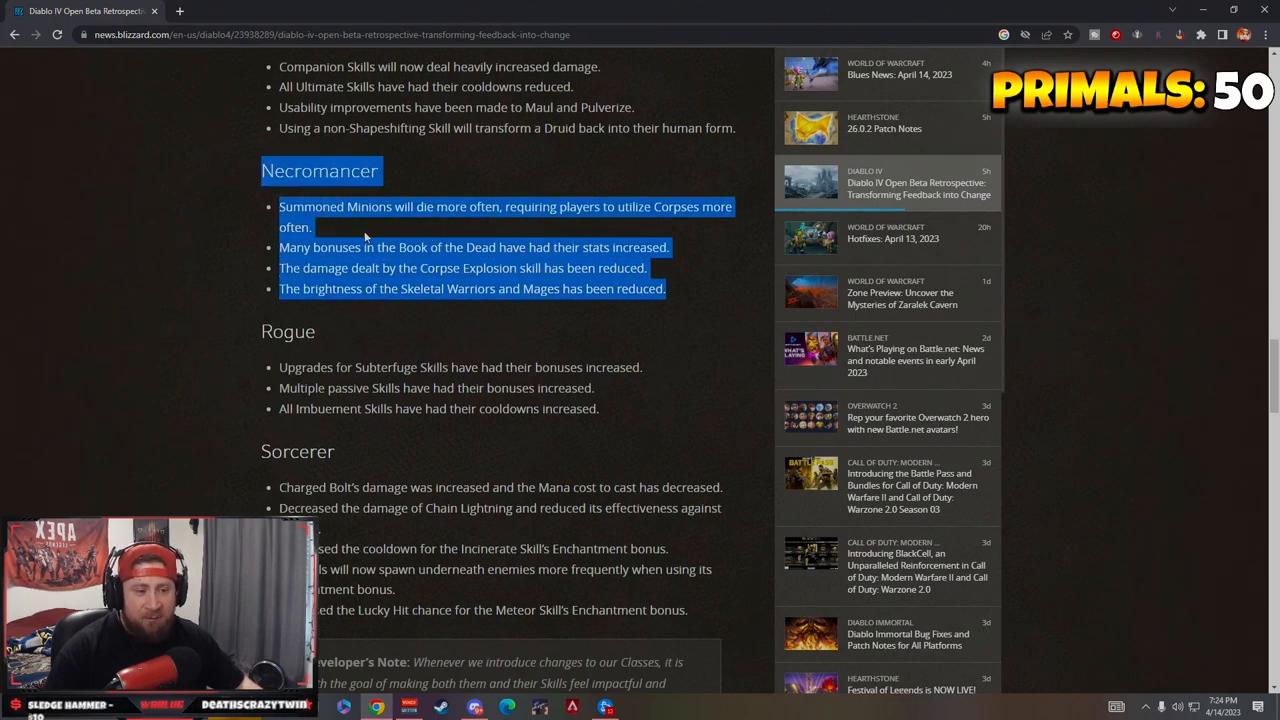
scroll(down, 3)
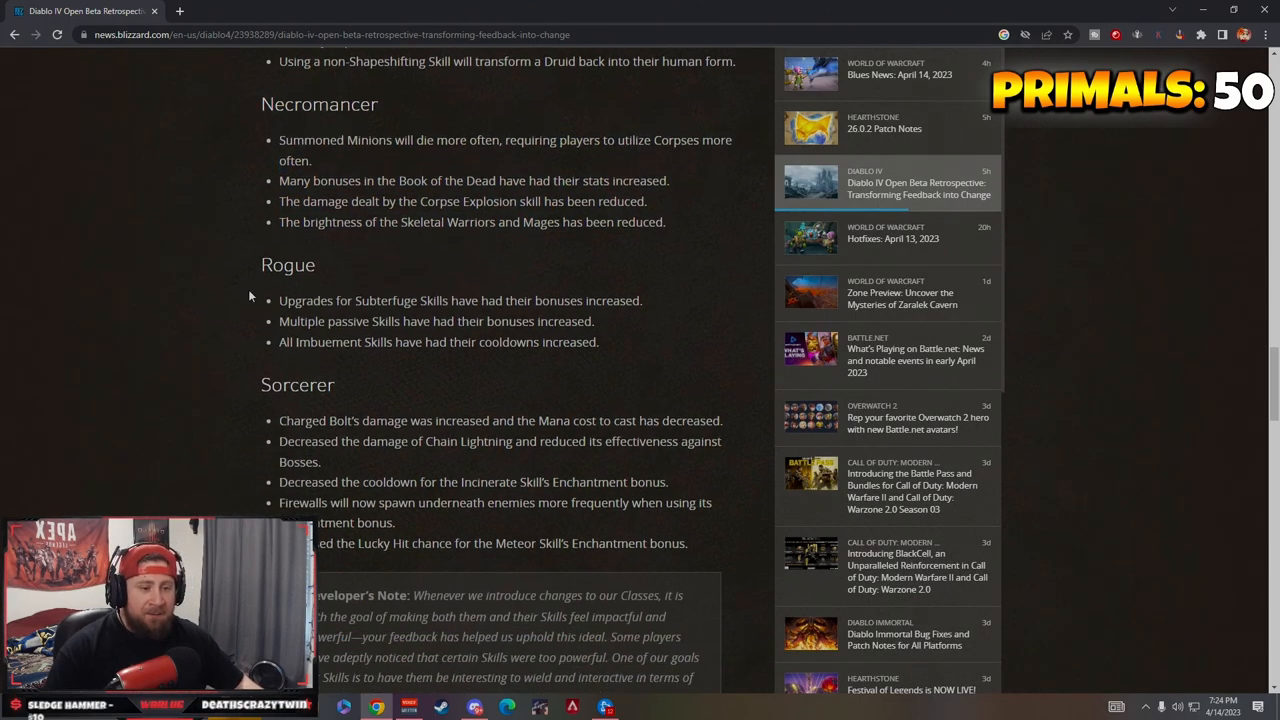
double_click(291, 300)
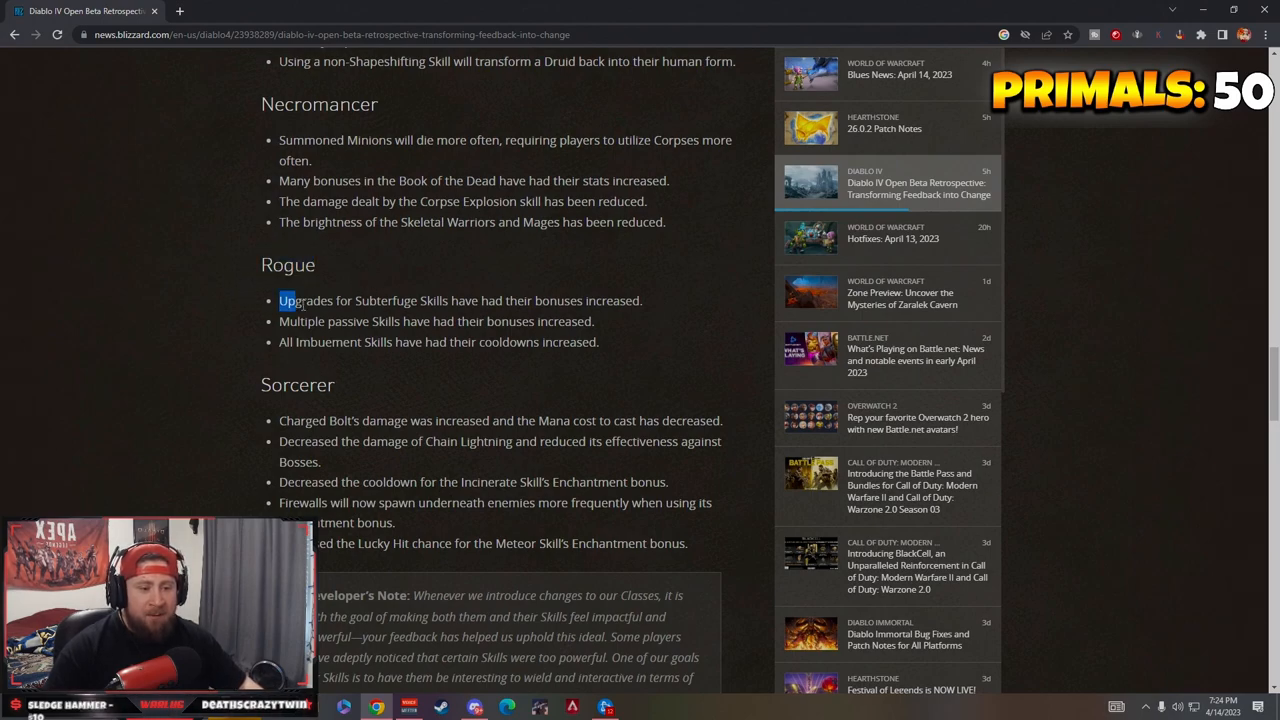
drag(280, 300, 450, 300)
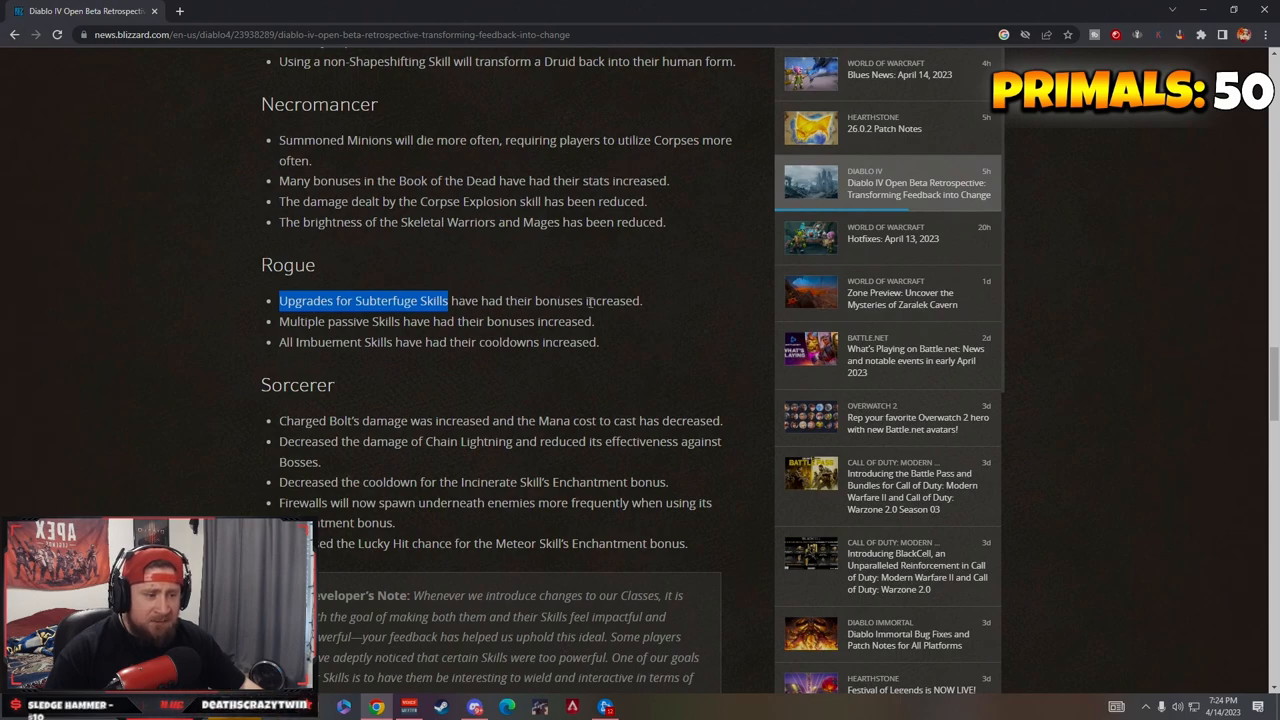
drag(450, 300, 643, 300)
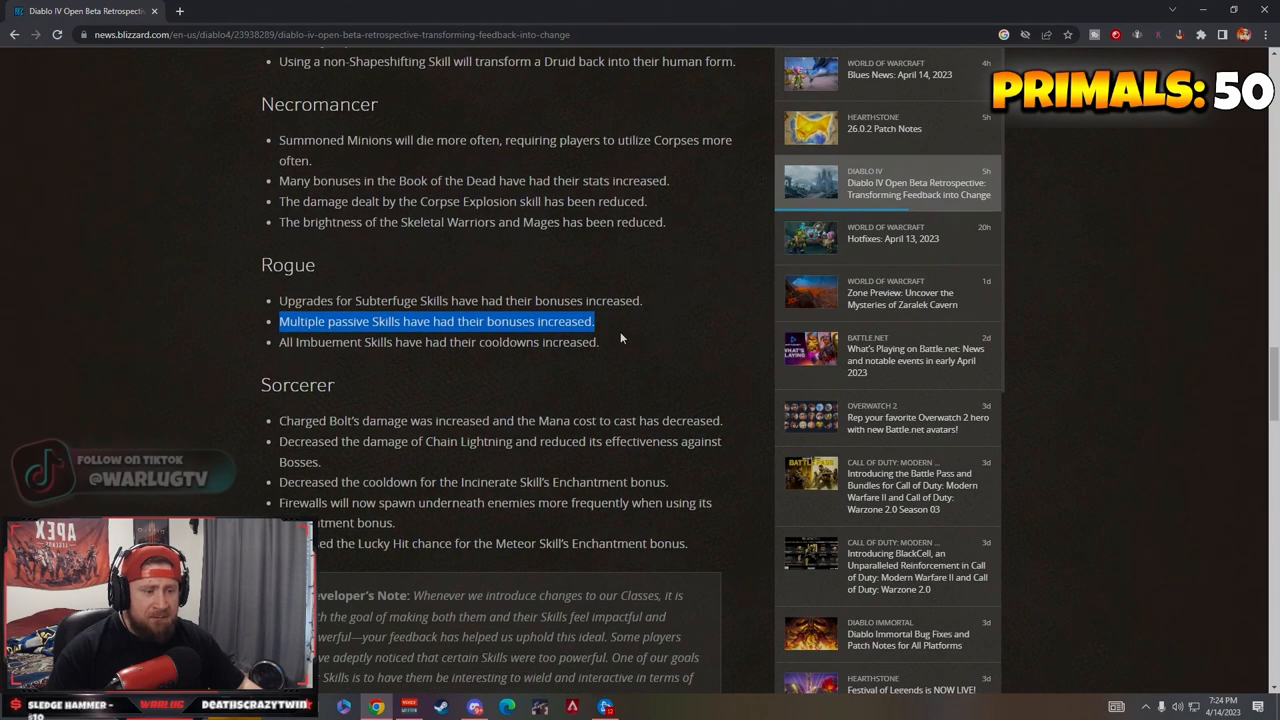
click(280, 342)
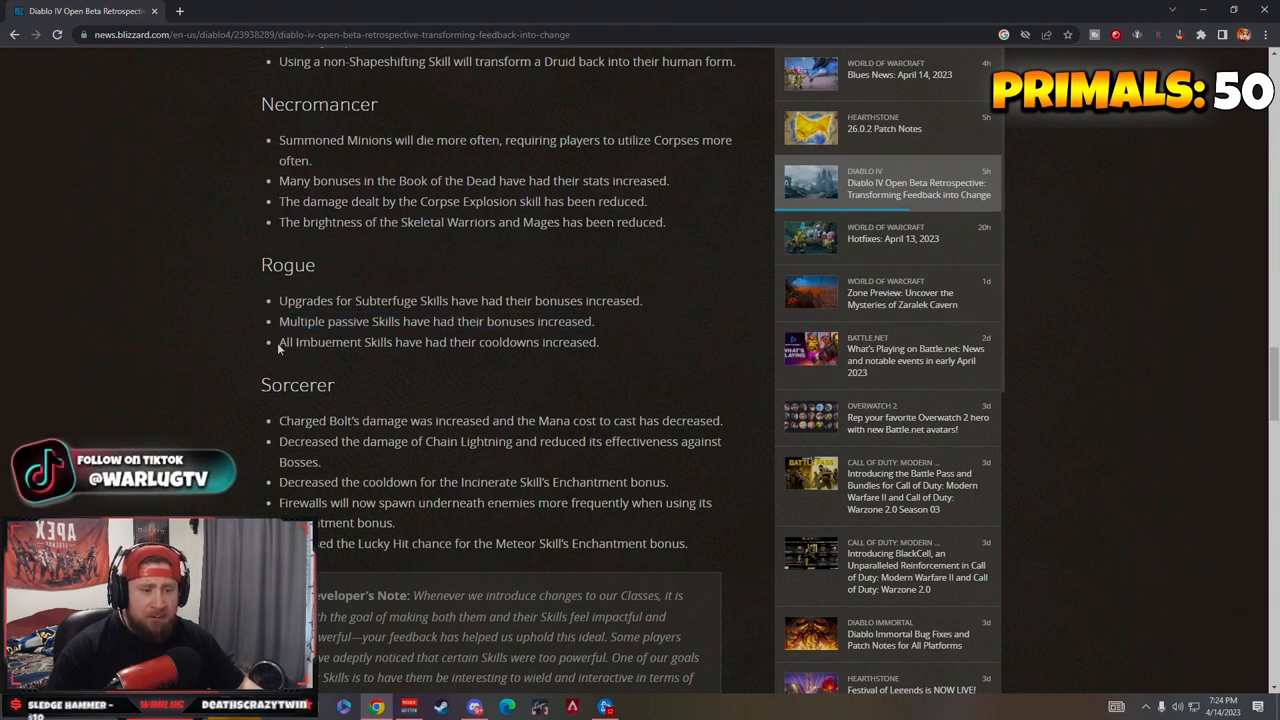
mouse_move(627, 350)
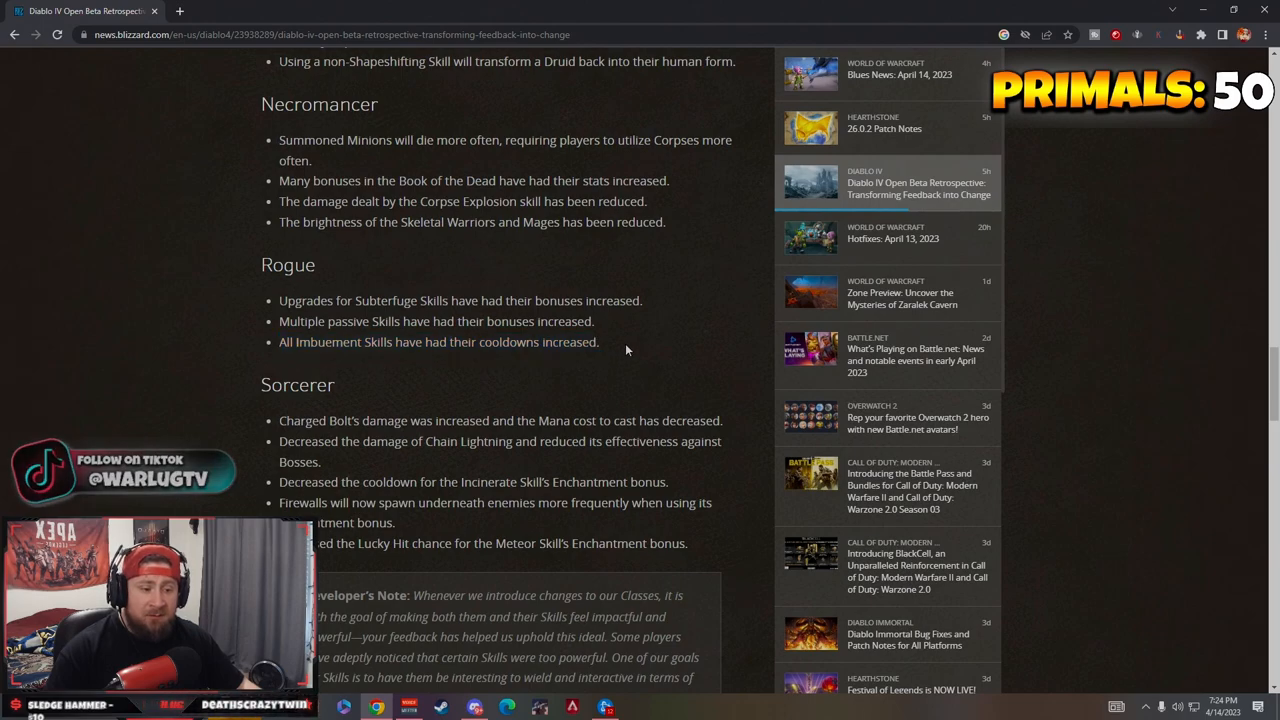
mouse_move(631, 341)
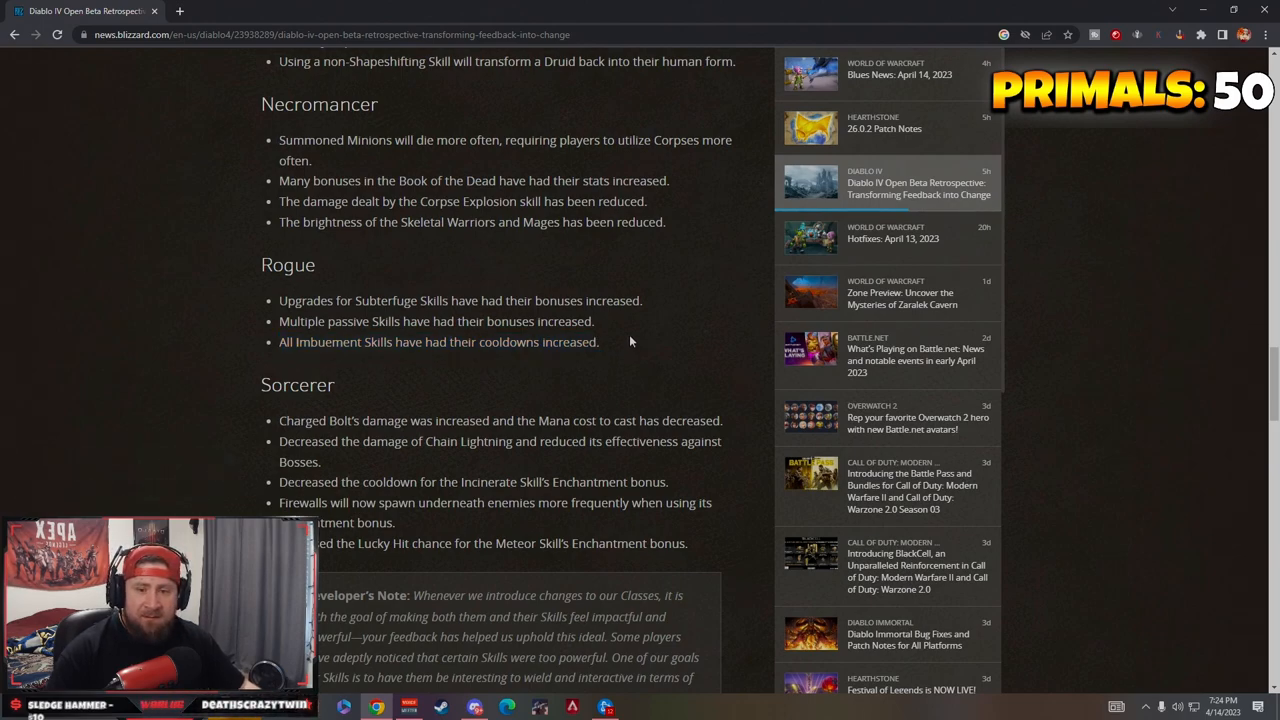
mouse_move(622, 333)
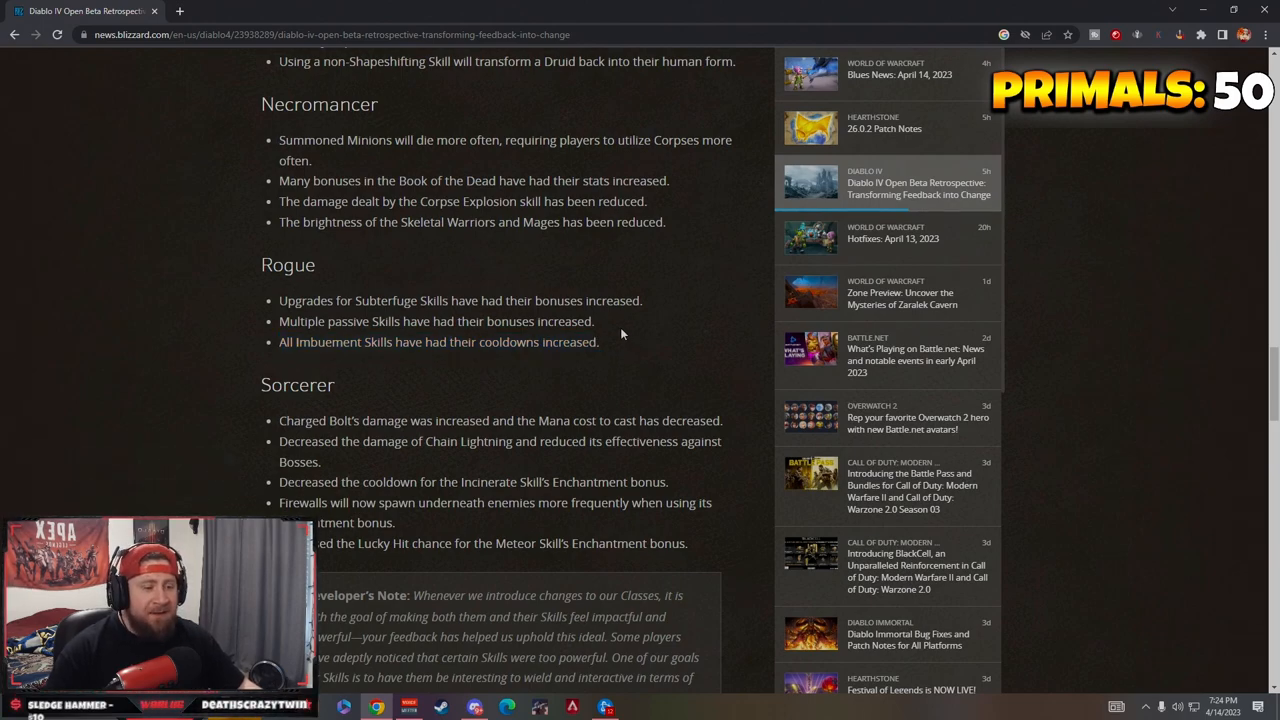
mouse_move(426, 368)
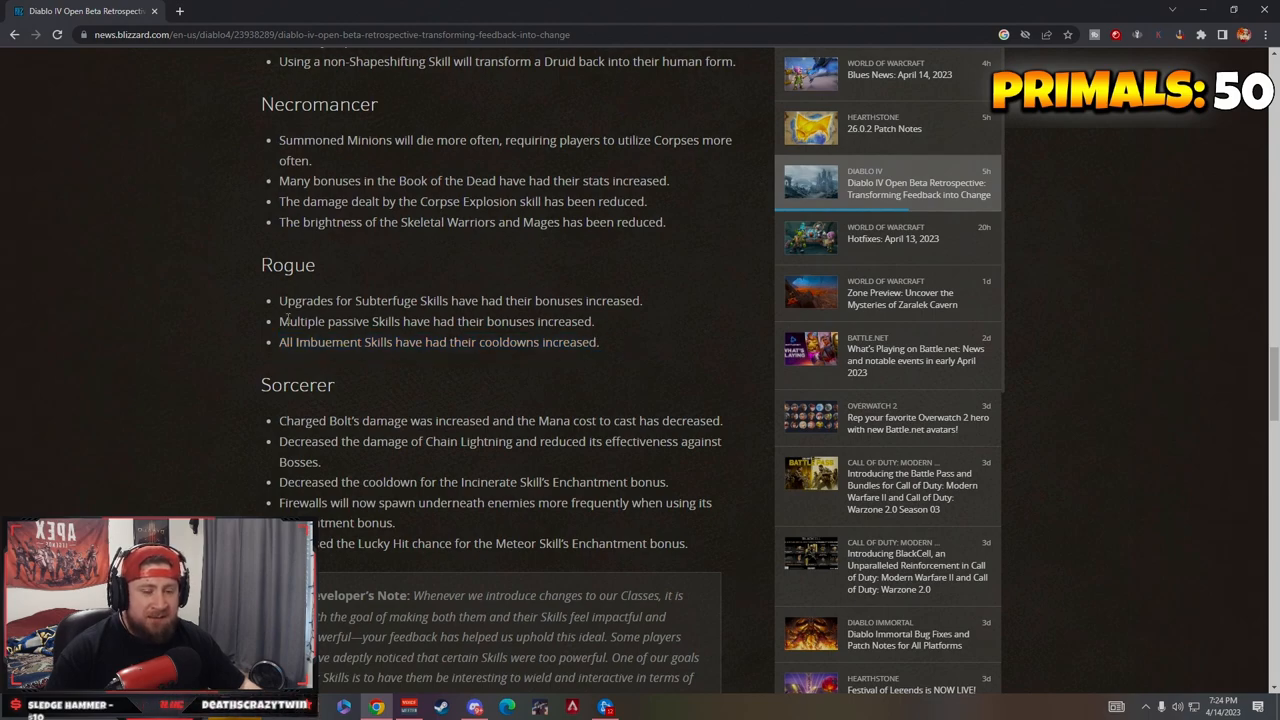
mouse_move(534, 379)
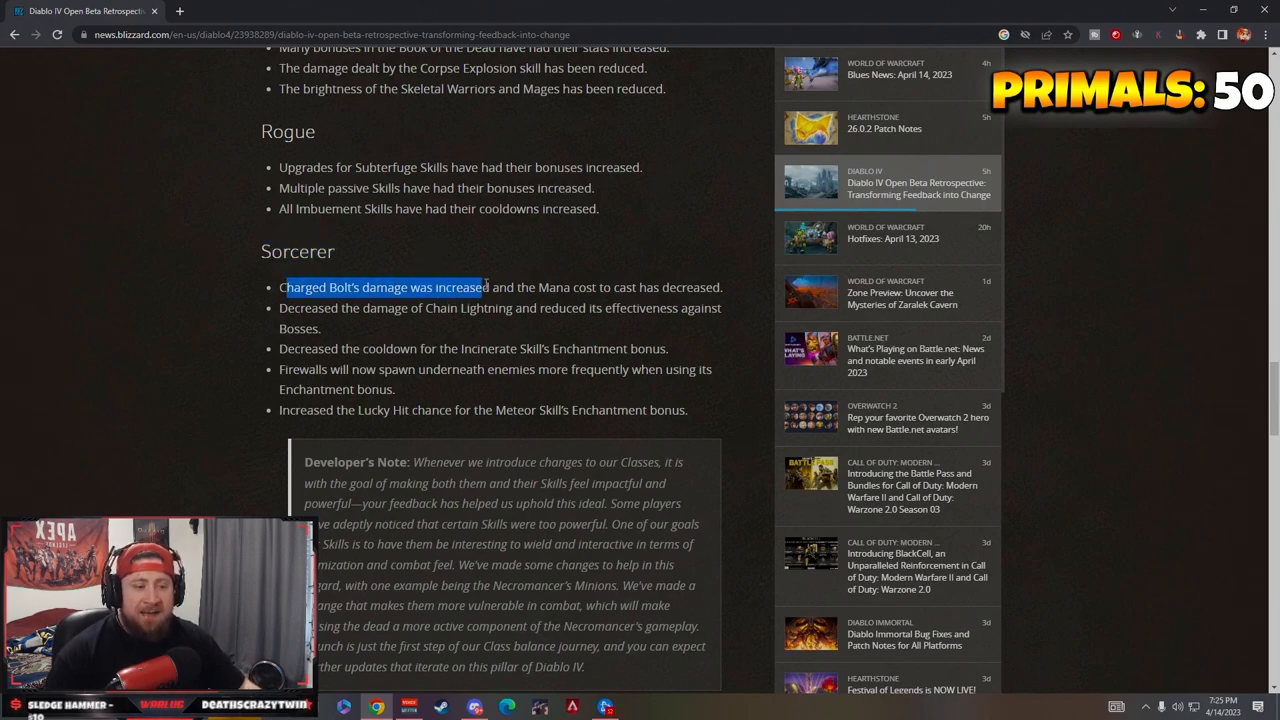
drag(485, 287, 610, 287)
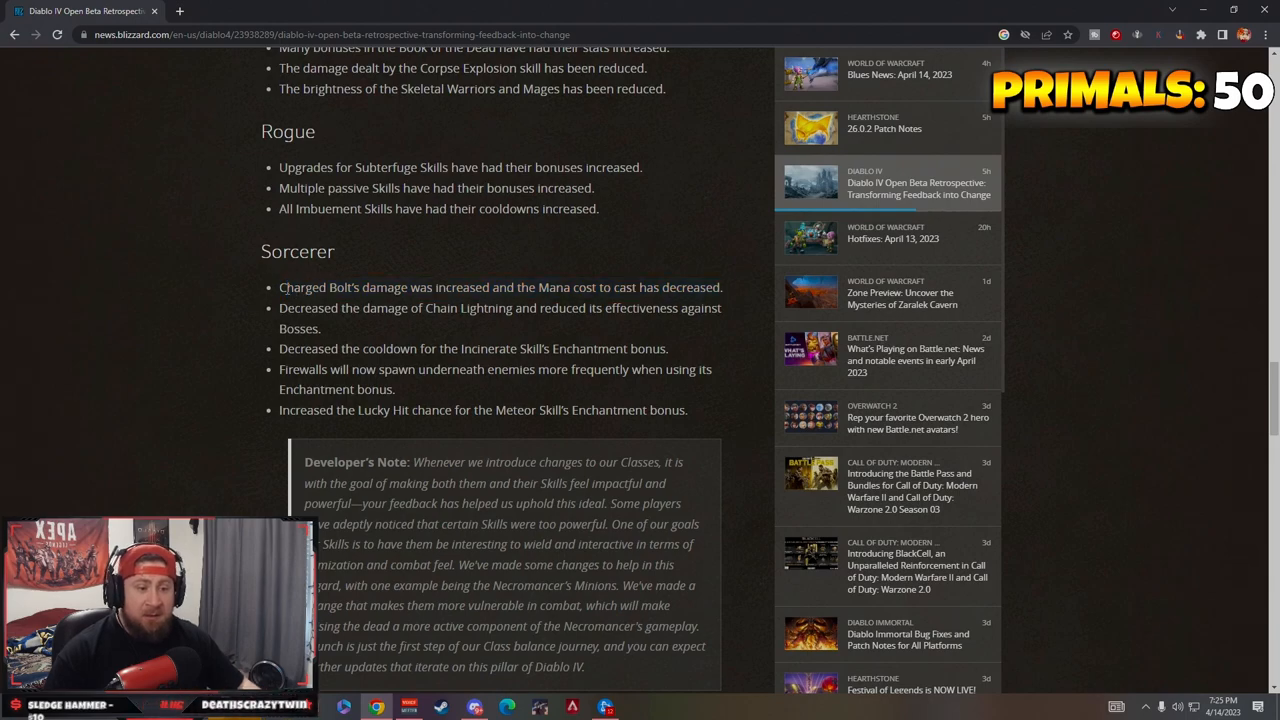
double_click(318, 287)
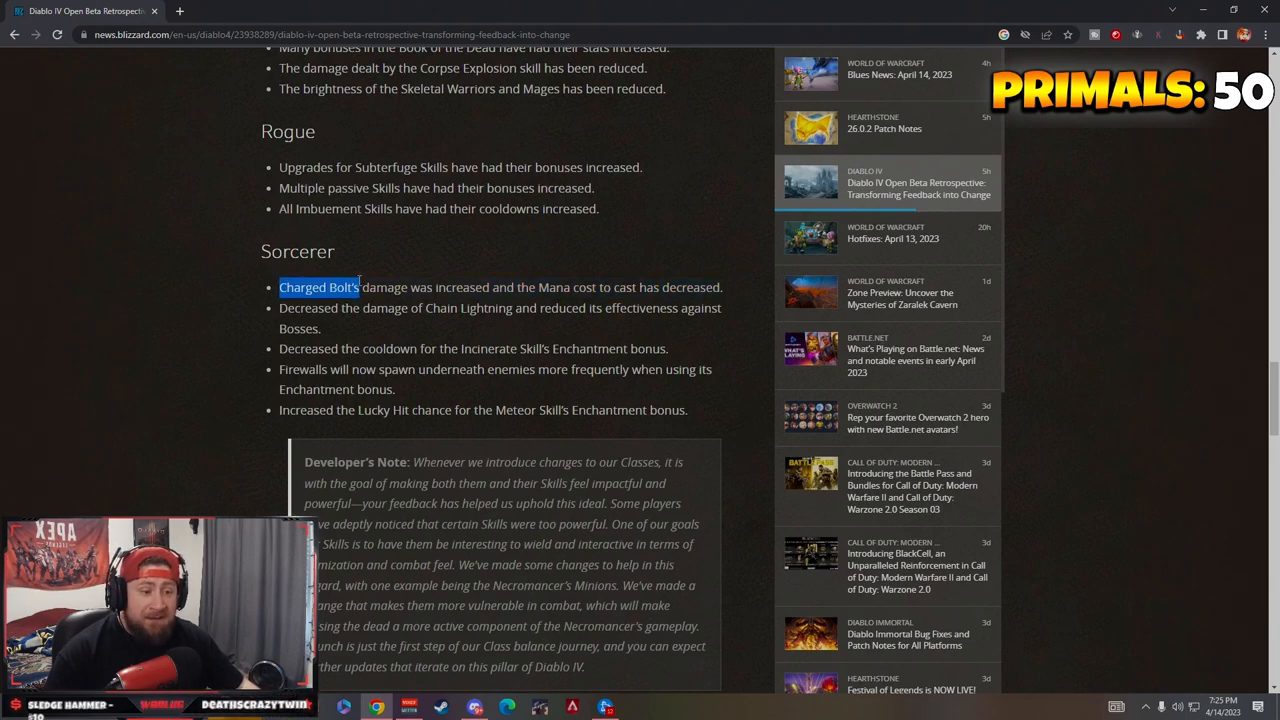
mouse_move(378, 302)
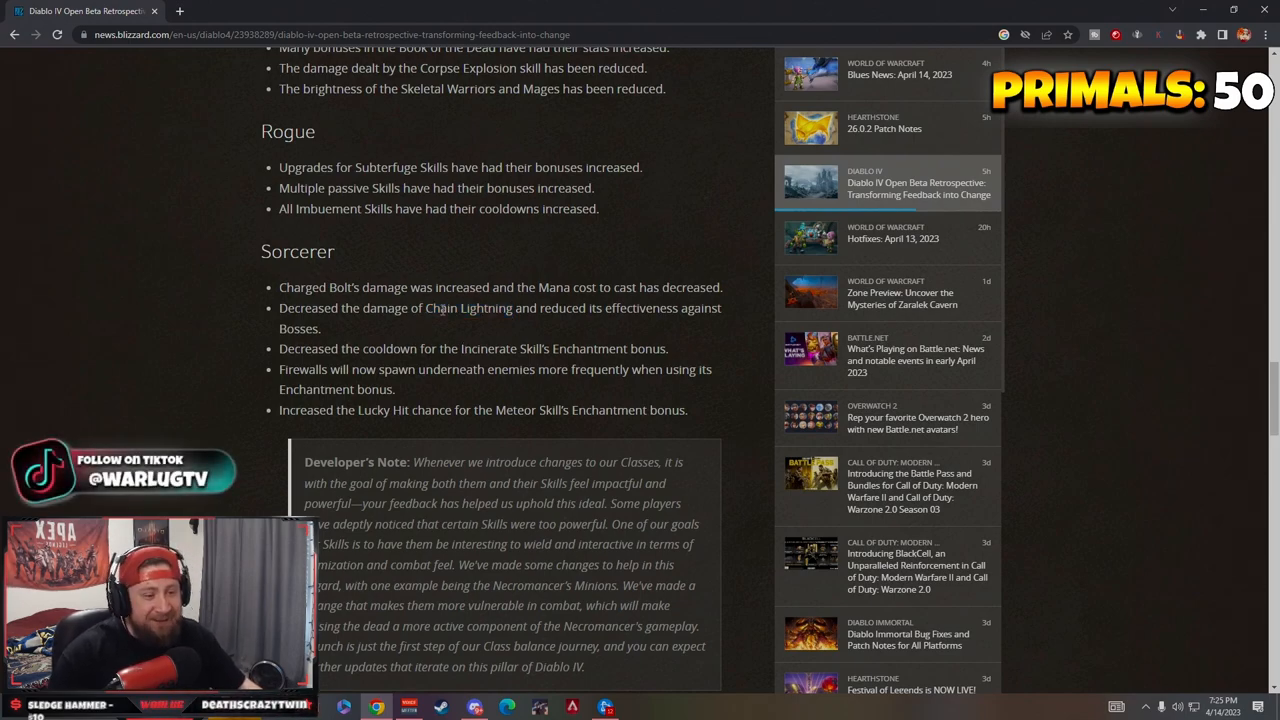
double_click(467, 308)
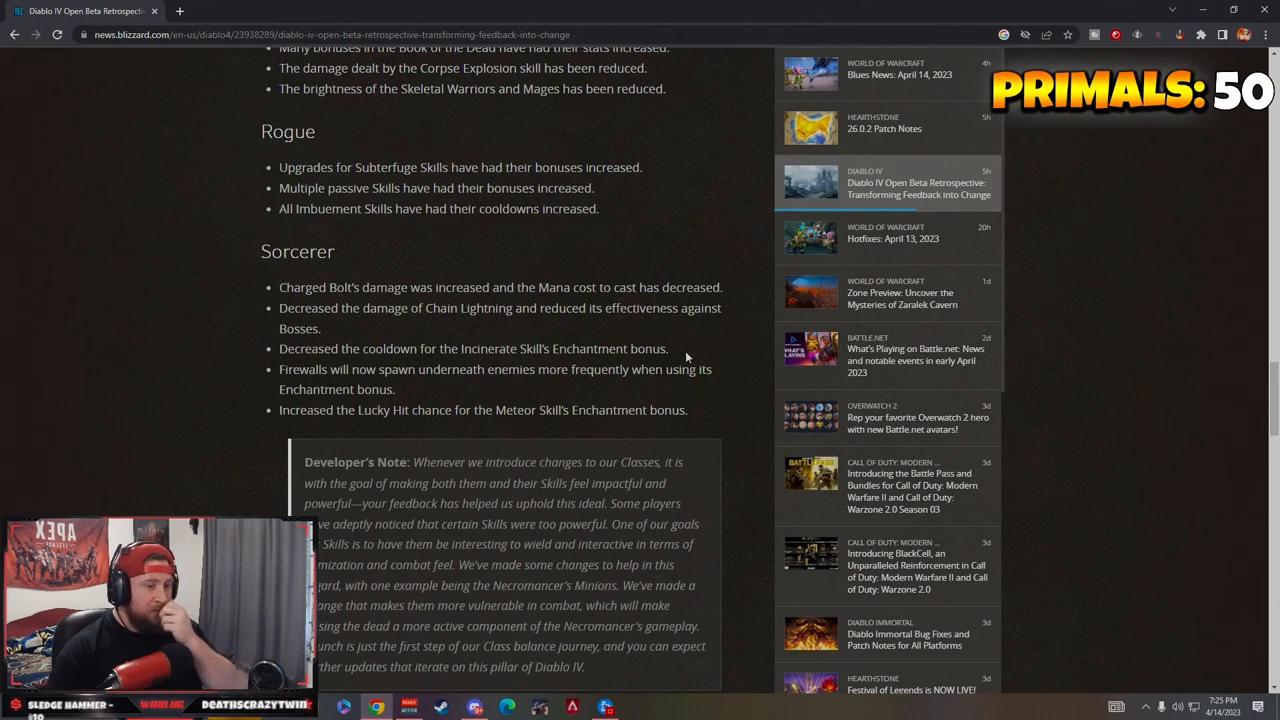
mouse_move(350, 348)
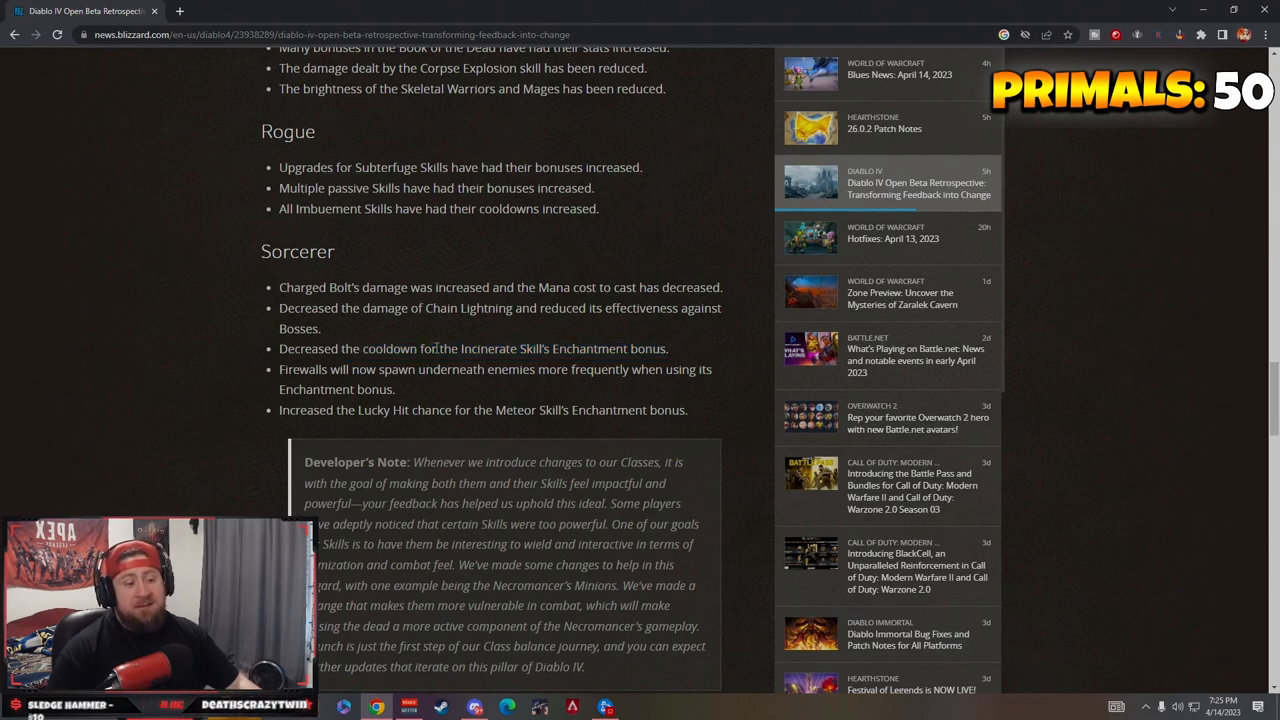
drag(438, 348, 560, 348)
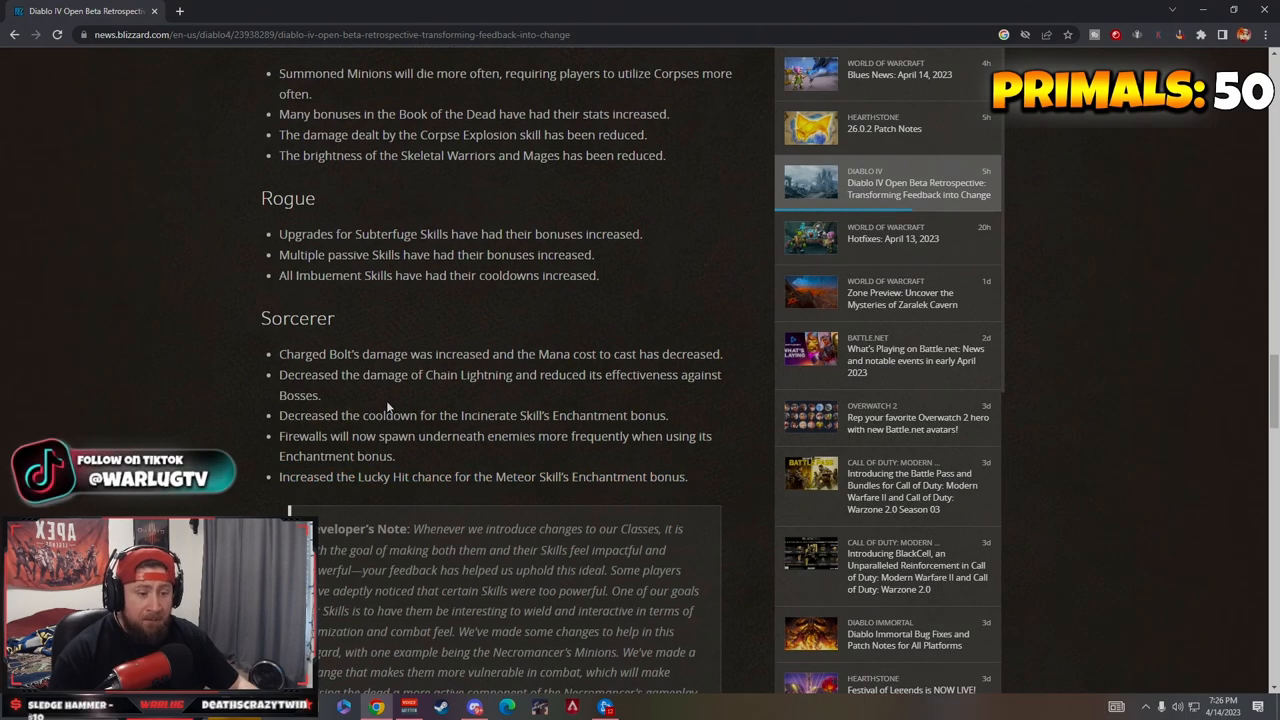
drag(279, 435, 687, 476)
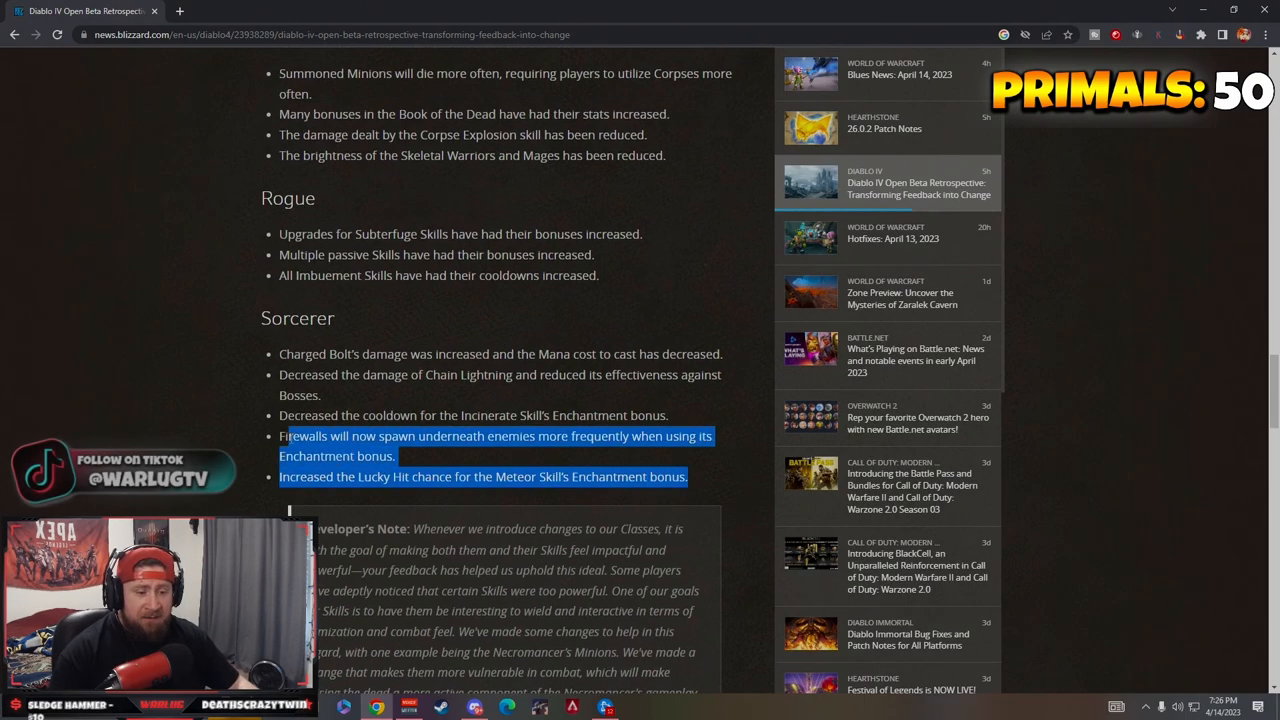
click(676, 415)
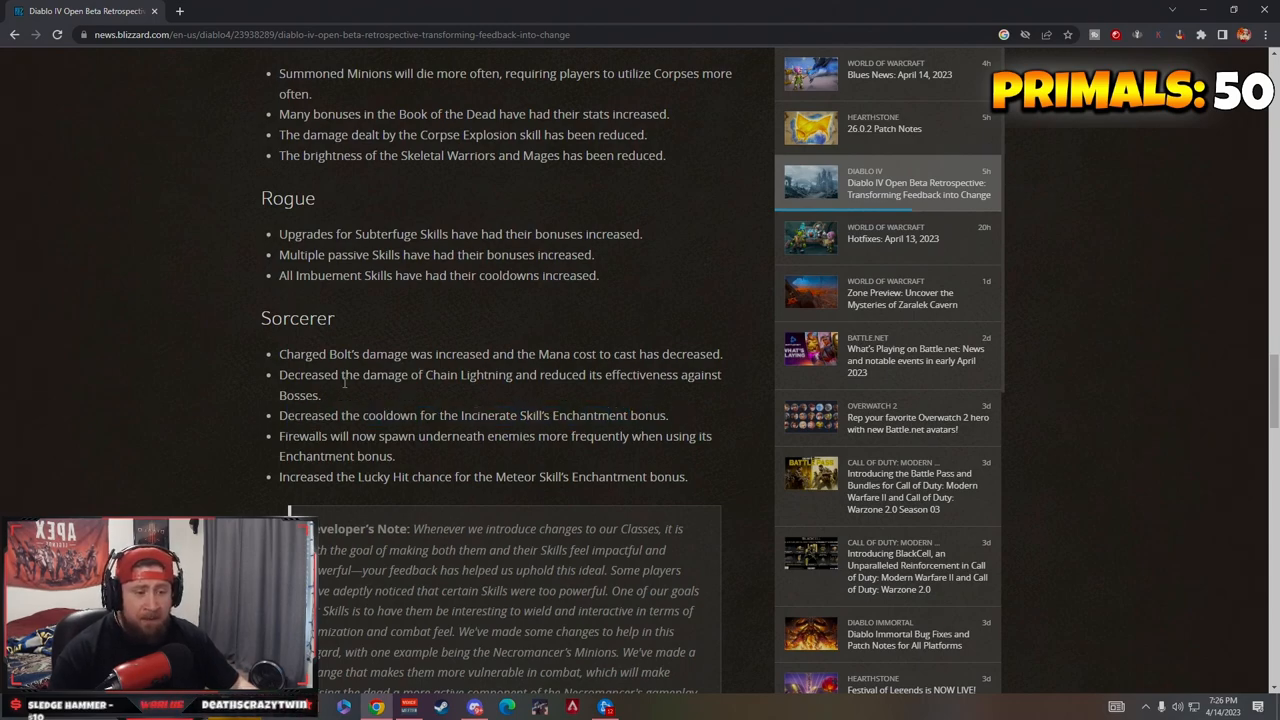
double_click(379, 374)
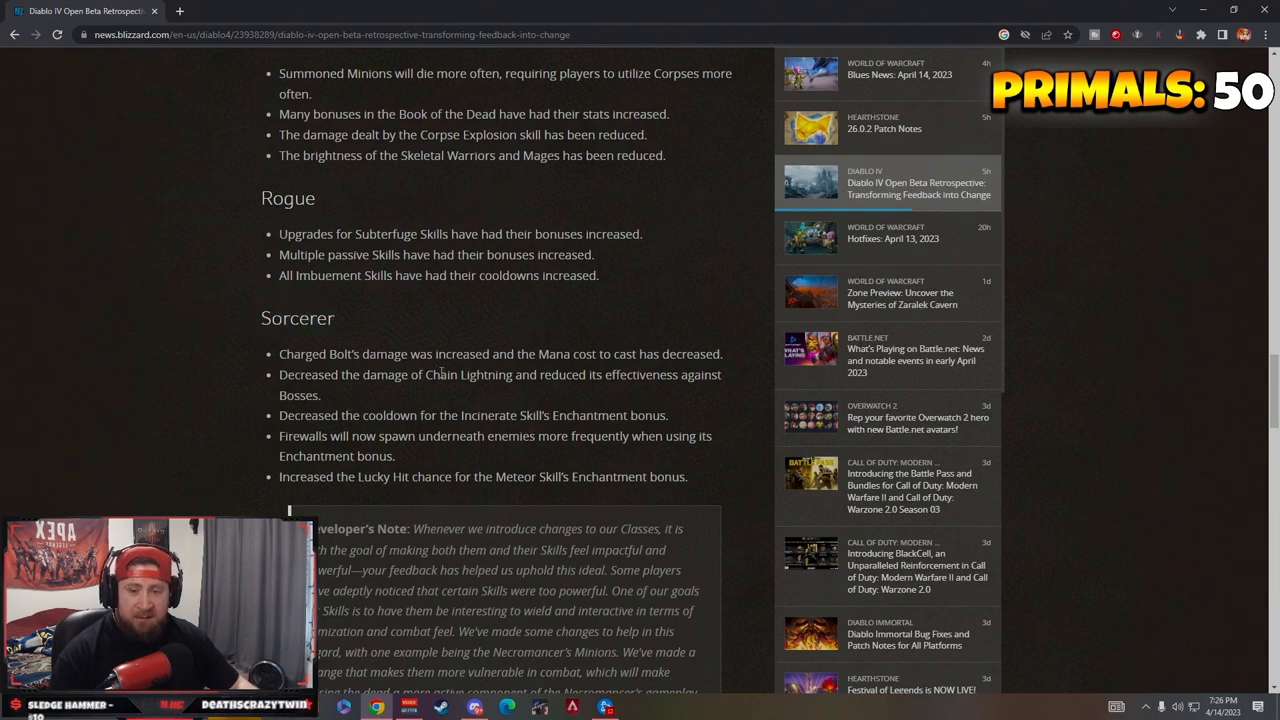
Highlight the CELLARS heading and the chest-reward bullet, leaving the word 'completion' marked.
scroll(down, 3)
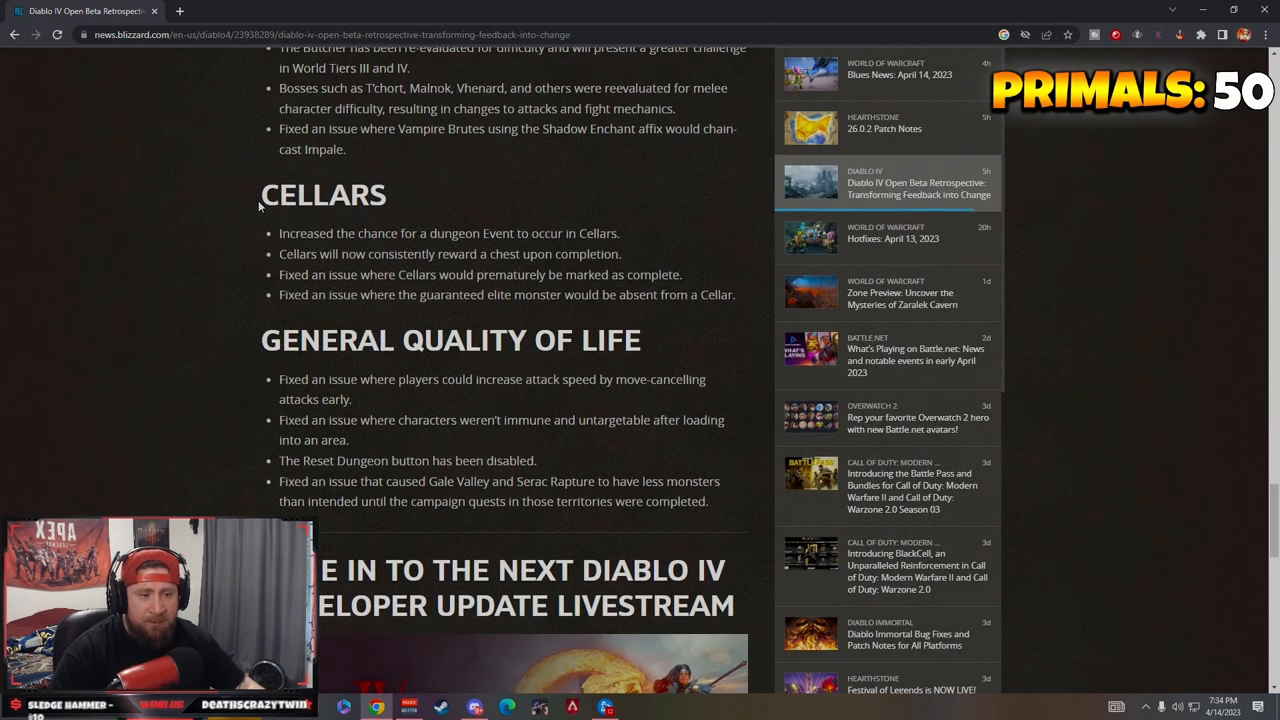
double_click(323, 194)
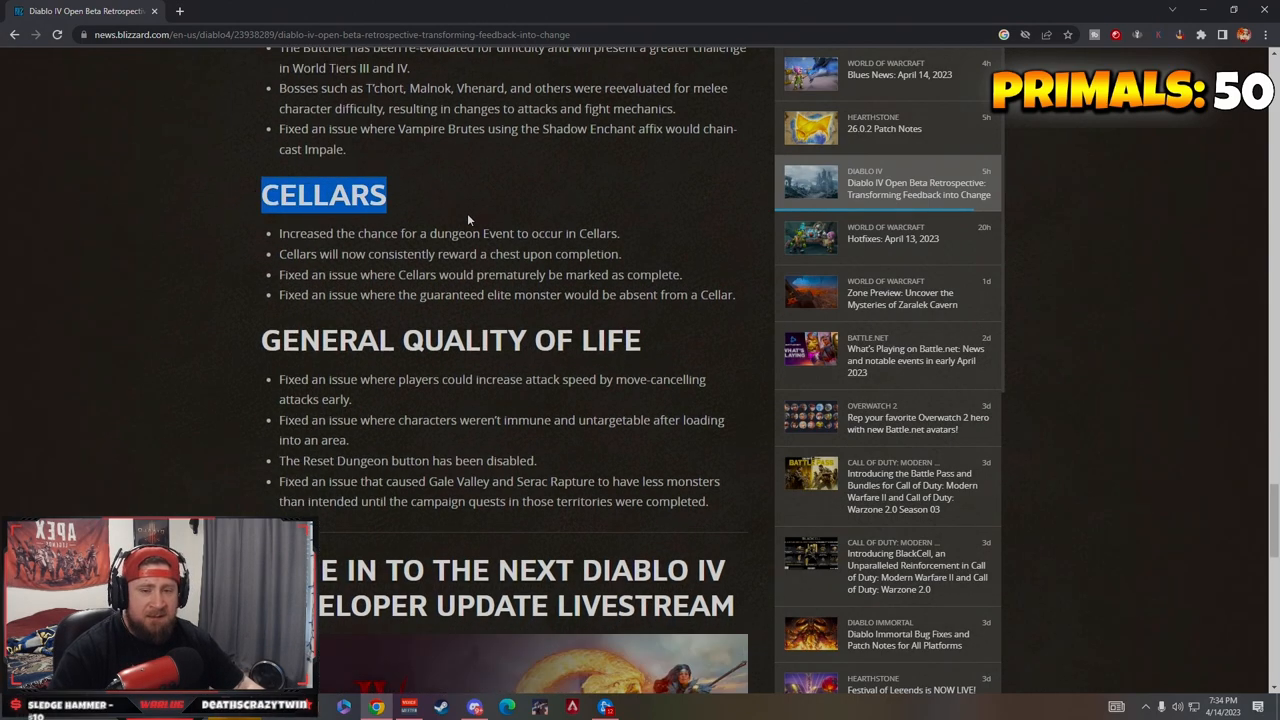
drag(279, 233, 517, 233)
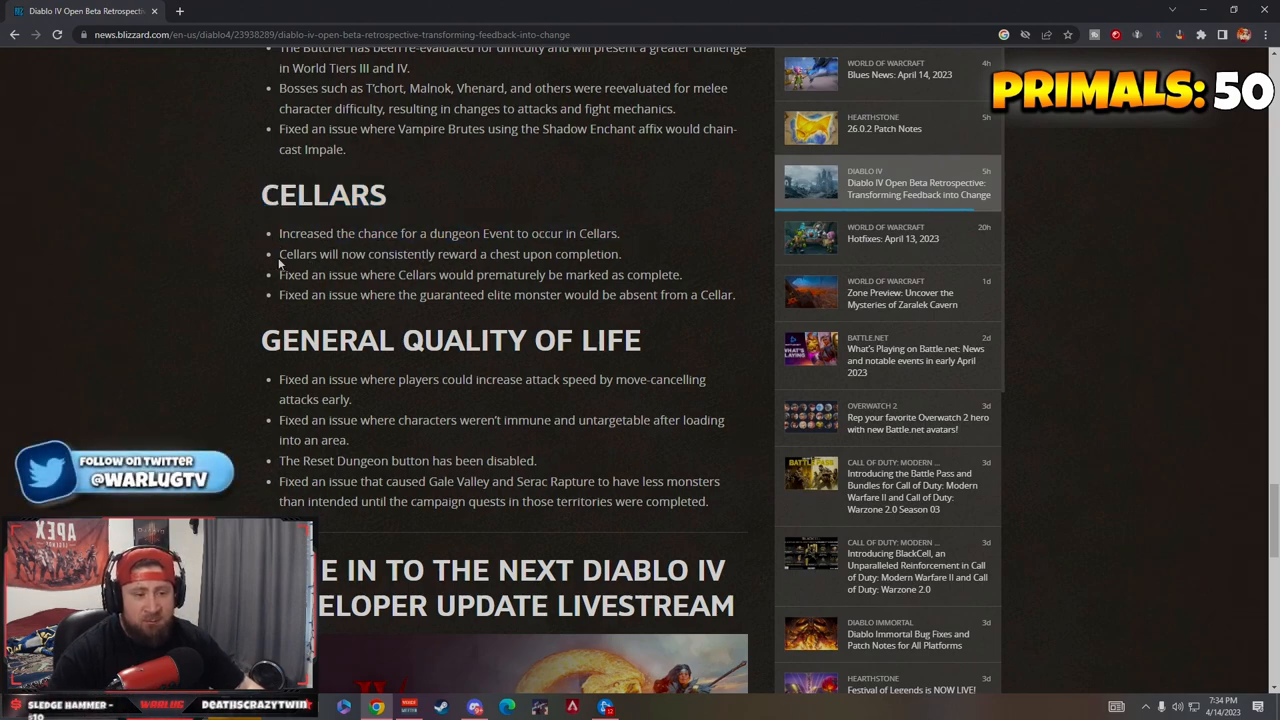
drag(280, 254, 620, 254)
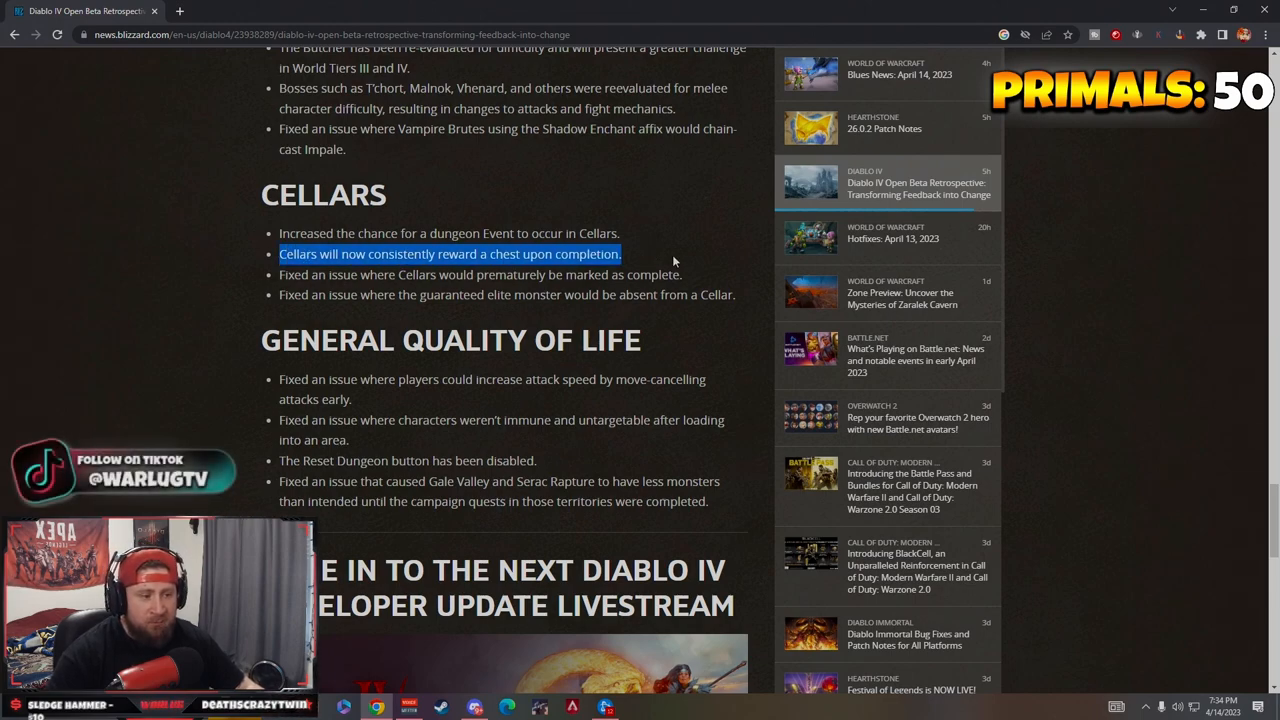
click(365, 253)
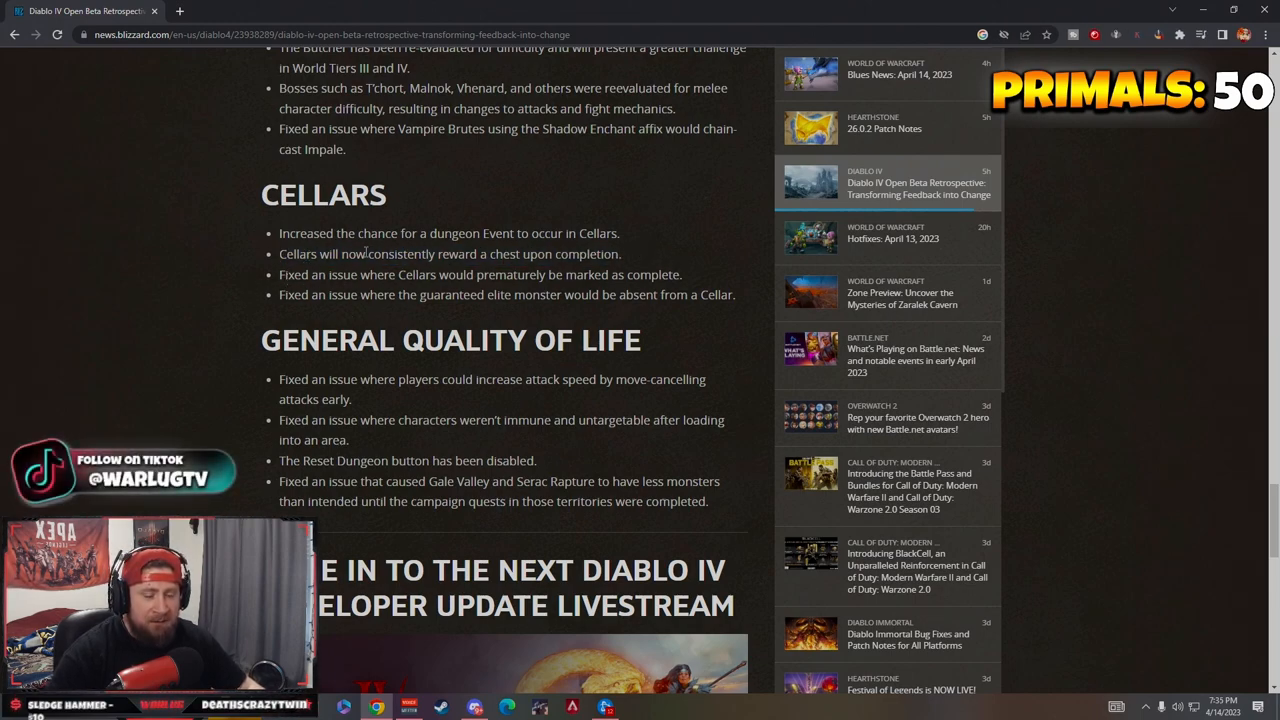
double_click(588, 254)
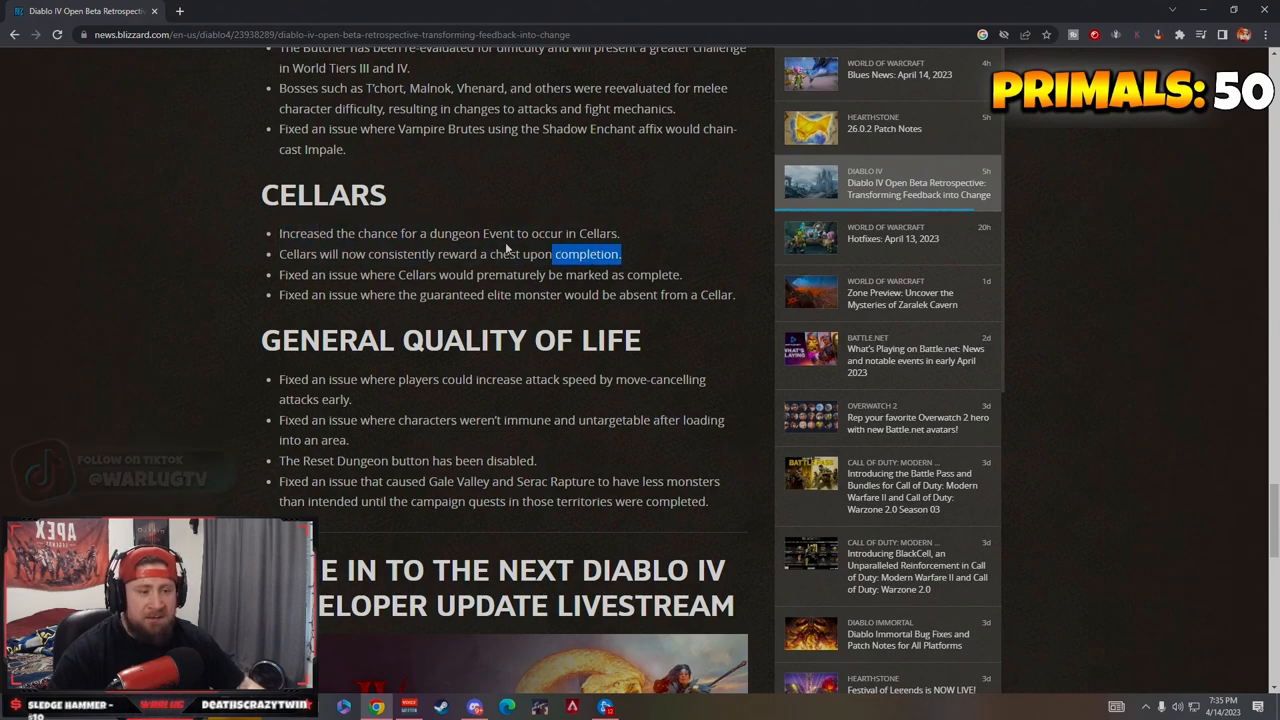
Highlight the quality-of-life line that the Reset Dungeon button has been disabled, then clear it.
scroll(down, 3)
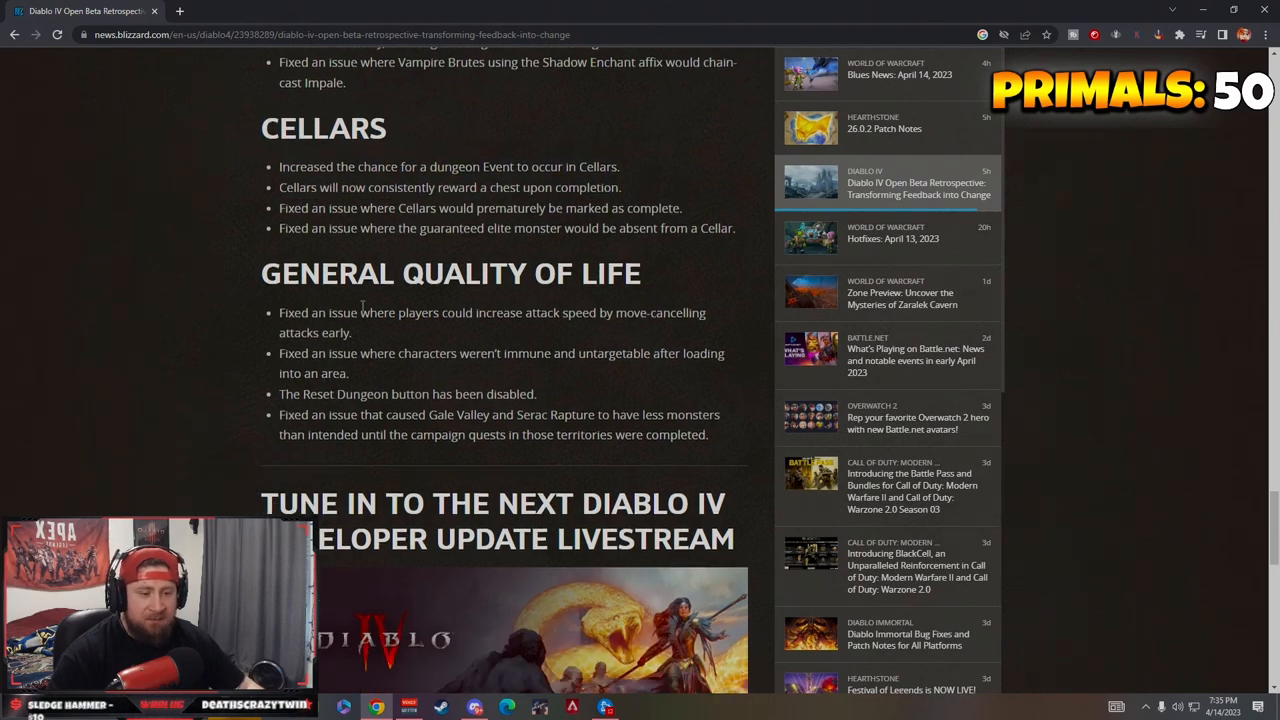
scroll(down, 3)
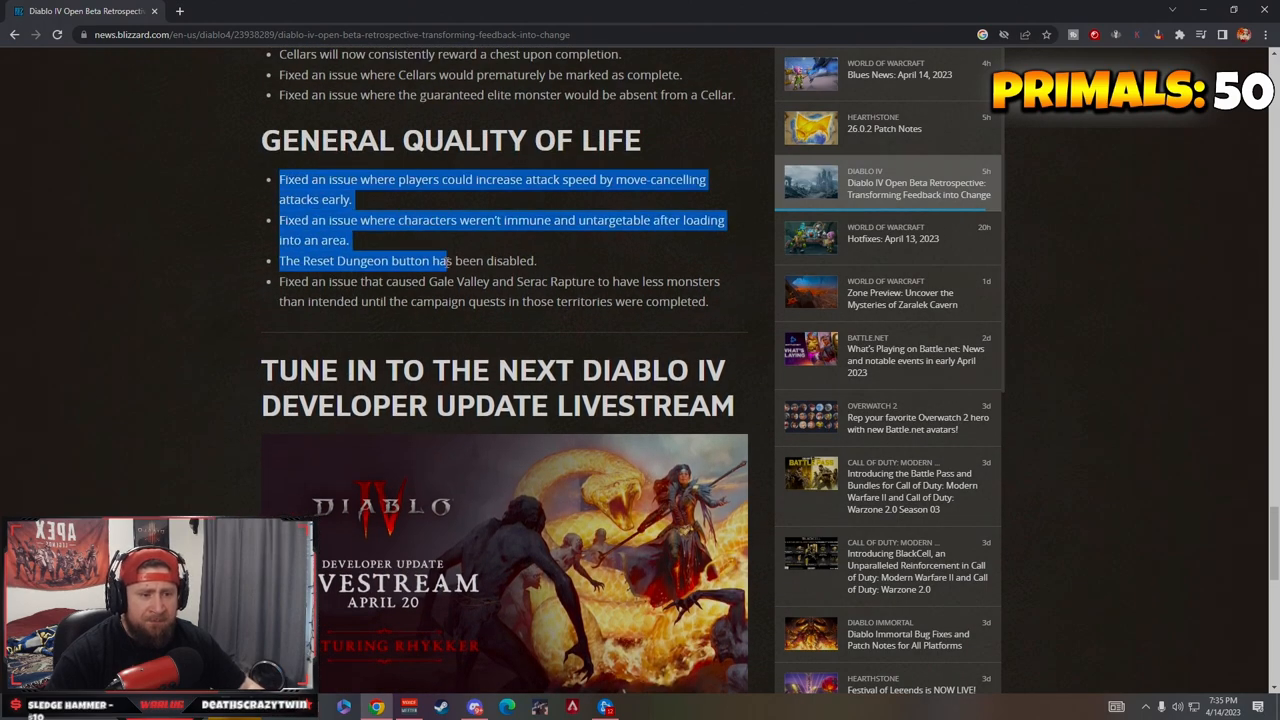
click(430, 260)
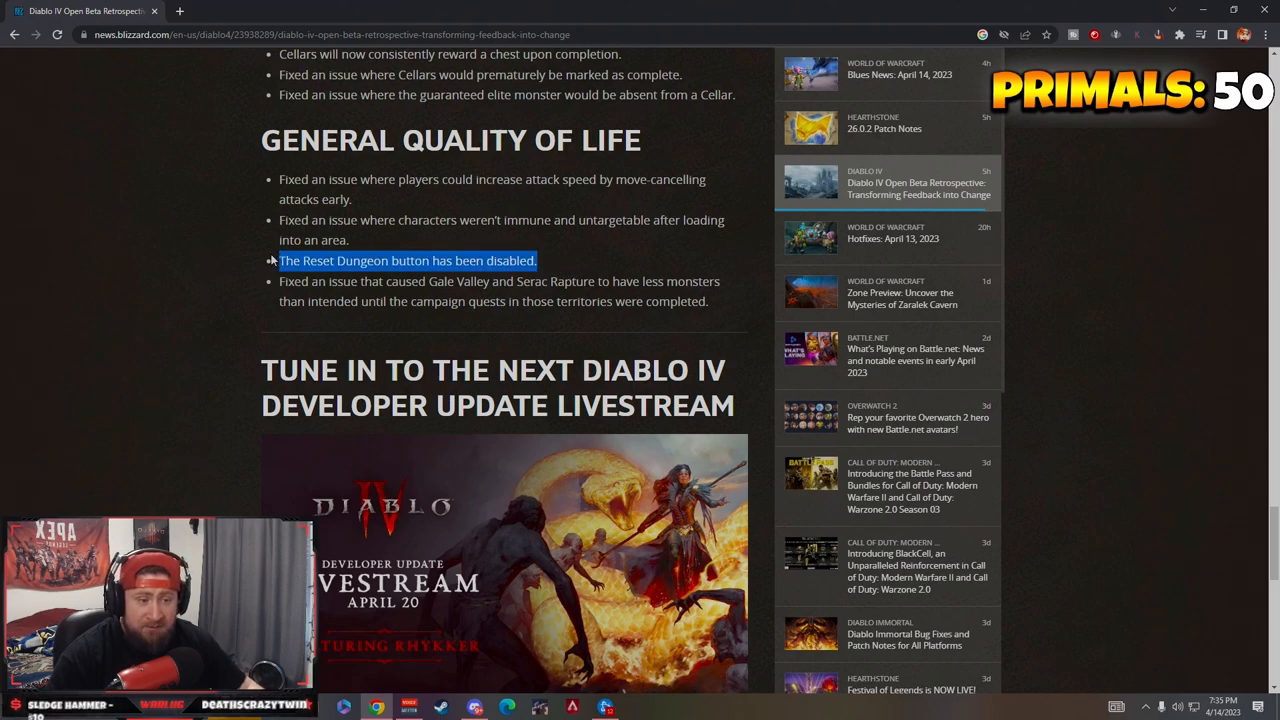
click(268, 262)
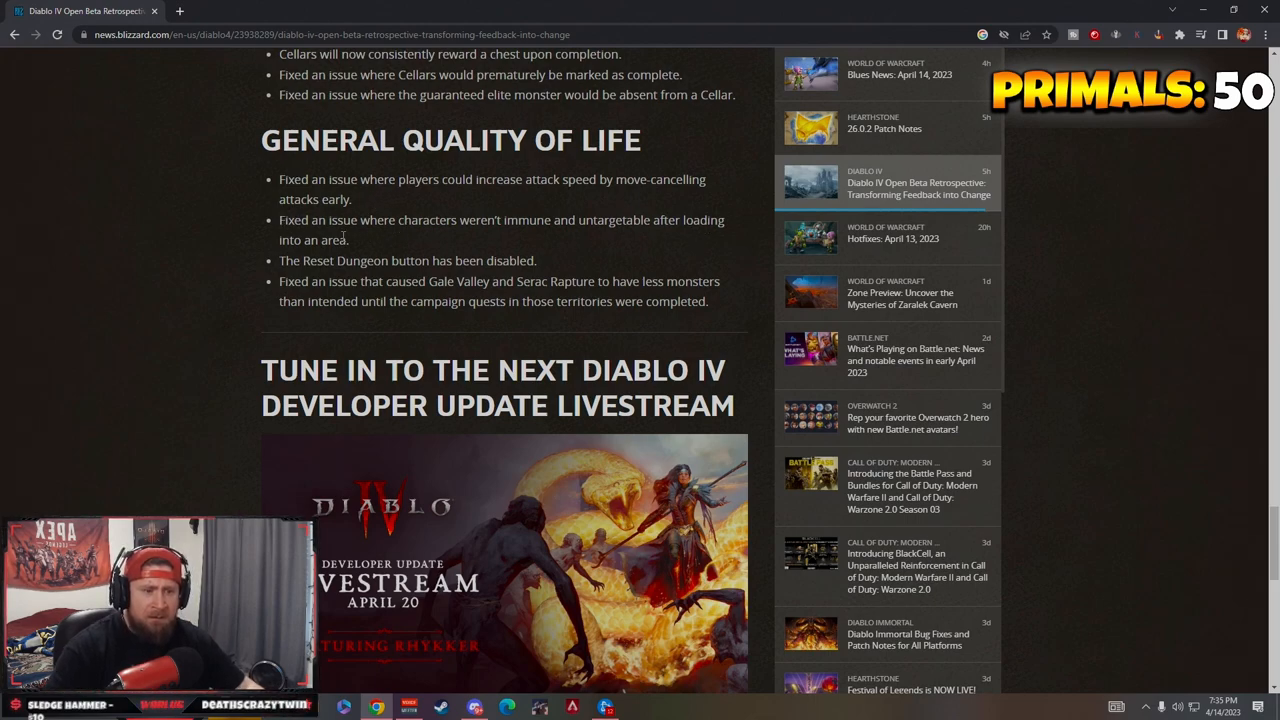
mouse_move(568, 265)
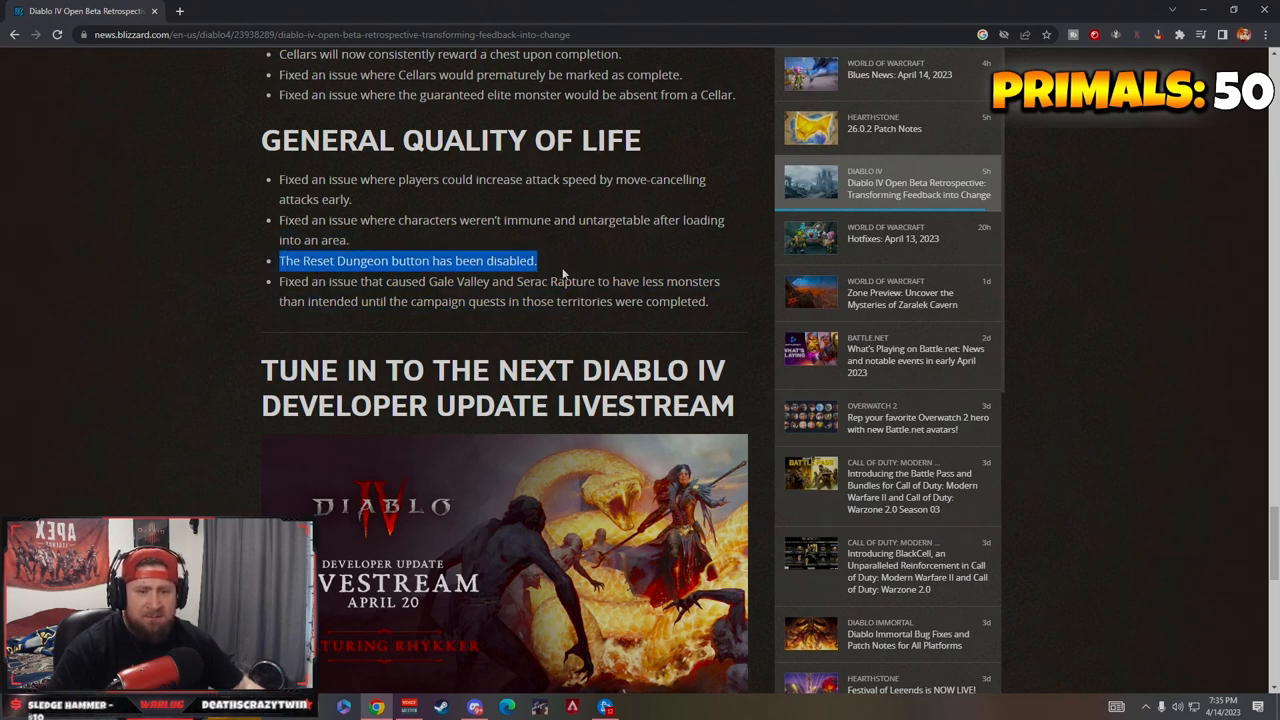
mouse_move(576, 267)
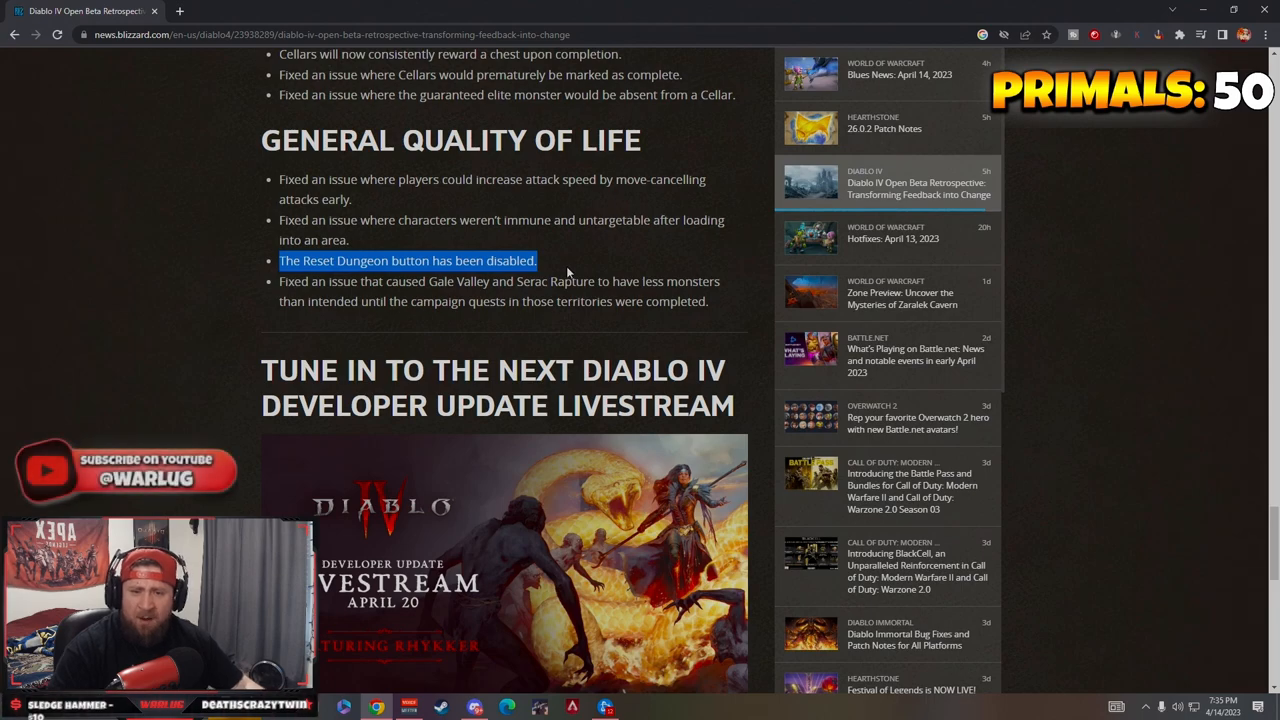
mouse_move(552, 267)
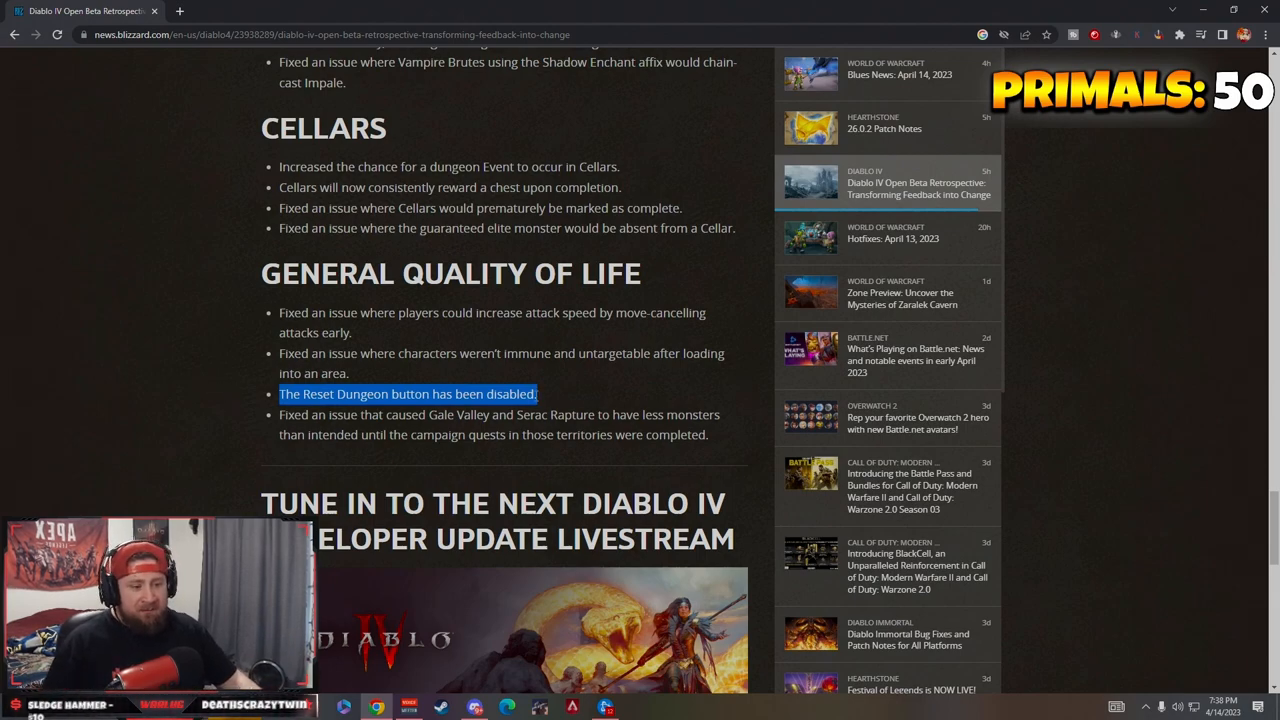
mouse_move(252, 394)
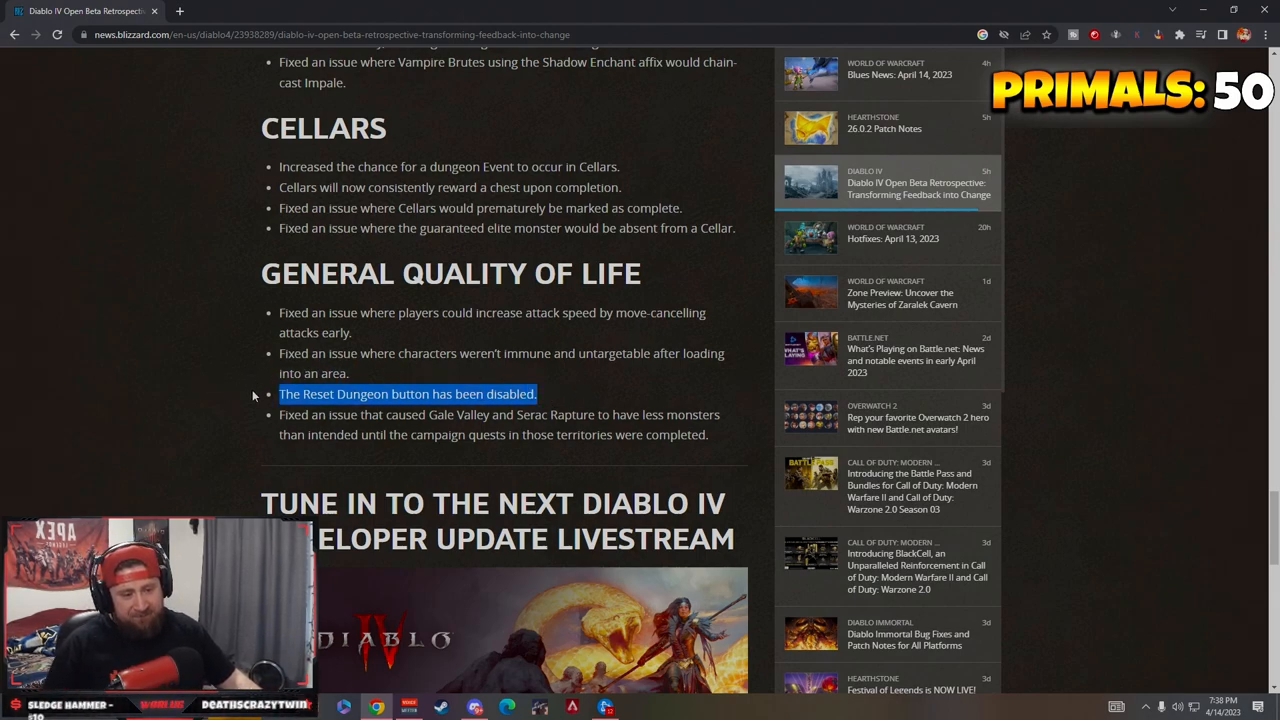
Scroll to the closing livestream announcement, then back up toward the Encounters and Cellars sections.
scroll(down, 3)
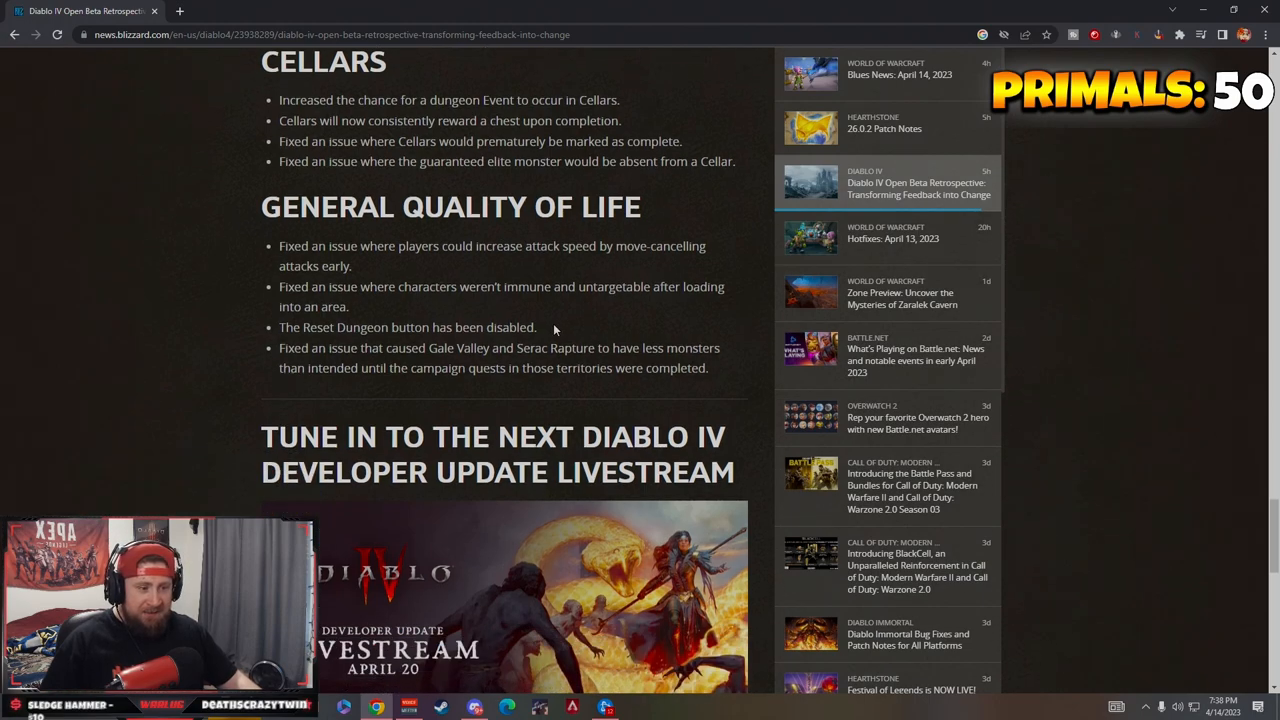
scroll(down, 3)
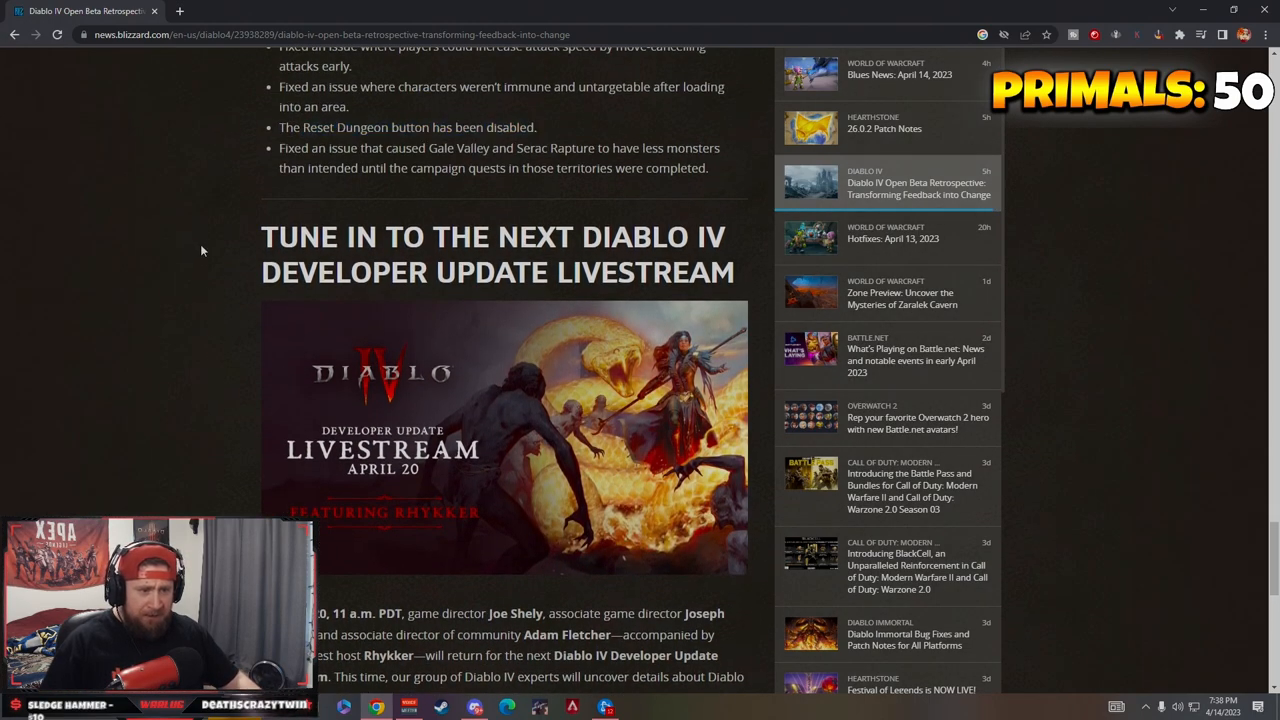
mouse_move(291, 468)
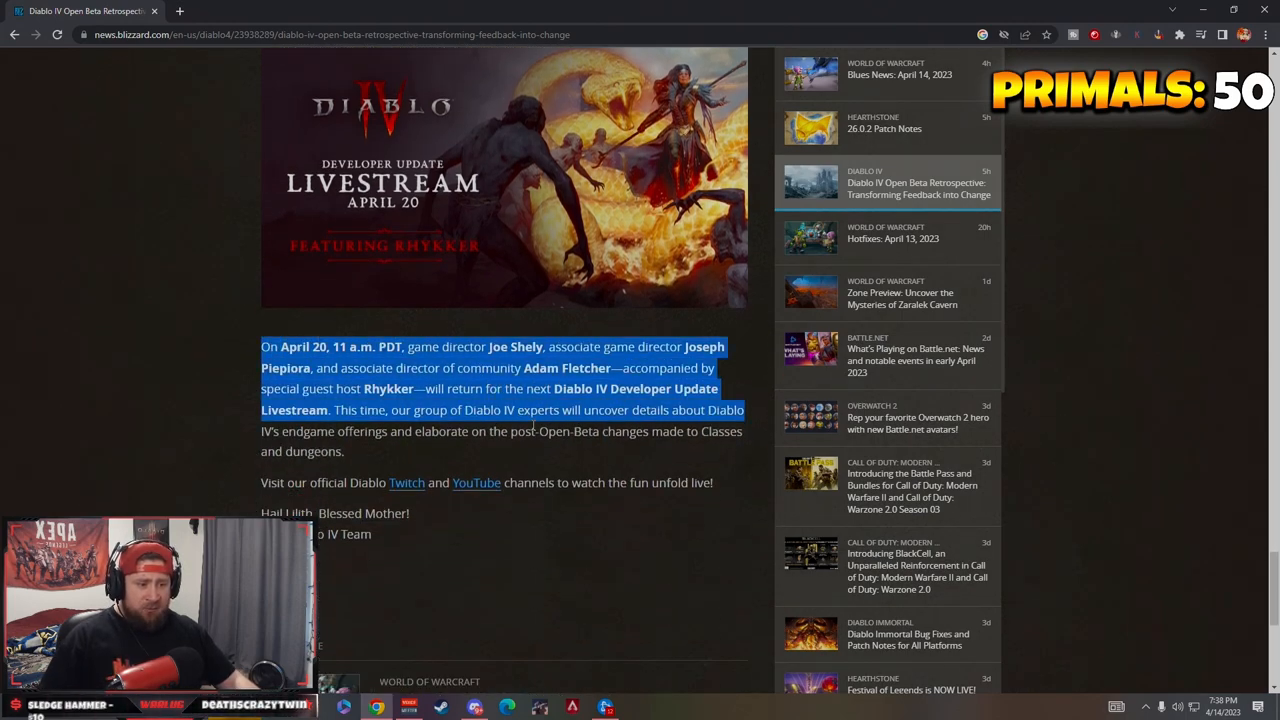
scroll(up, 3)
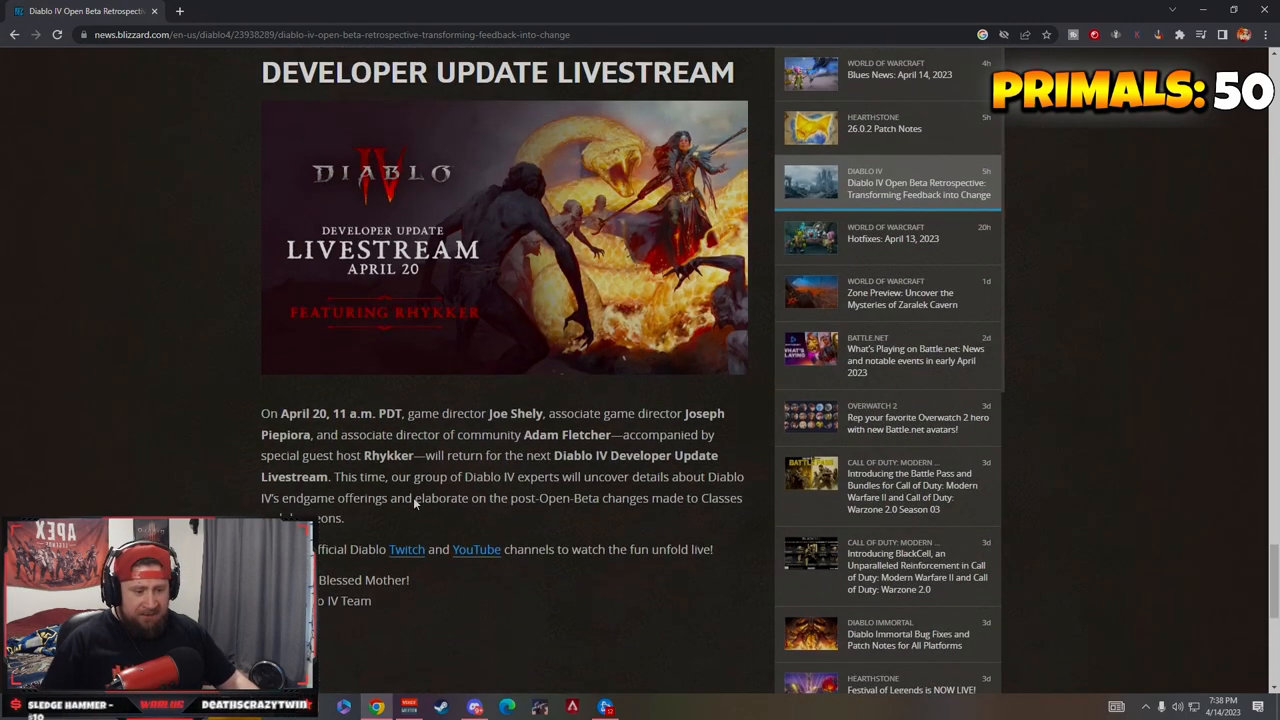
scroll(down, 3)
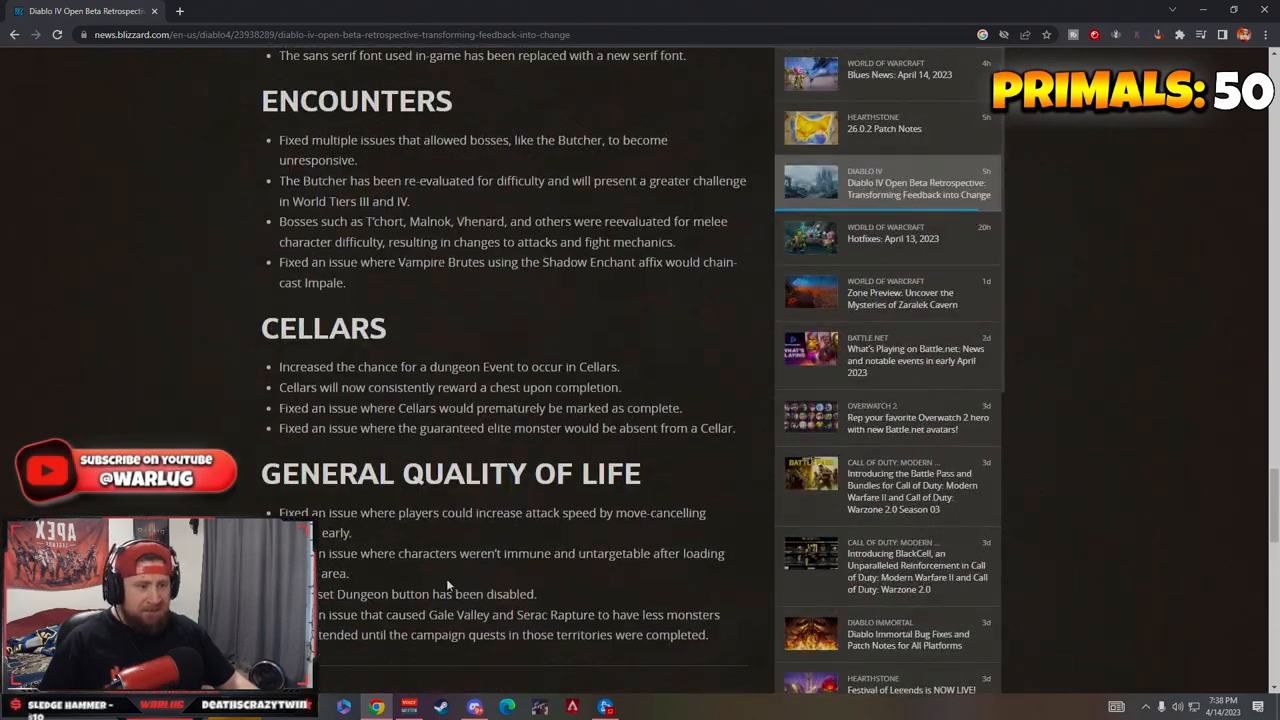